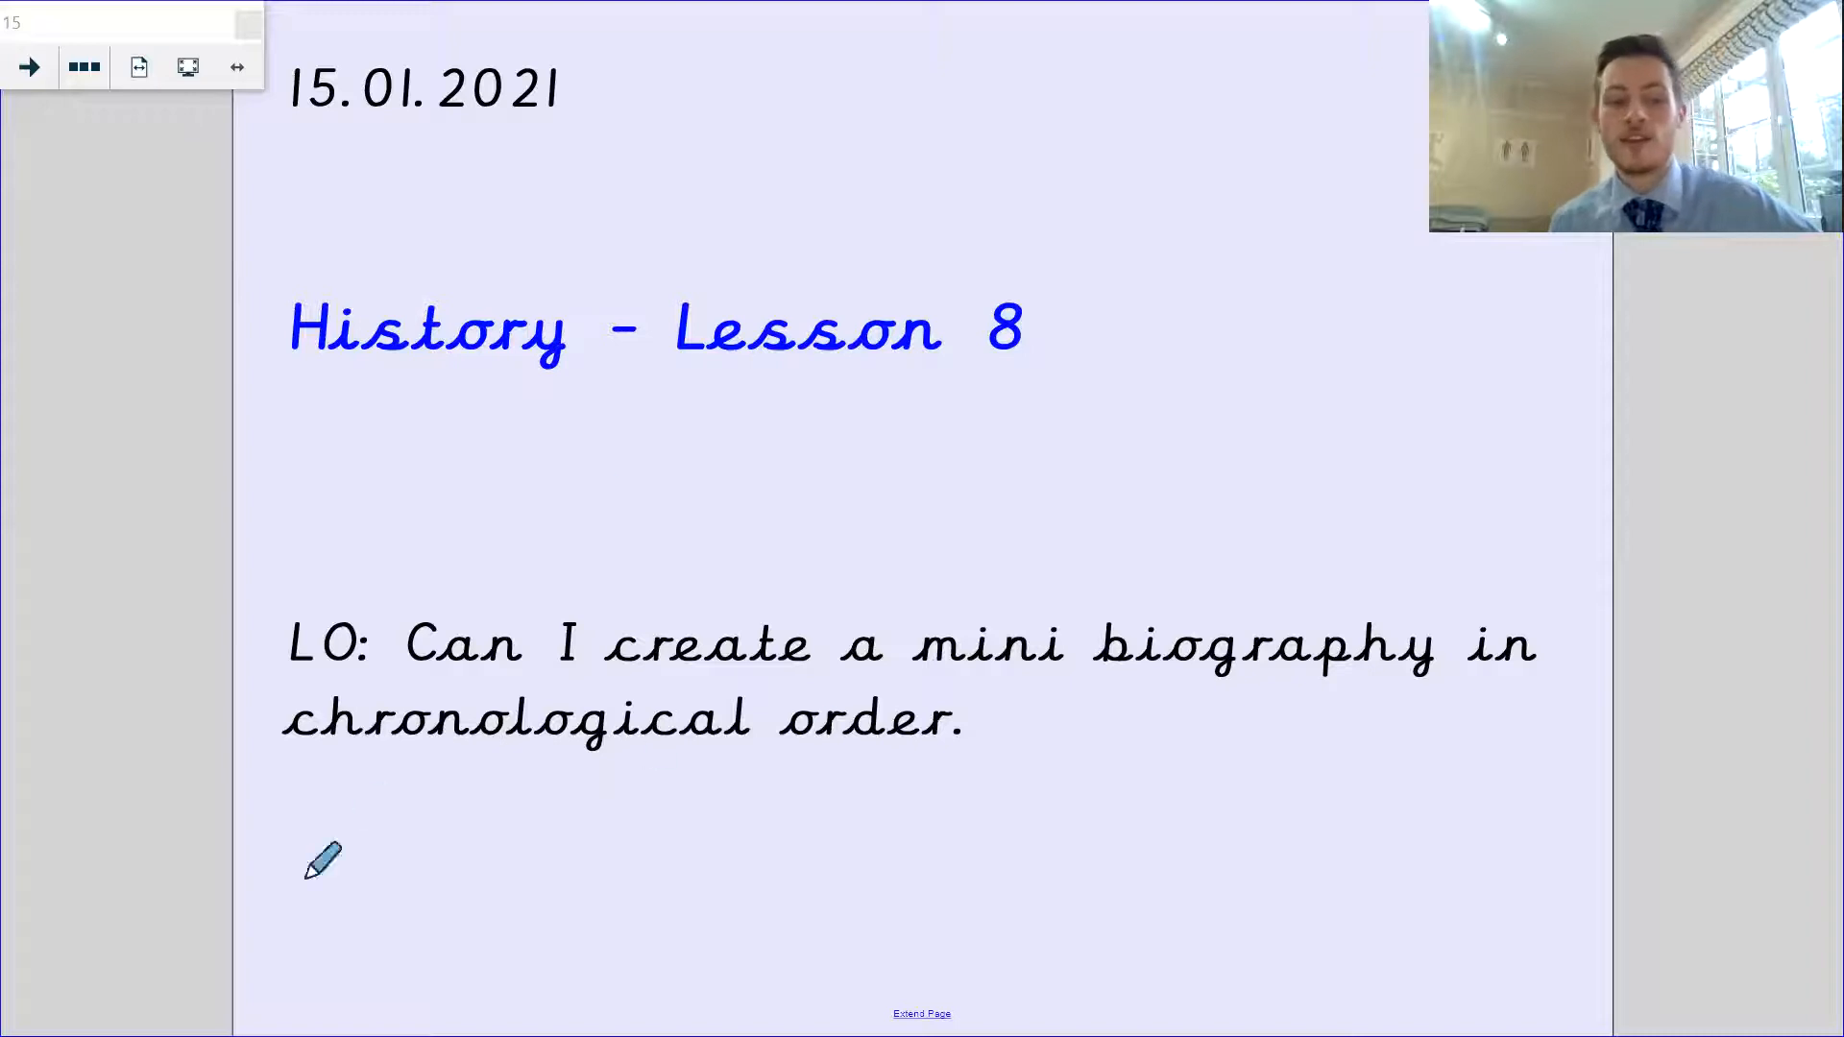
{"action": "mouse_move", "coordinate": [991, 870]}
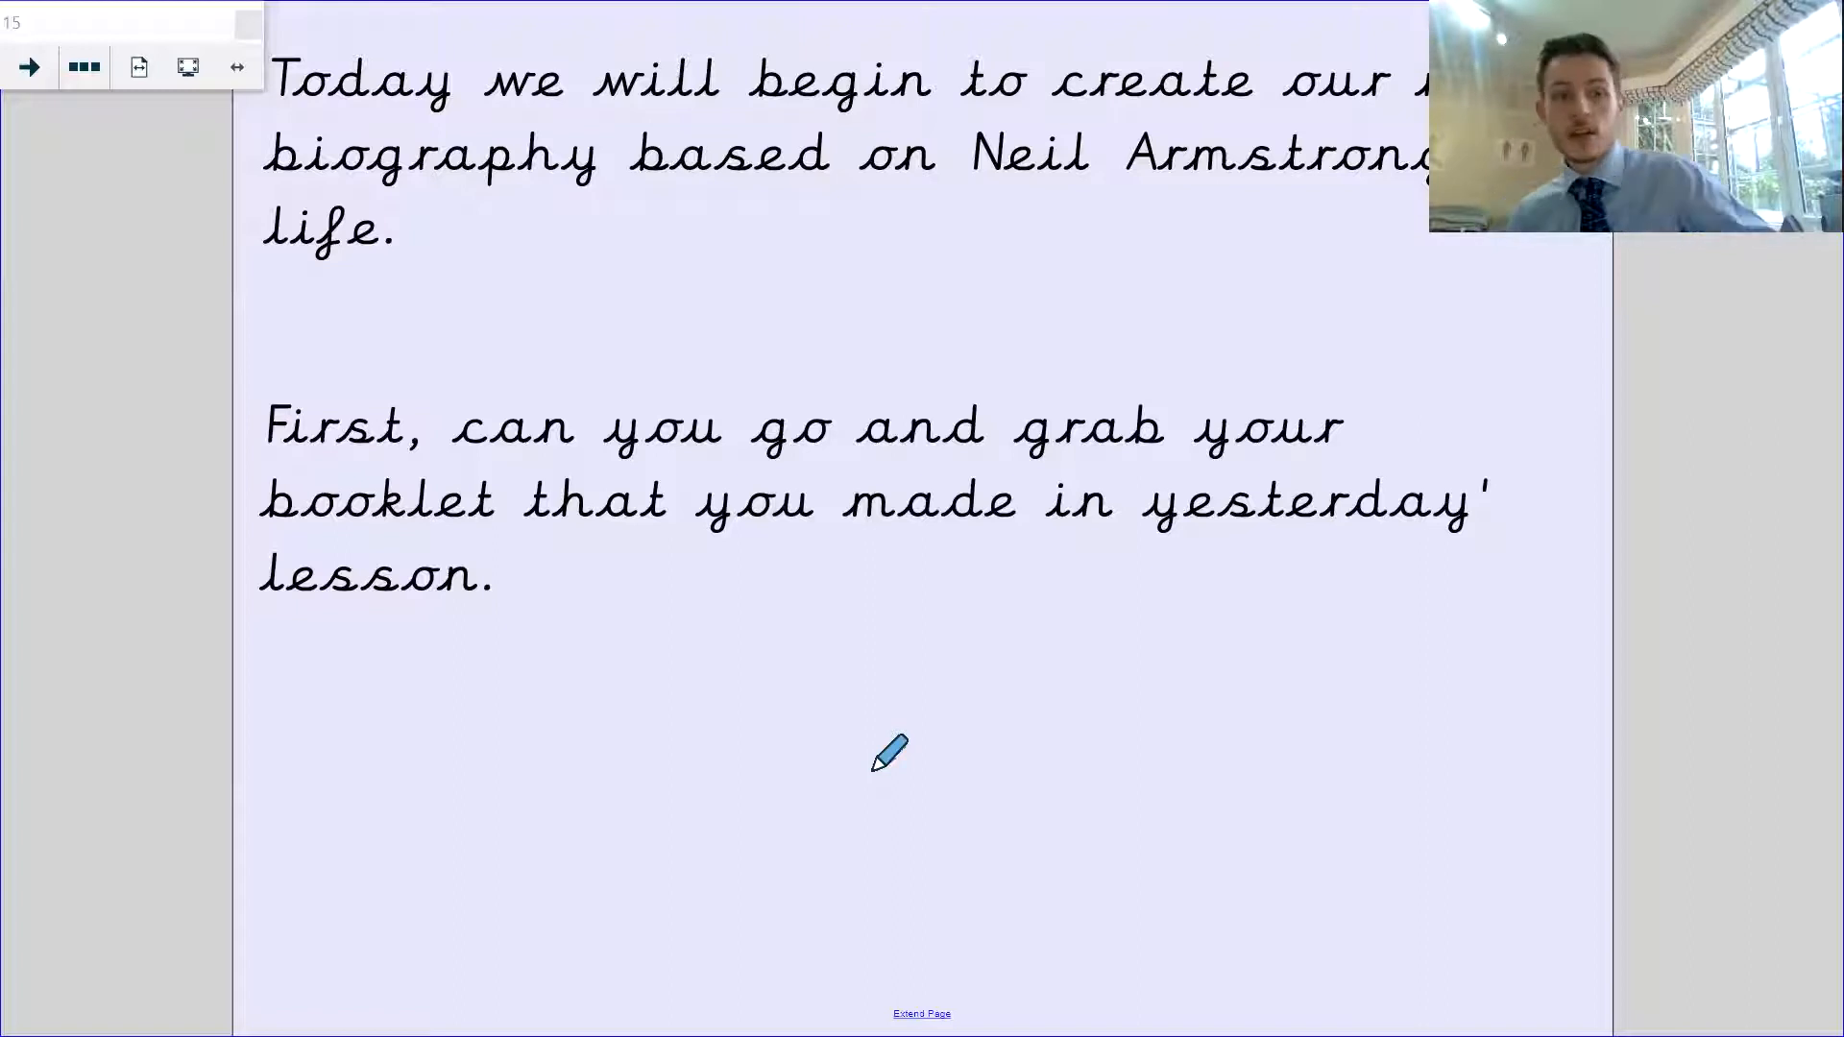
{"action": "mouse_move", "coordinate": [865, 705]}
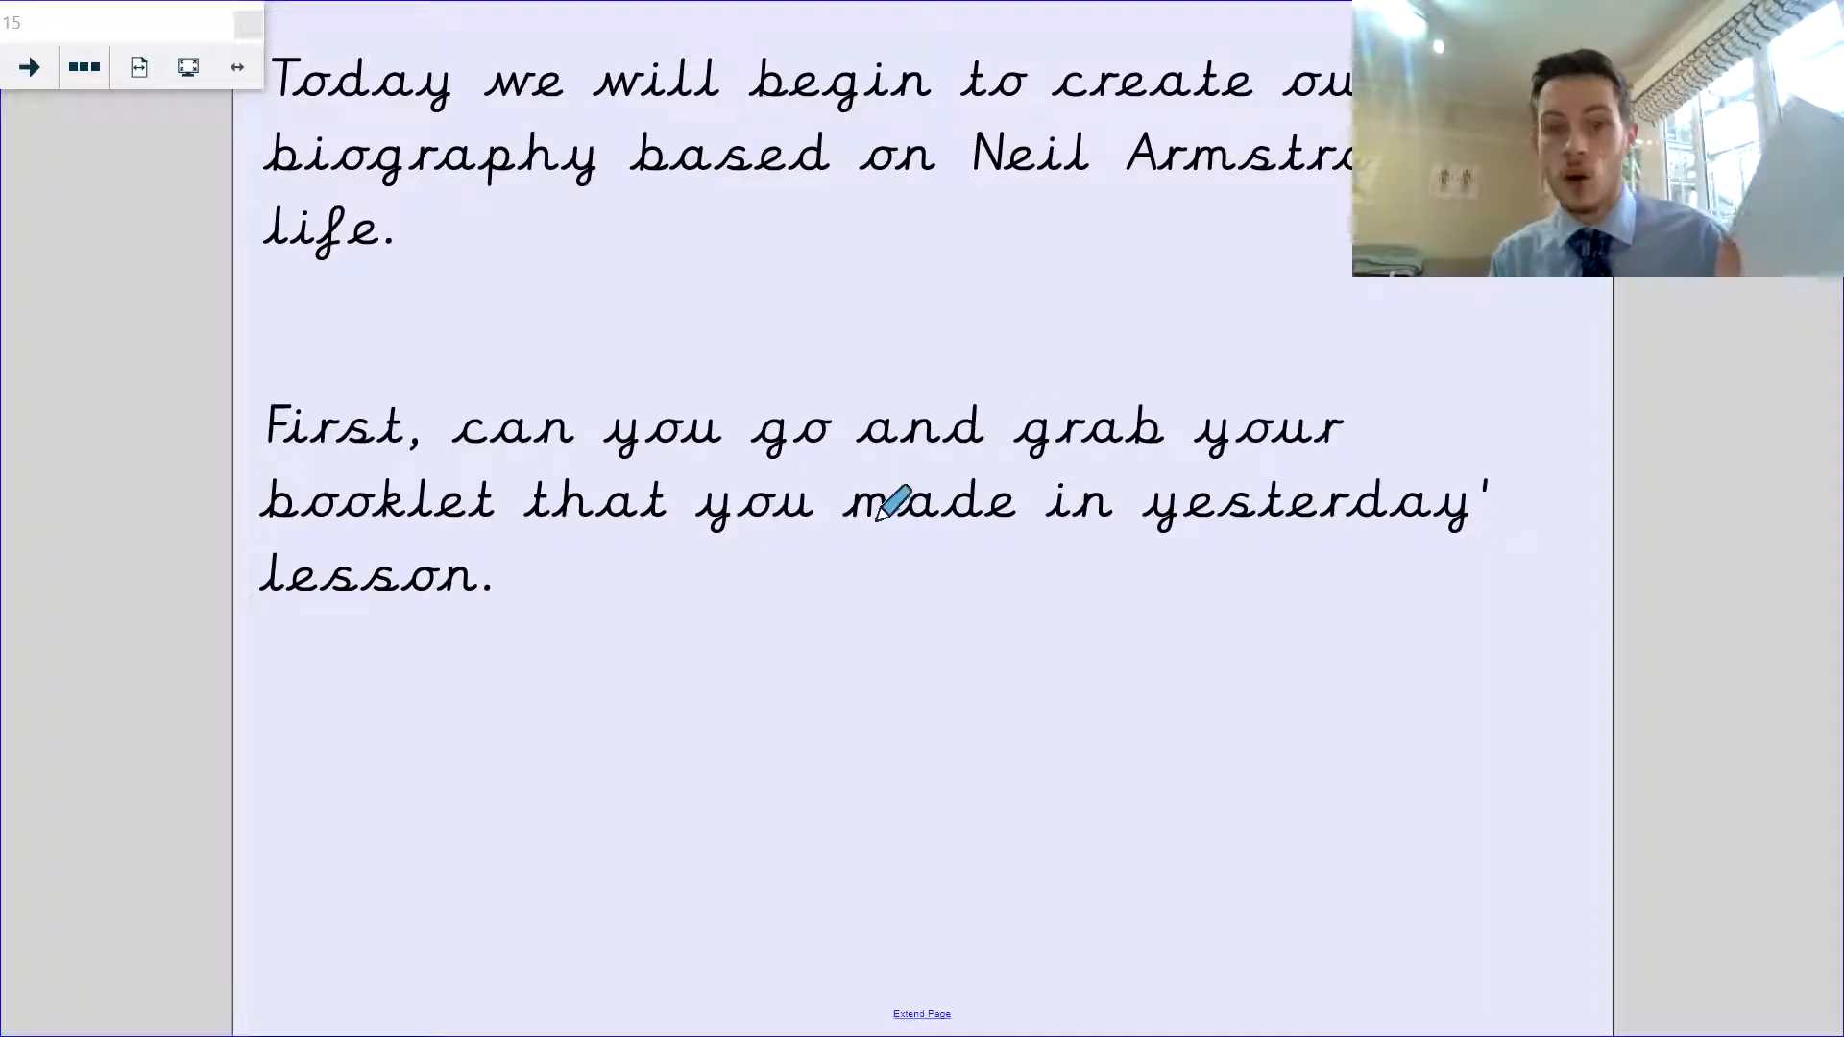
Advance to the page offering Option 1 (booklet biography) or Option 2 (PowerPoint)
{"action": "left_click", "coordinate": [29, 65]}
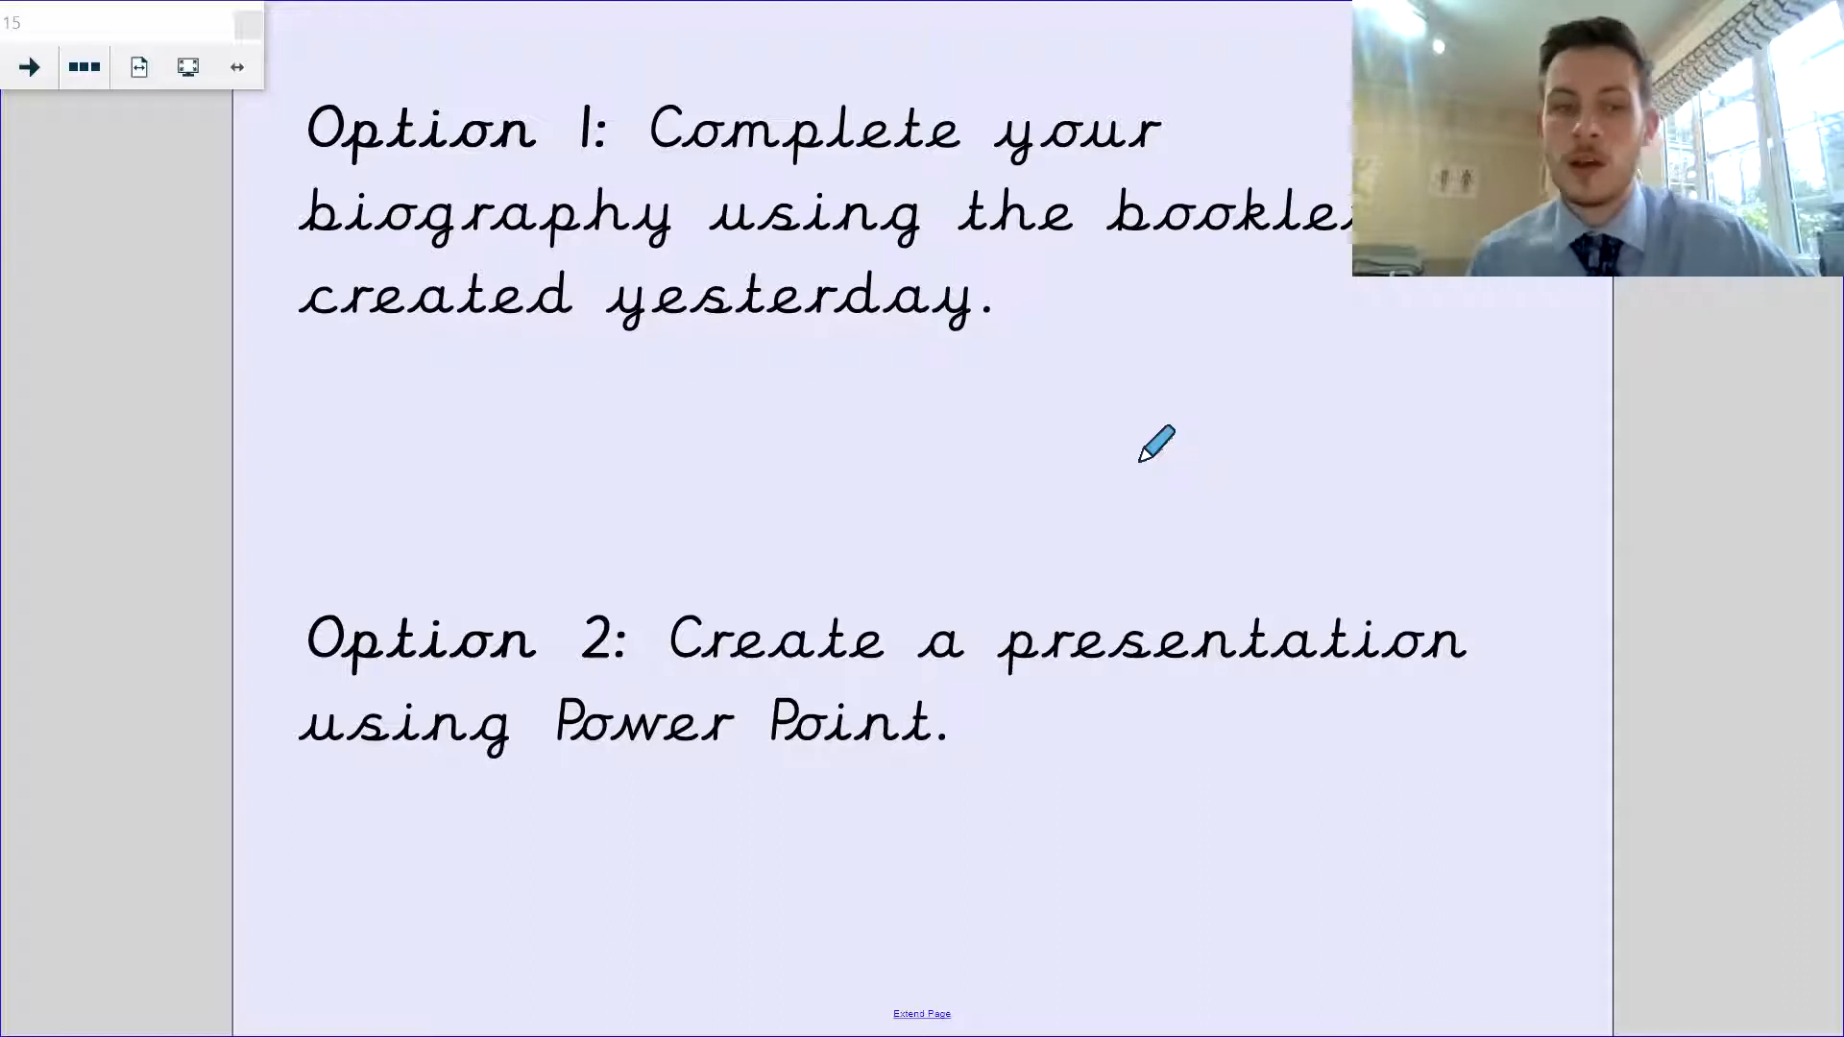
Advance to the Let's begin page with Challenge 1-3 sentences about Neil's 1930 birth
{"action": "left_click", "coordinate": [29, 65]}
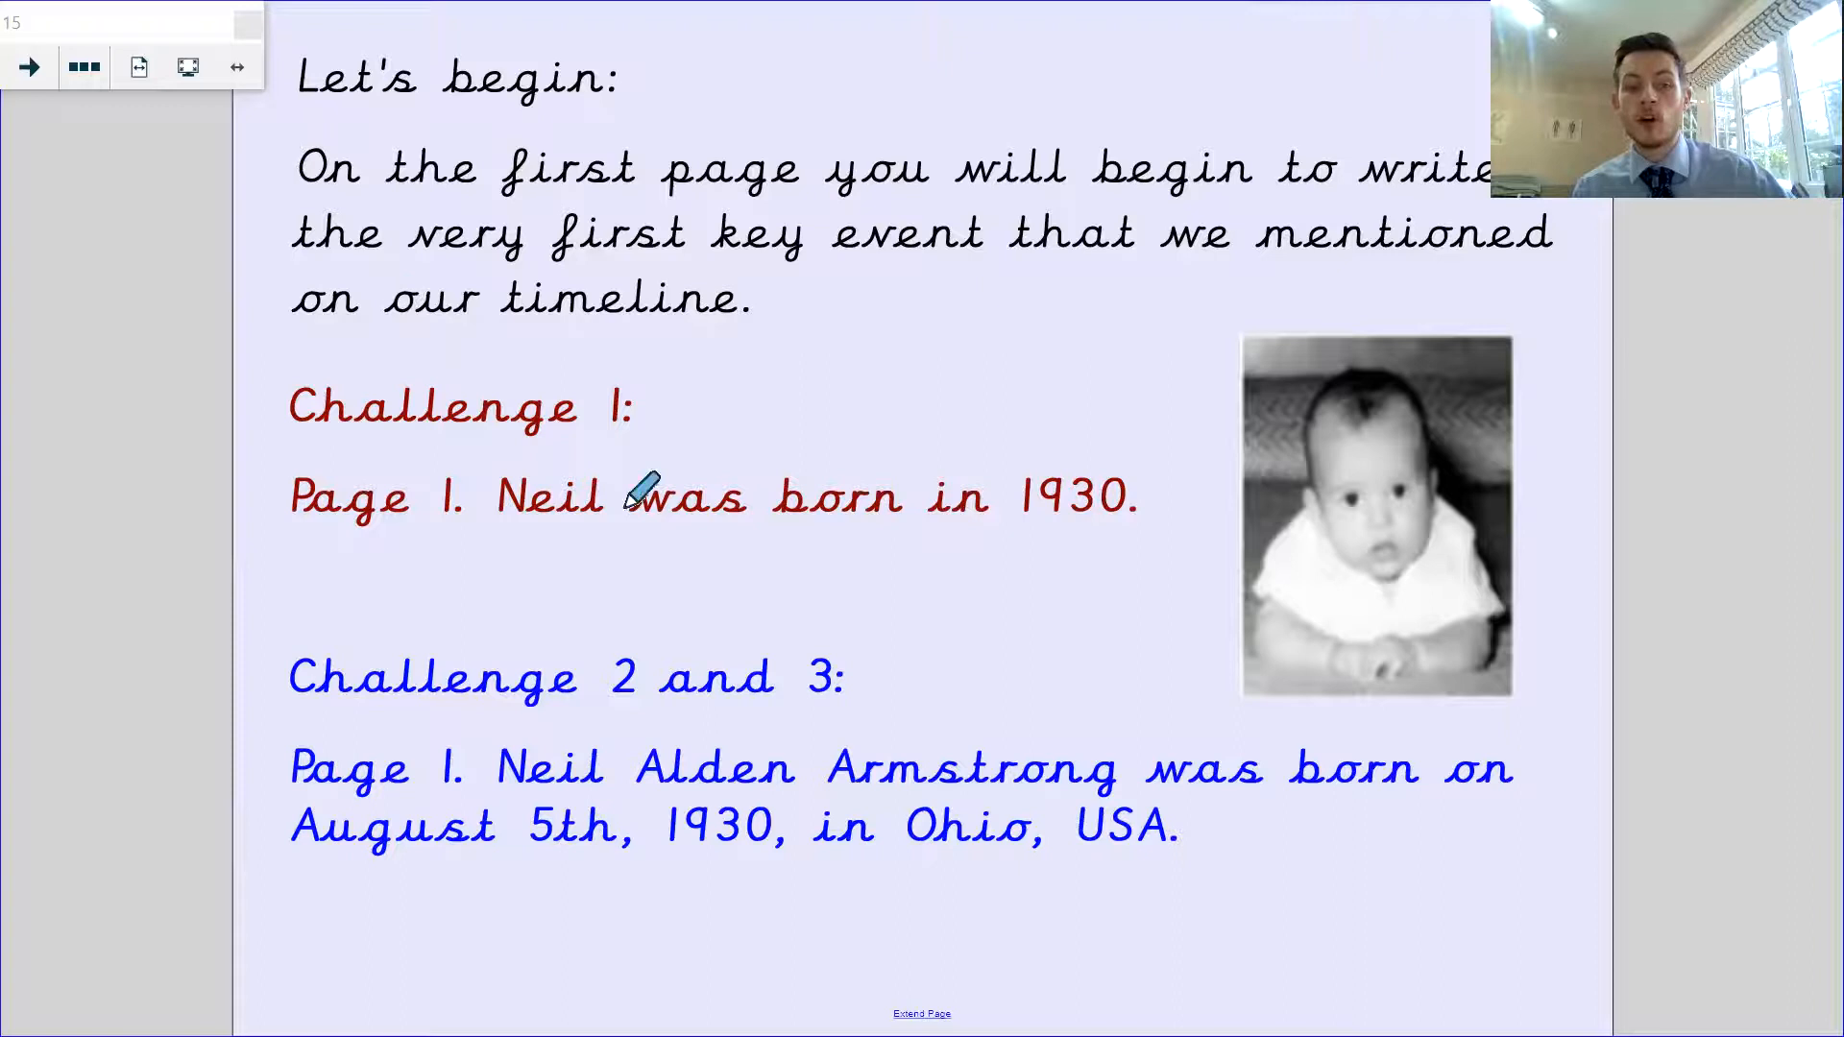
{"action": "mouse_move", "coordinate": [964, 649]}
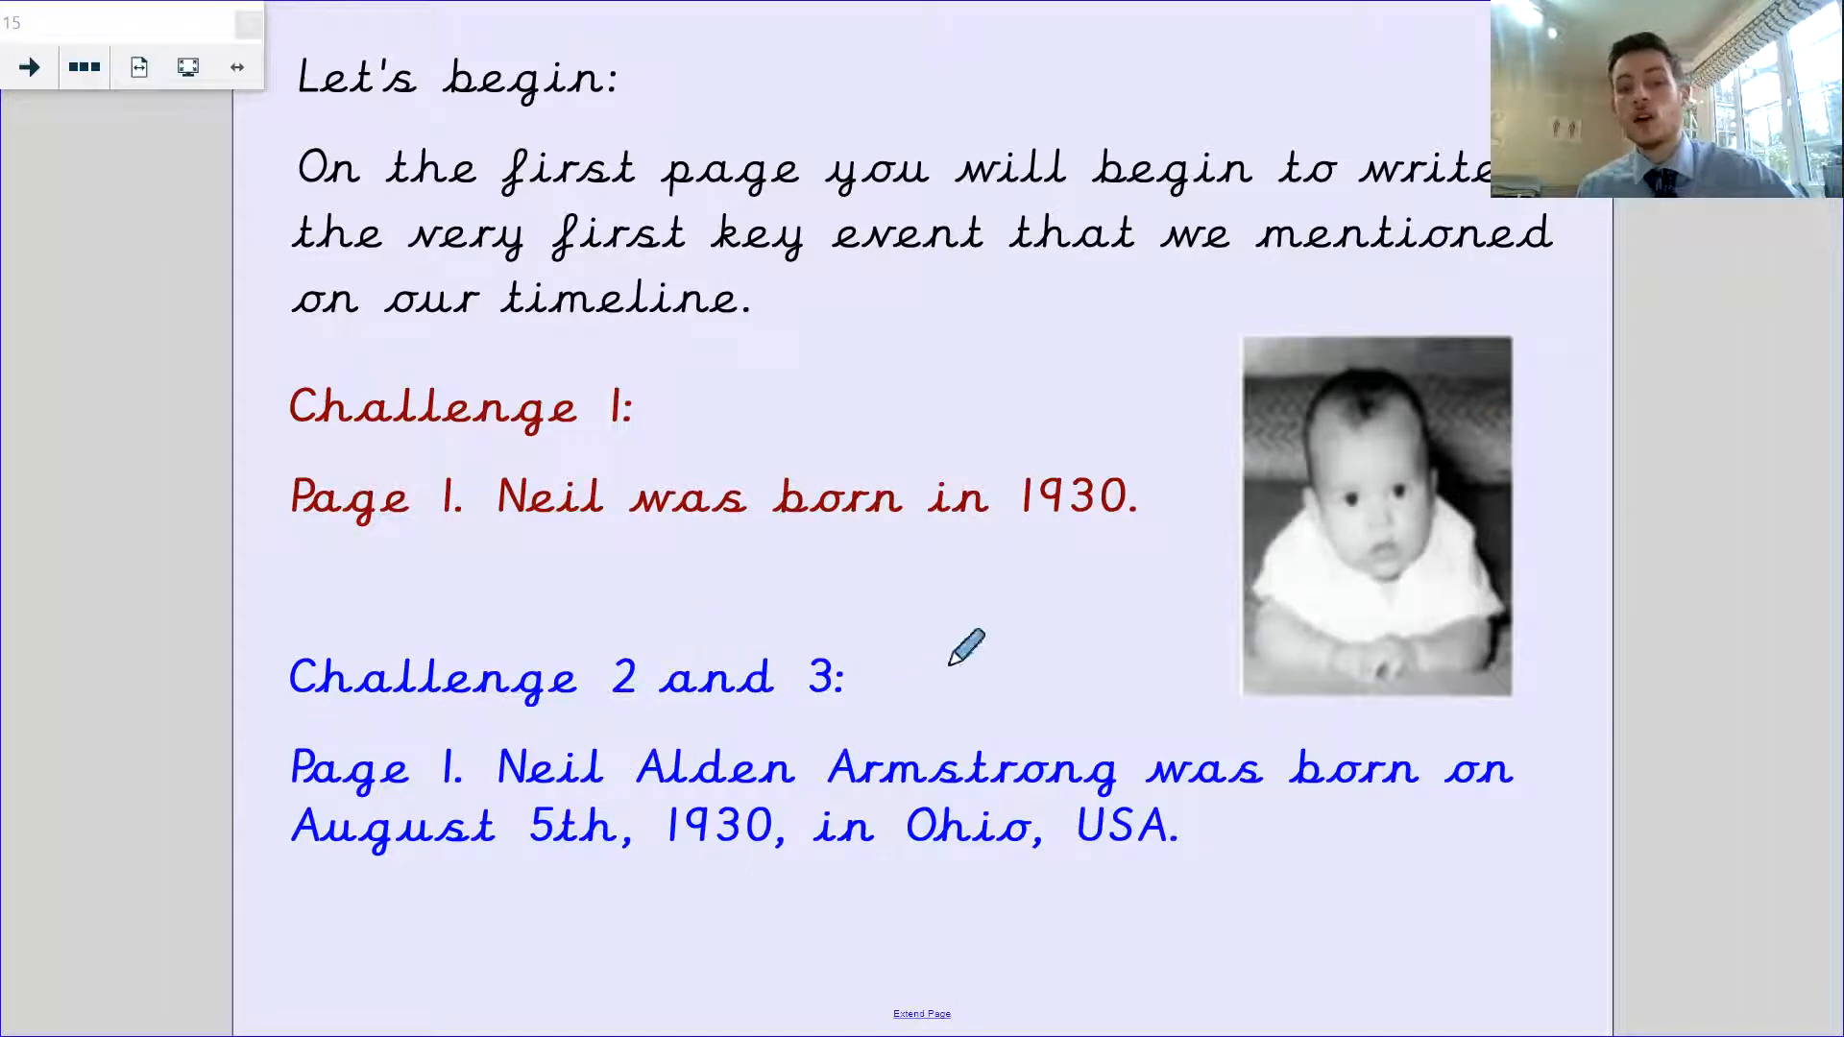
{"action": "mouse_move", "coordinate": [1518, 611]}
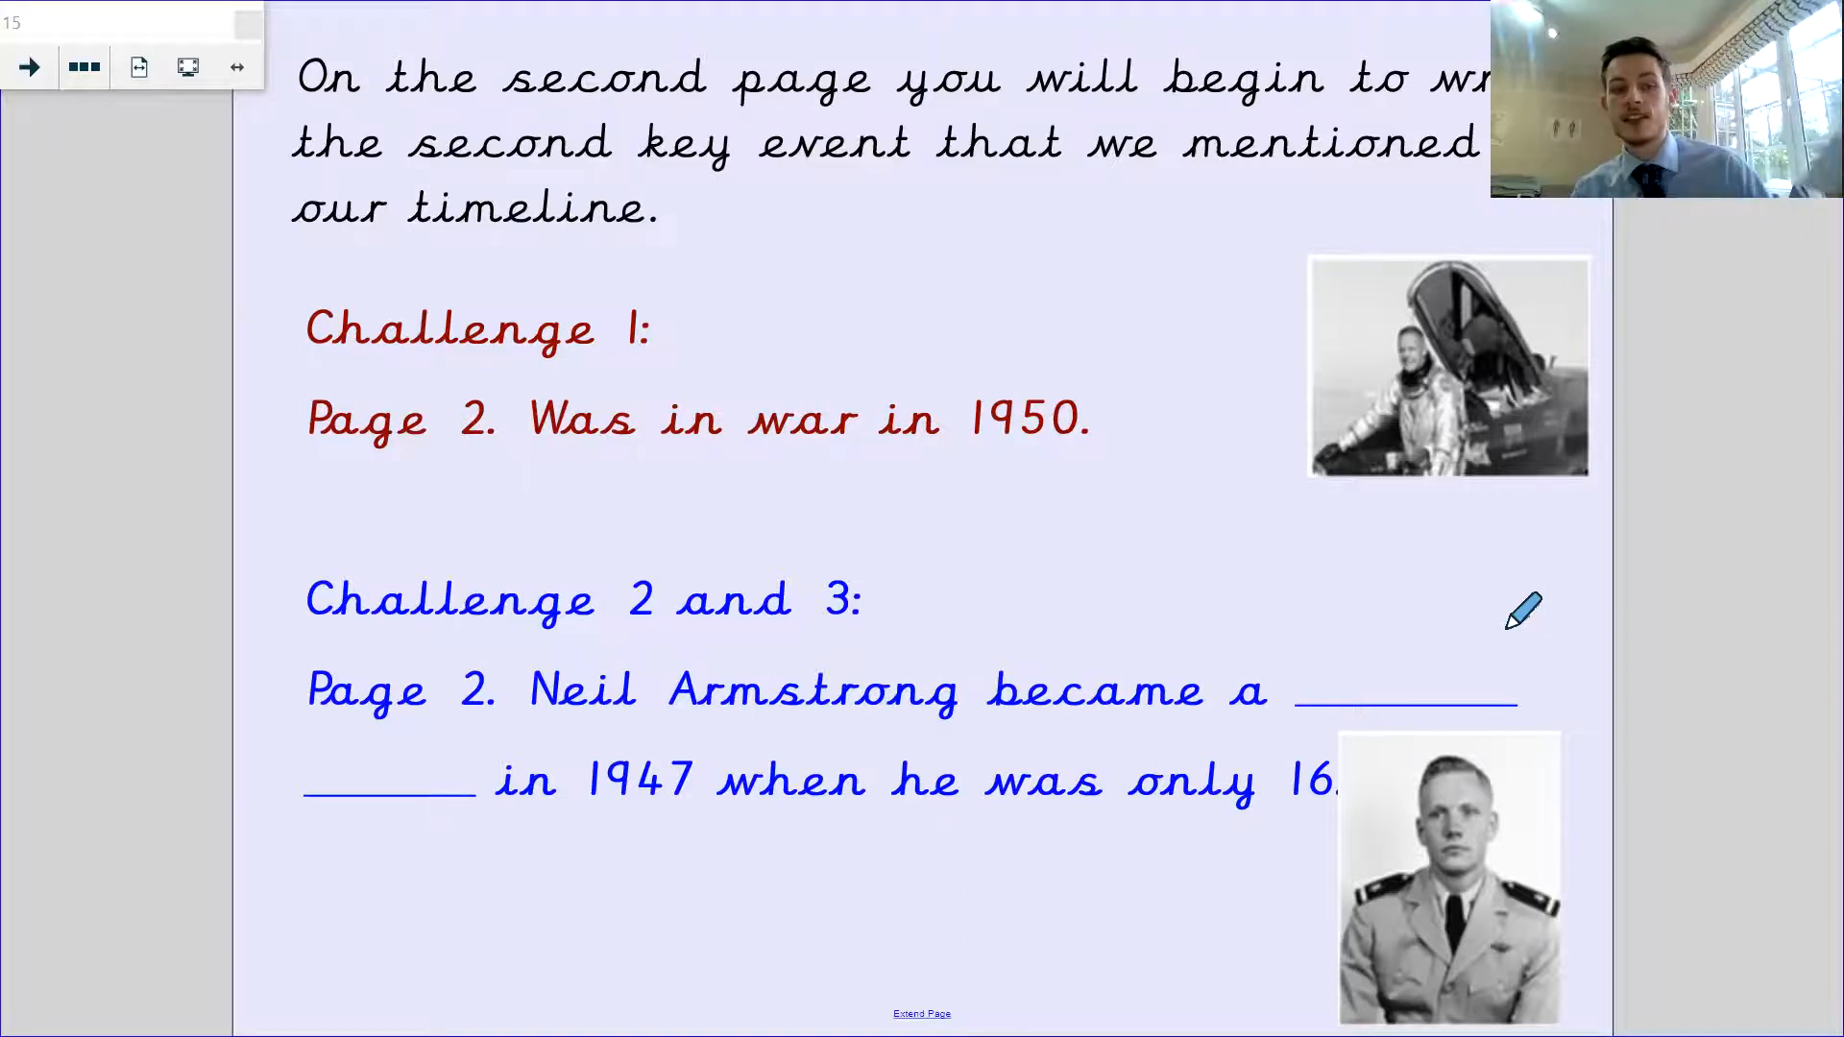
{"action": "mouse_move", "coordinate": [782, 453]}
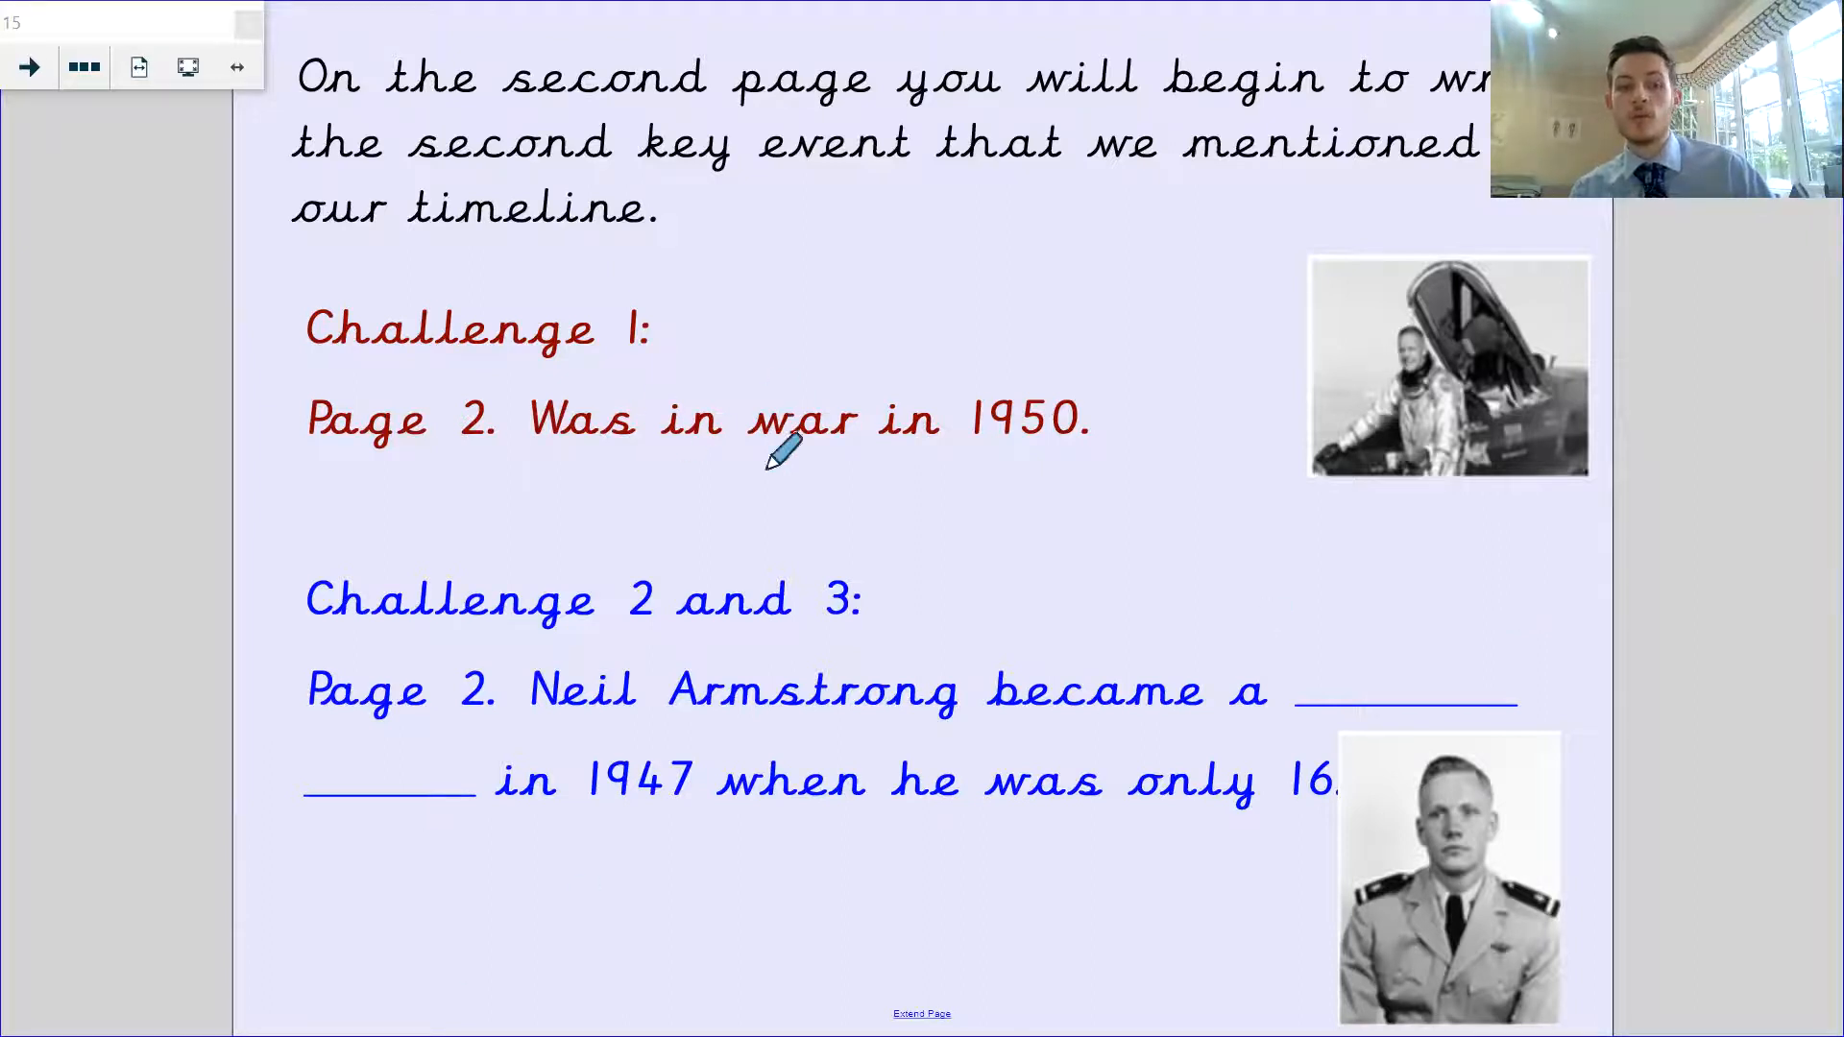
{"action": "mouse_move", "coordinate": [1093, 553]}
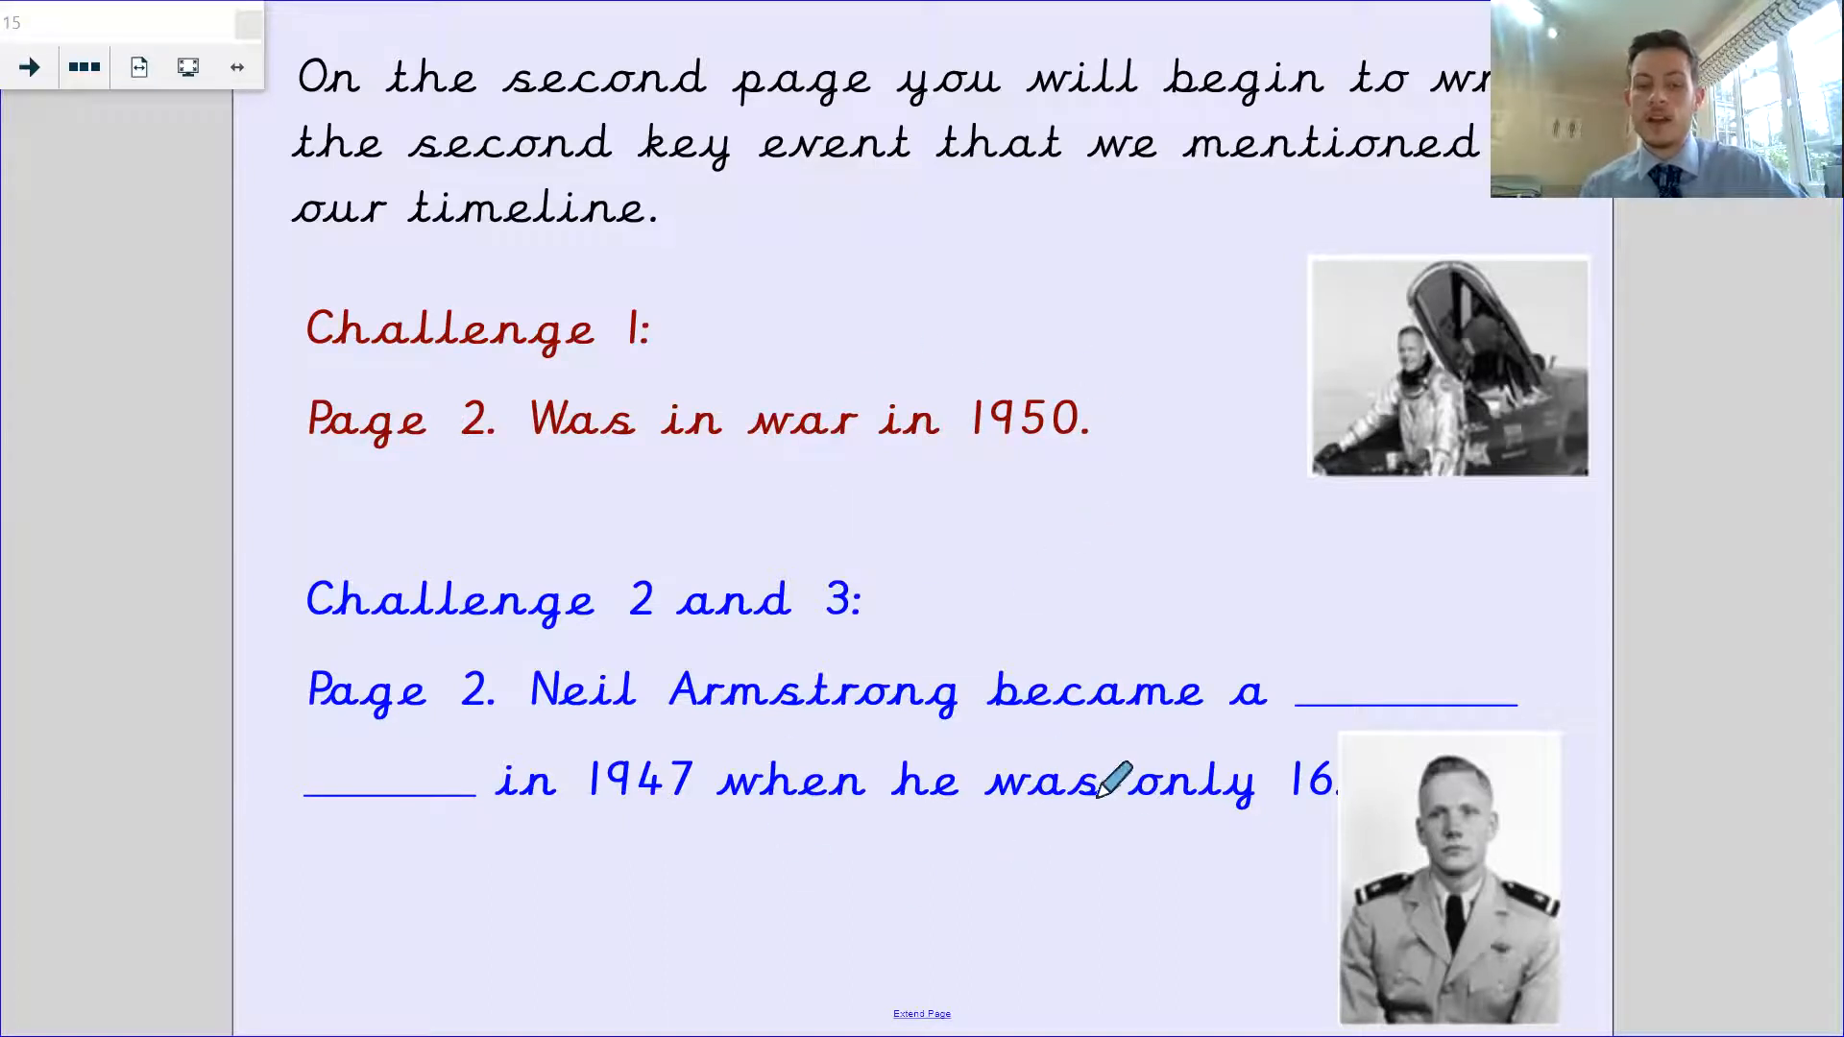
{"action": "mouse_move", "coordinate": [334, 580]}
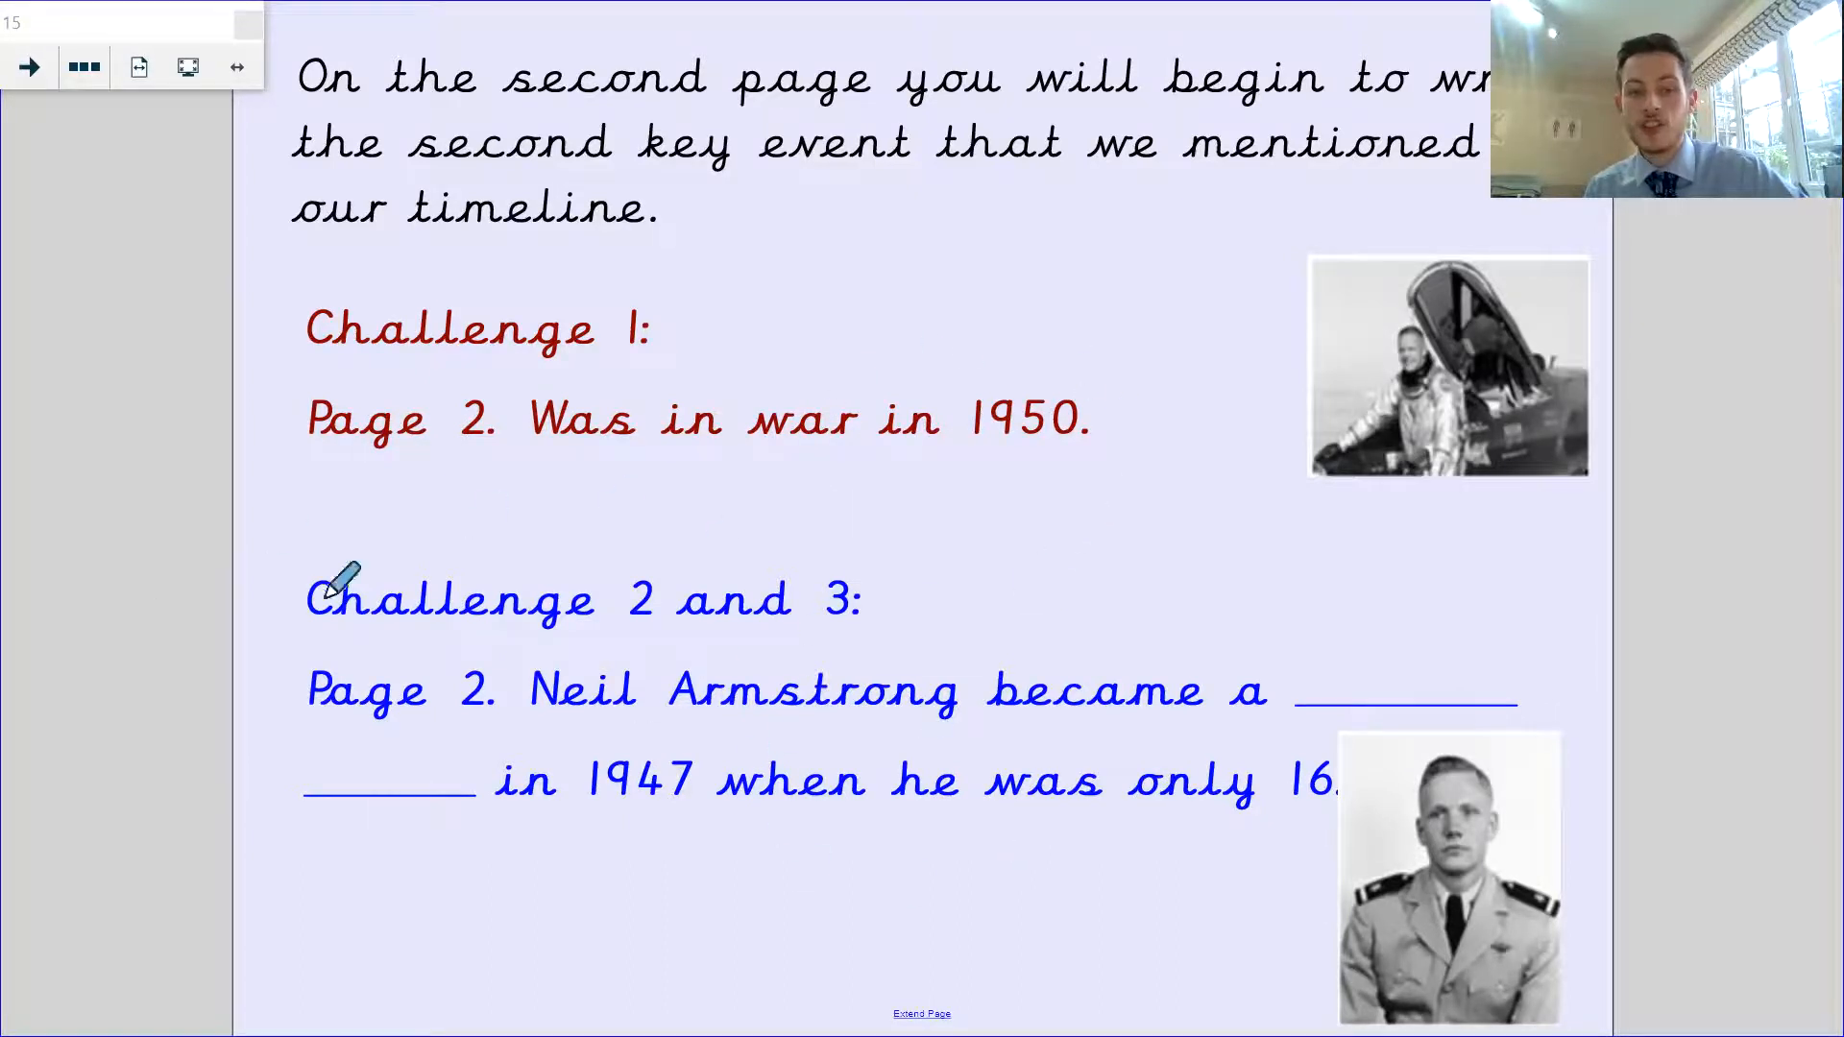
{"action": "mouse_move", "coordinate": [1112, 770]}
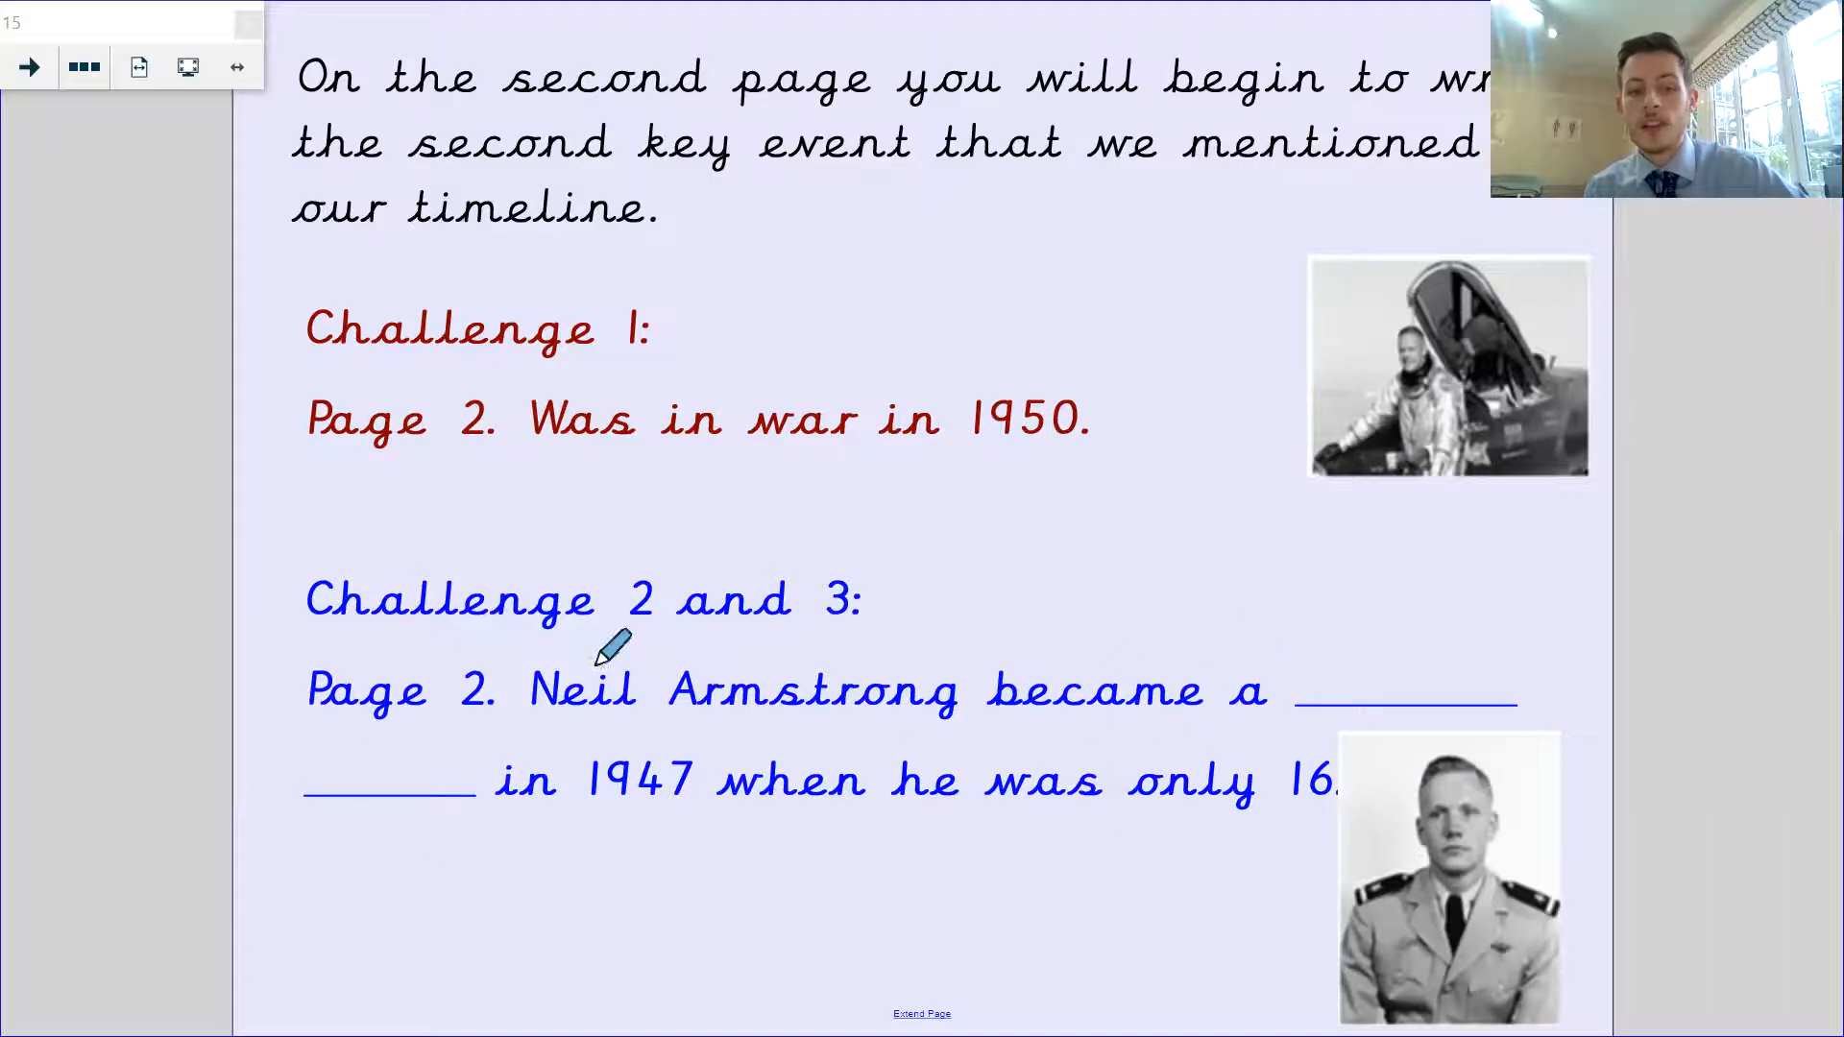
{"action": "mouse_move", "coordinate": [1617, 659]}
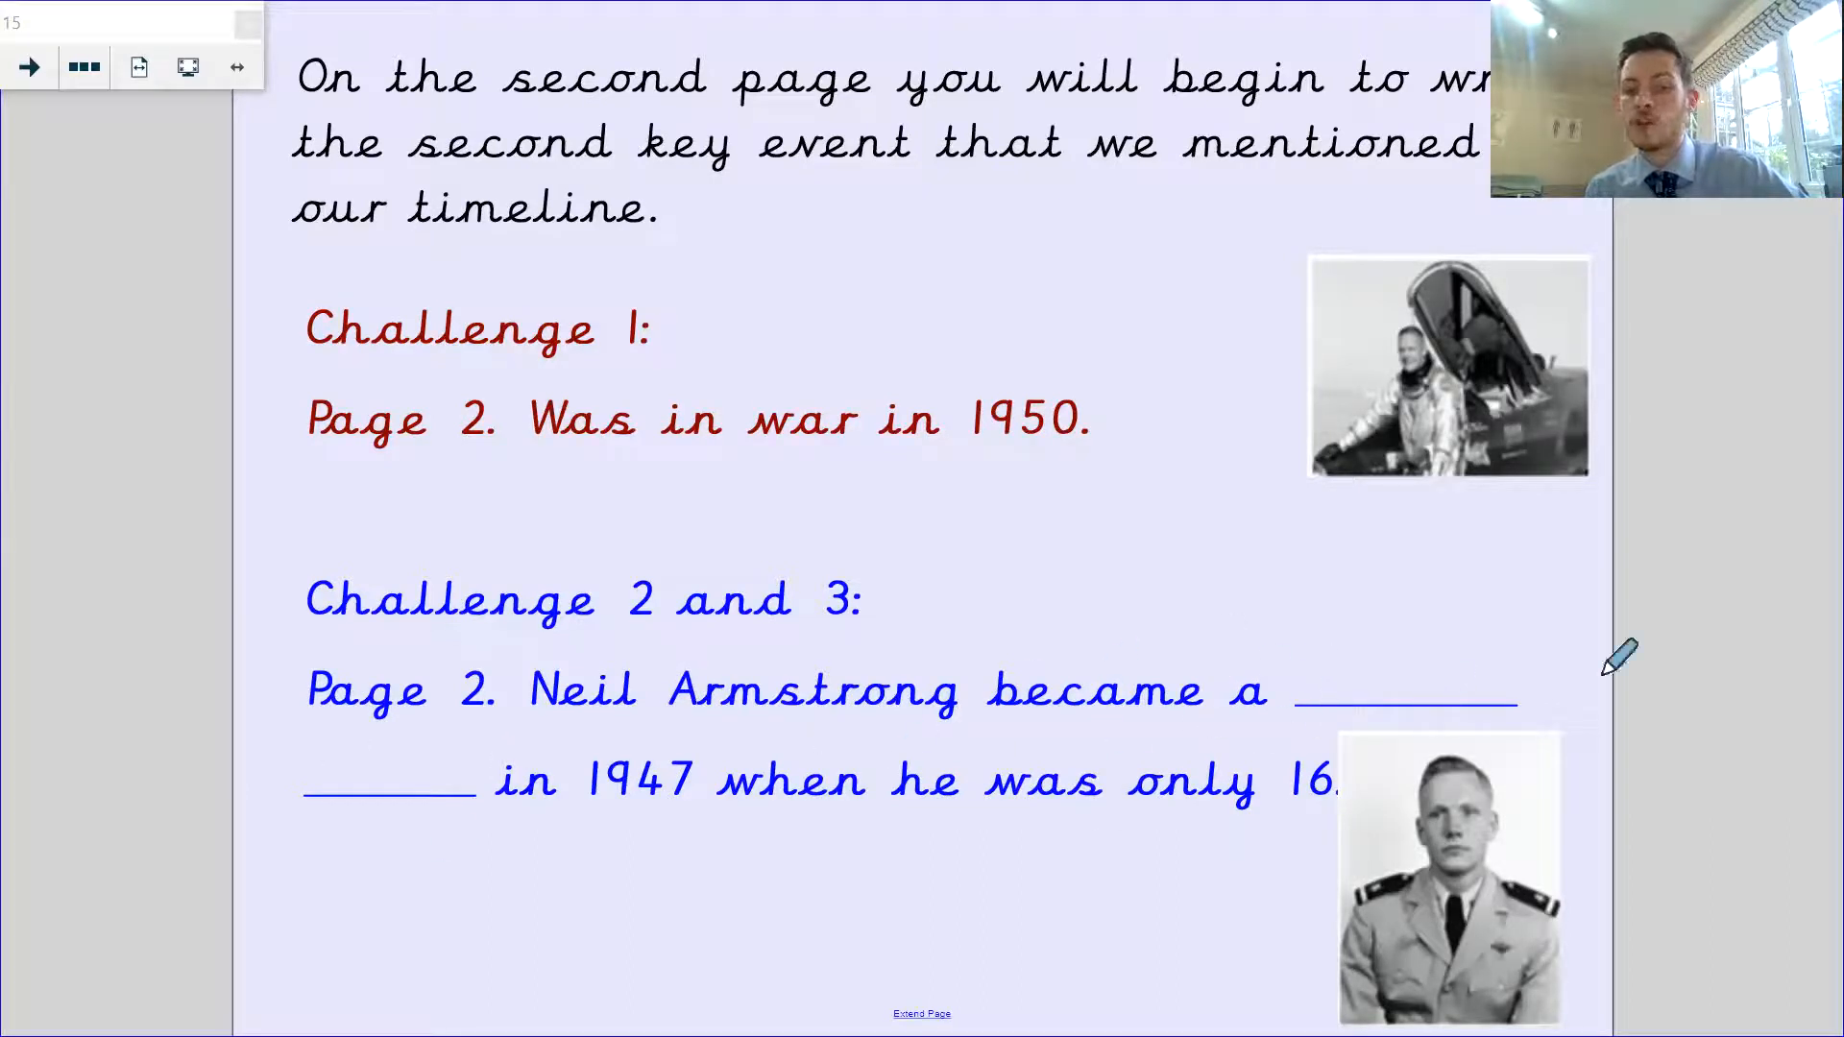
{"action": "mouse_move", "coordinate": [805, 765]}
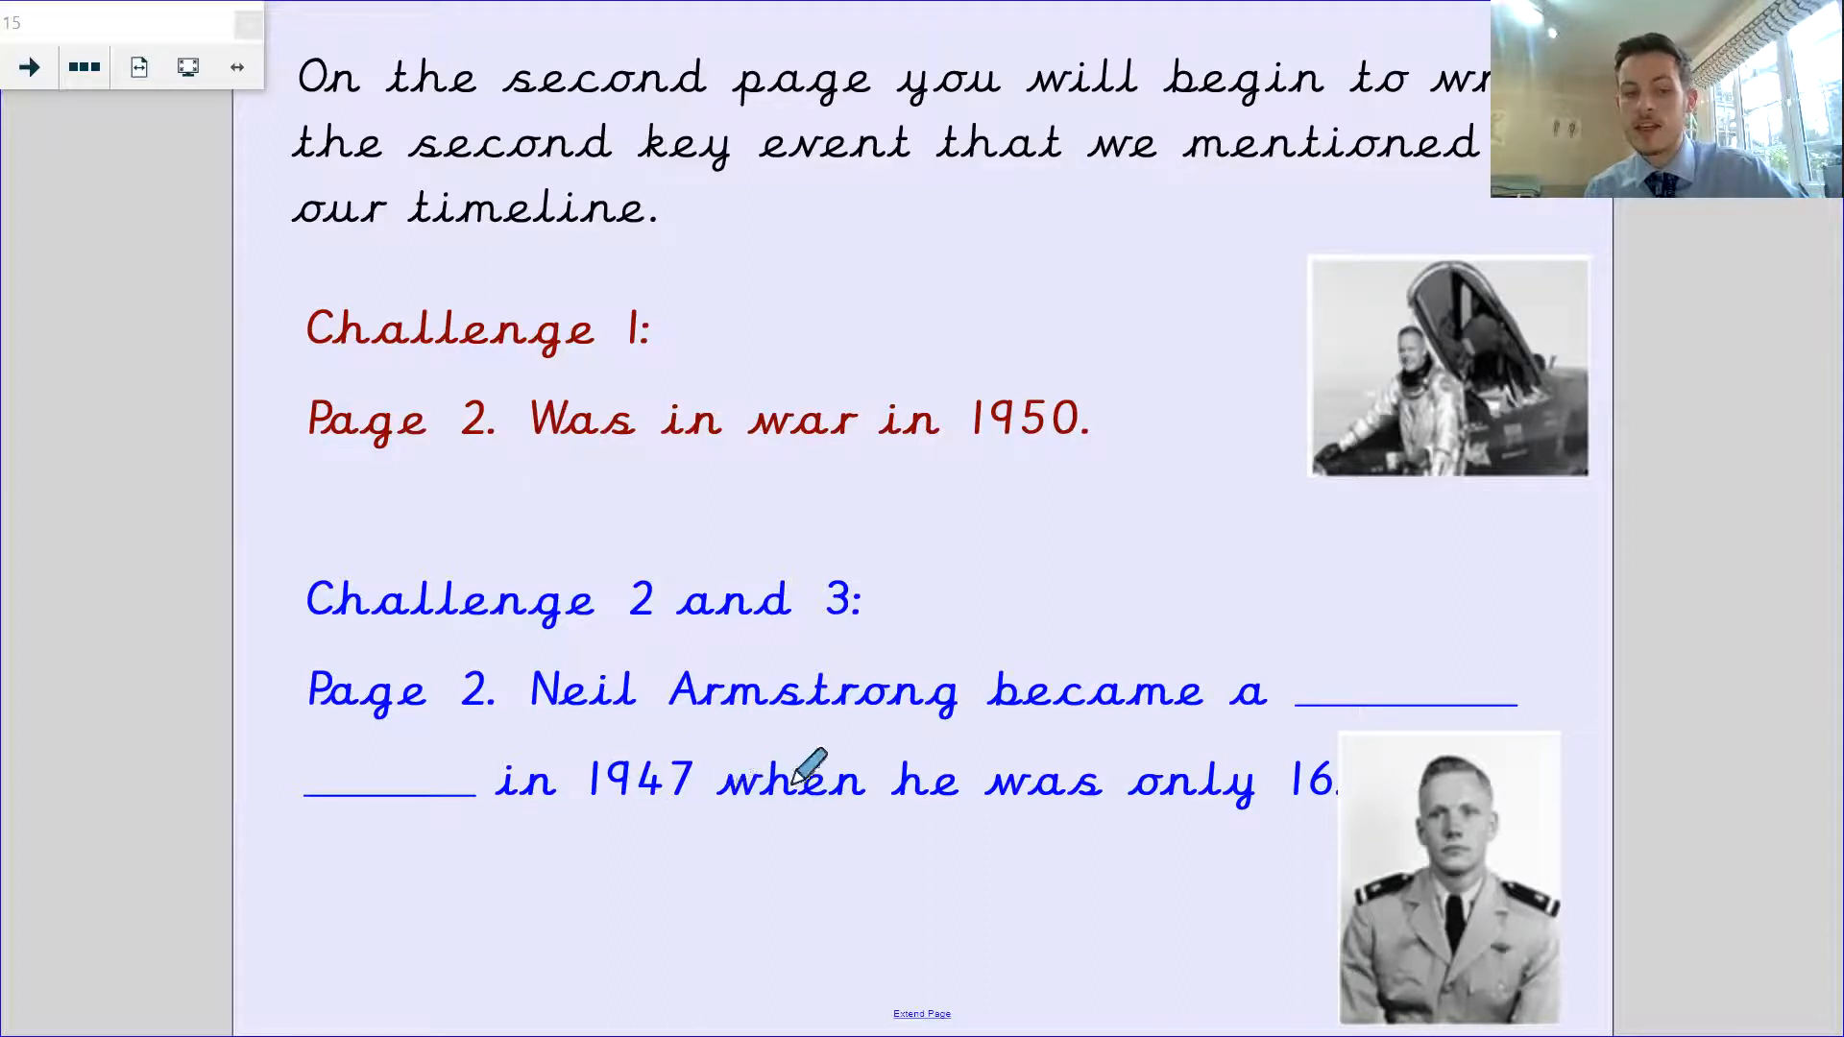
{"action": "mouse_move", "coordinate": [1364, 753]}
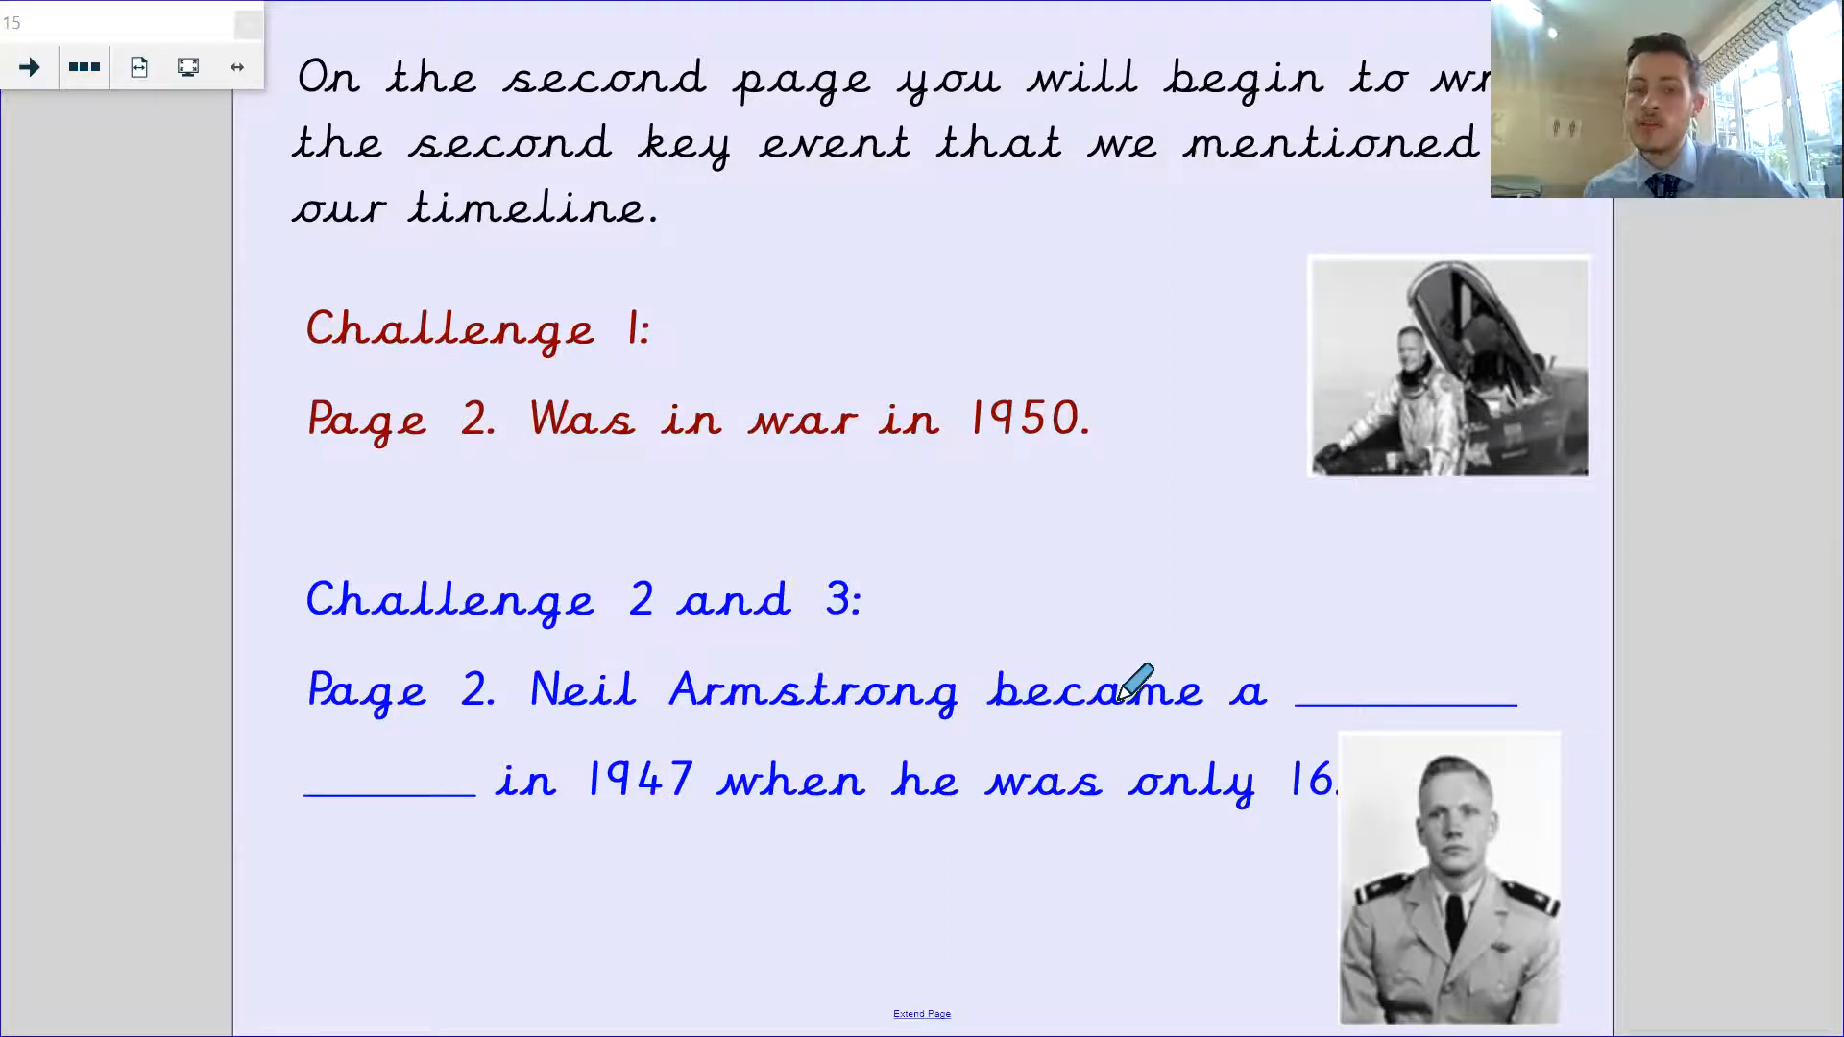
{"action": "mouse_move", "coordinate": [247, 881]}
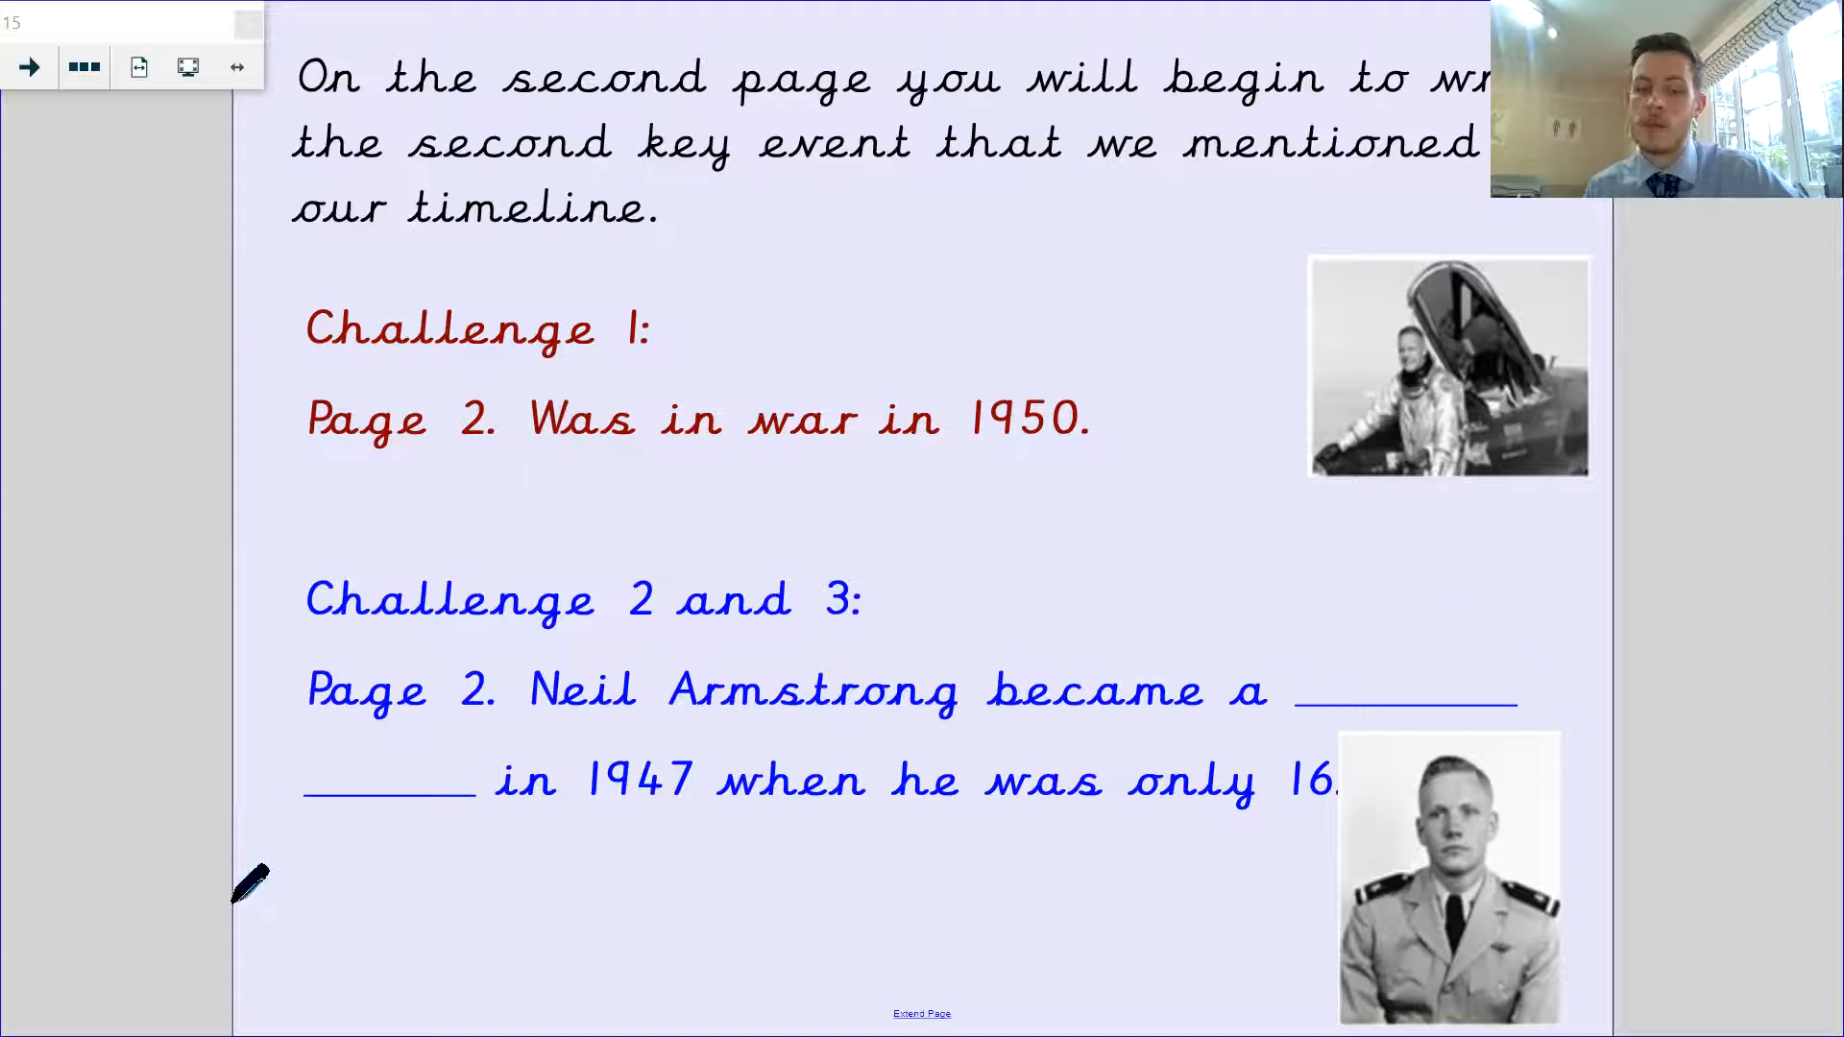
{"action": "mouse_move", "coordinate": [1447, 716]}
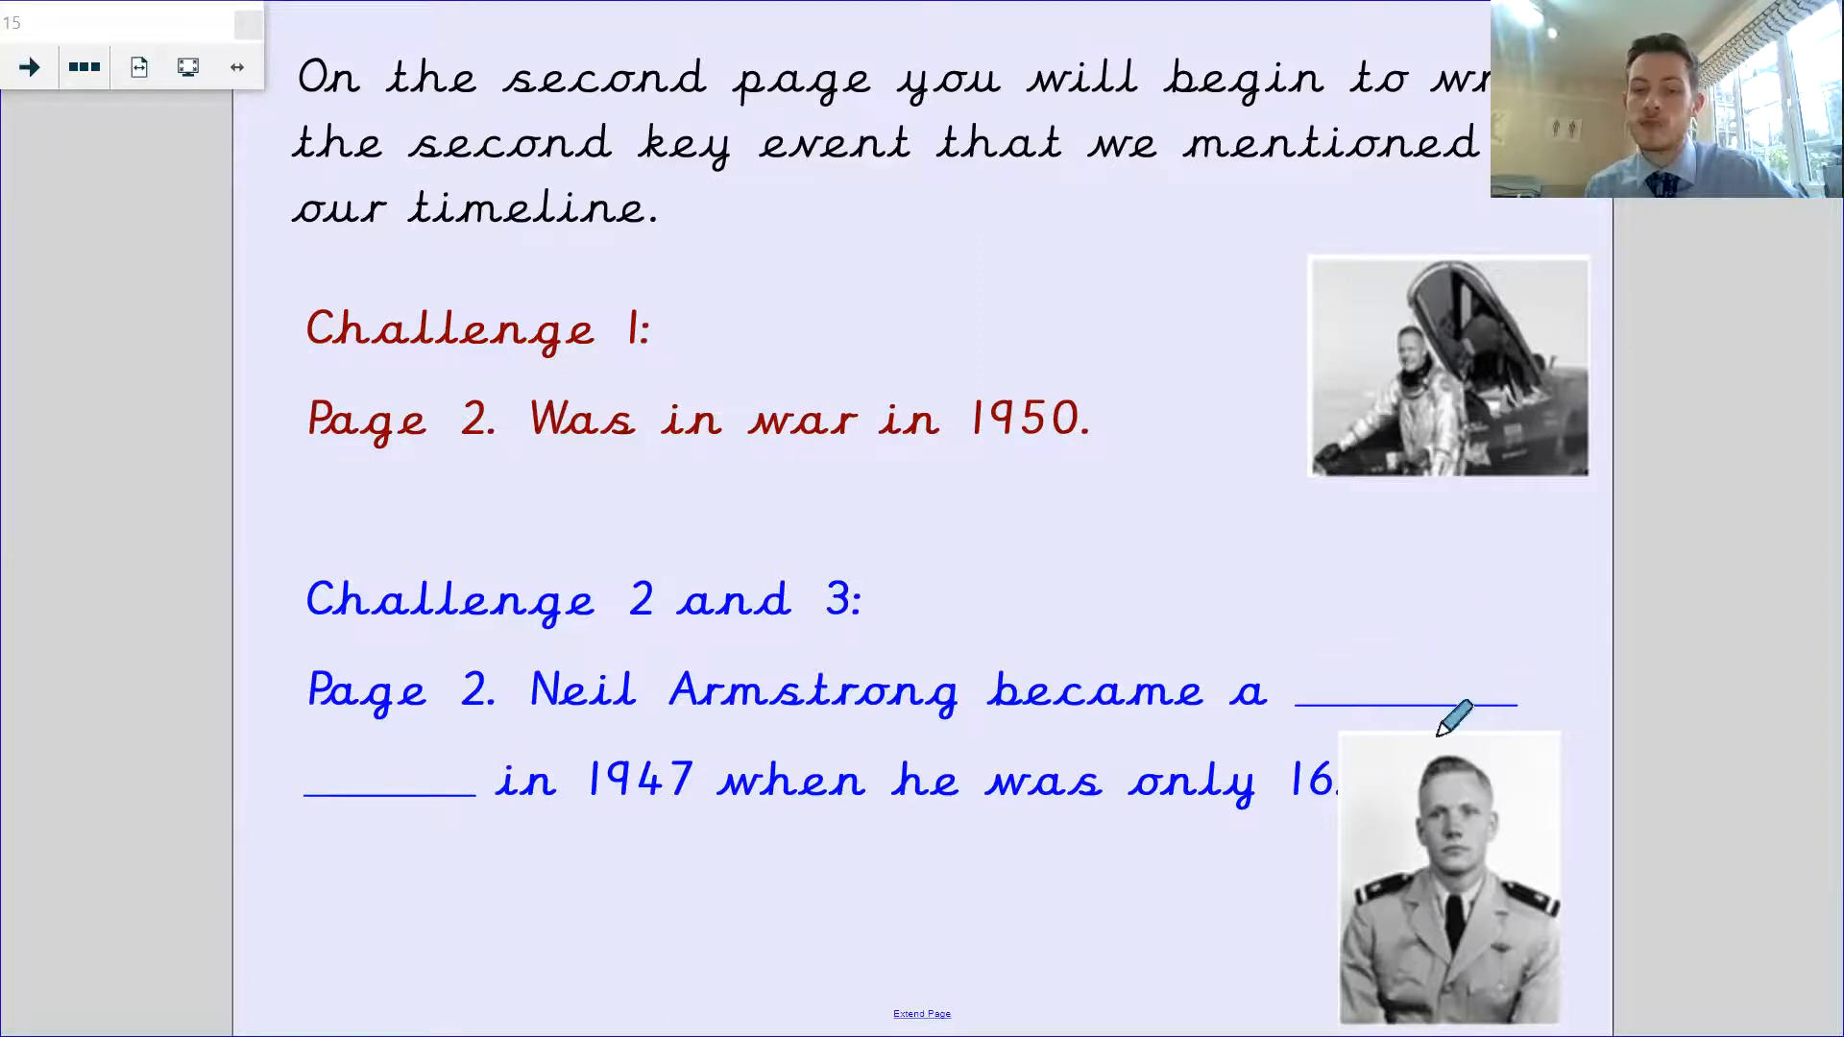
{"action": "mouse_move", "coordinate": [742, 724]}
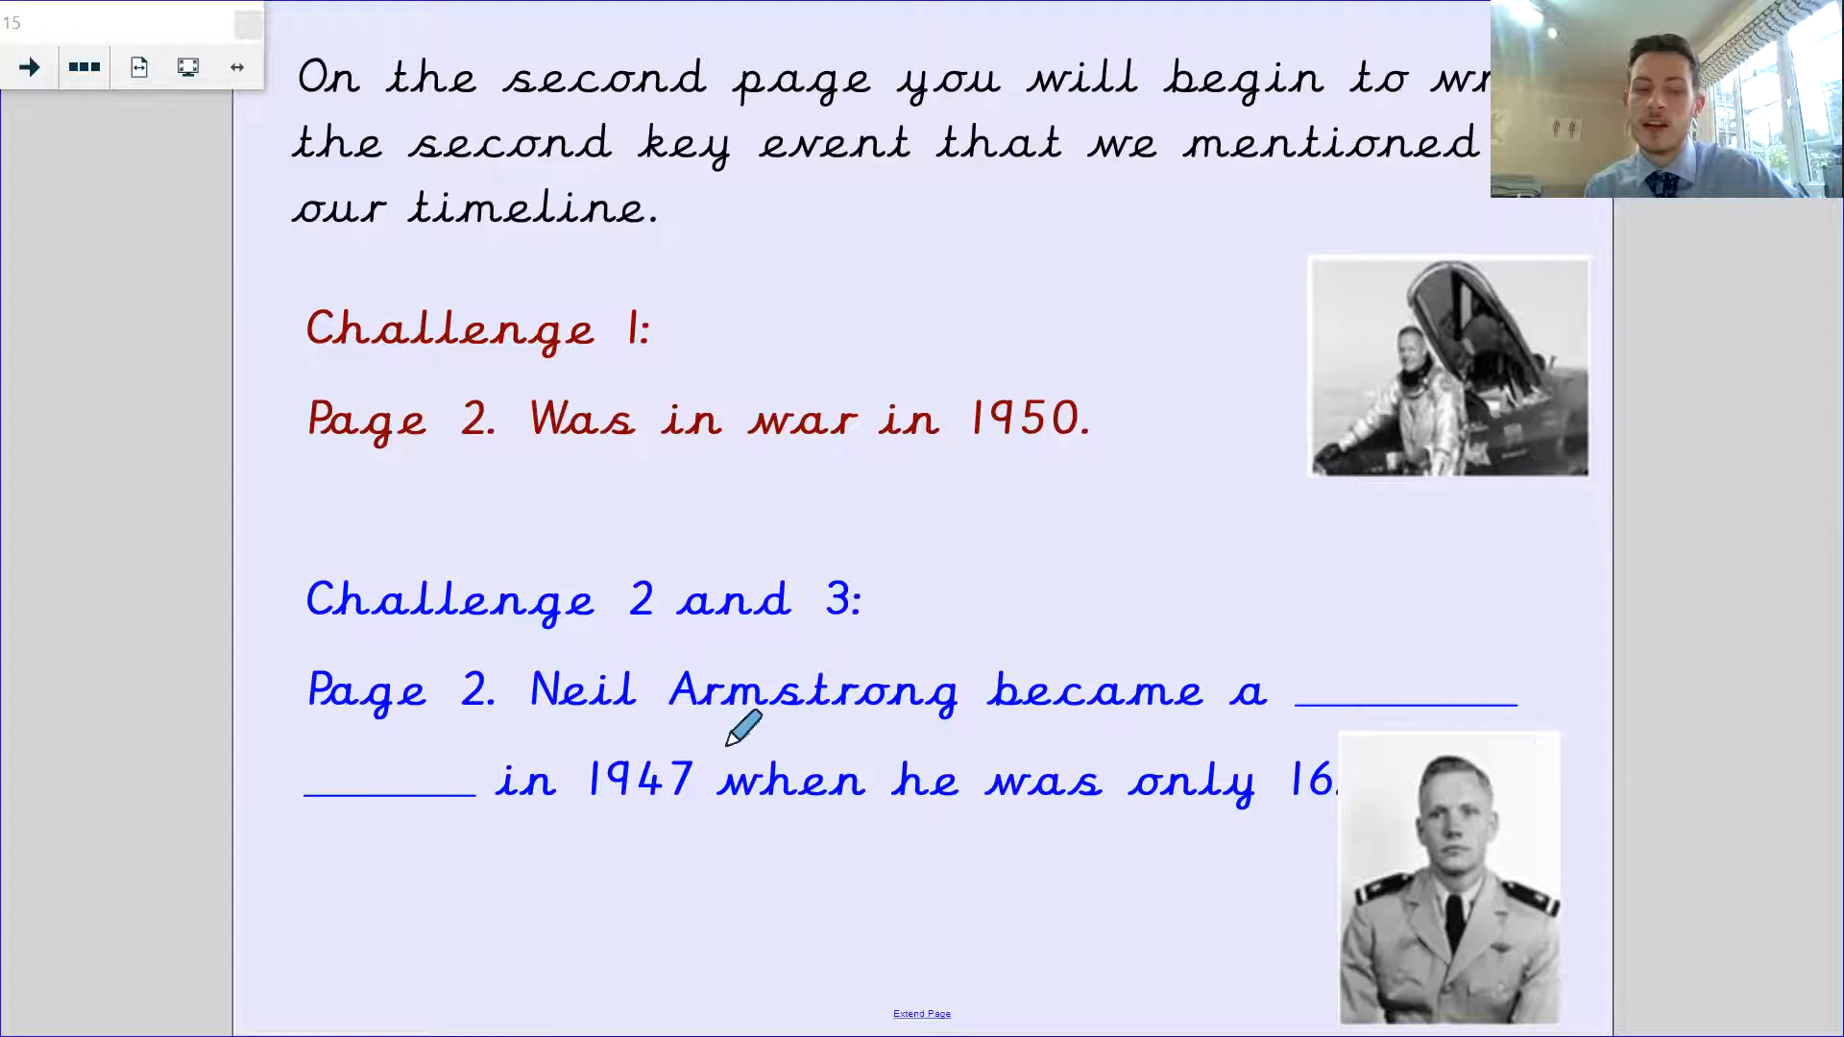
{"action": "mouse_move", "coordinate": [1164, 811]}
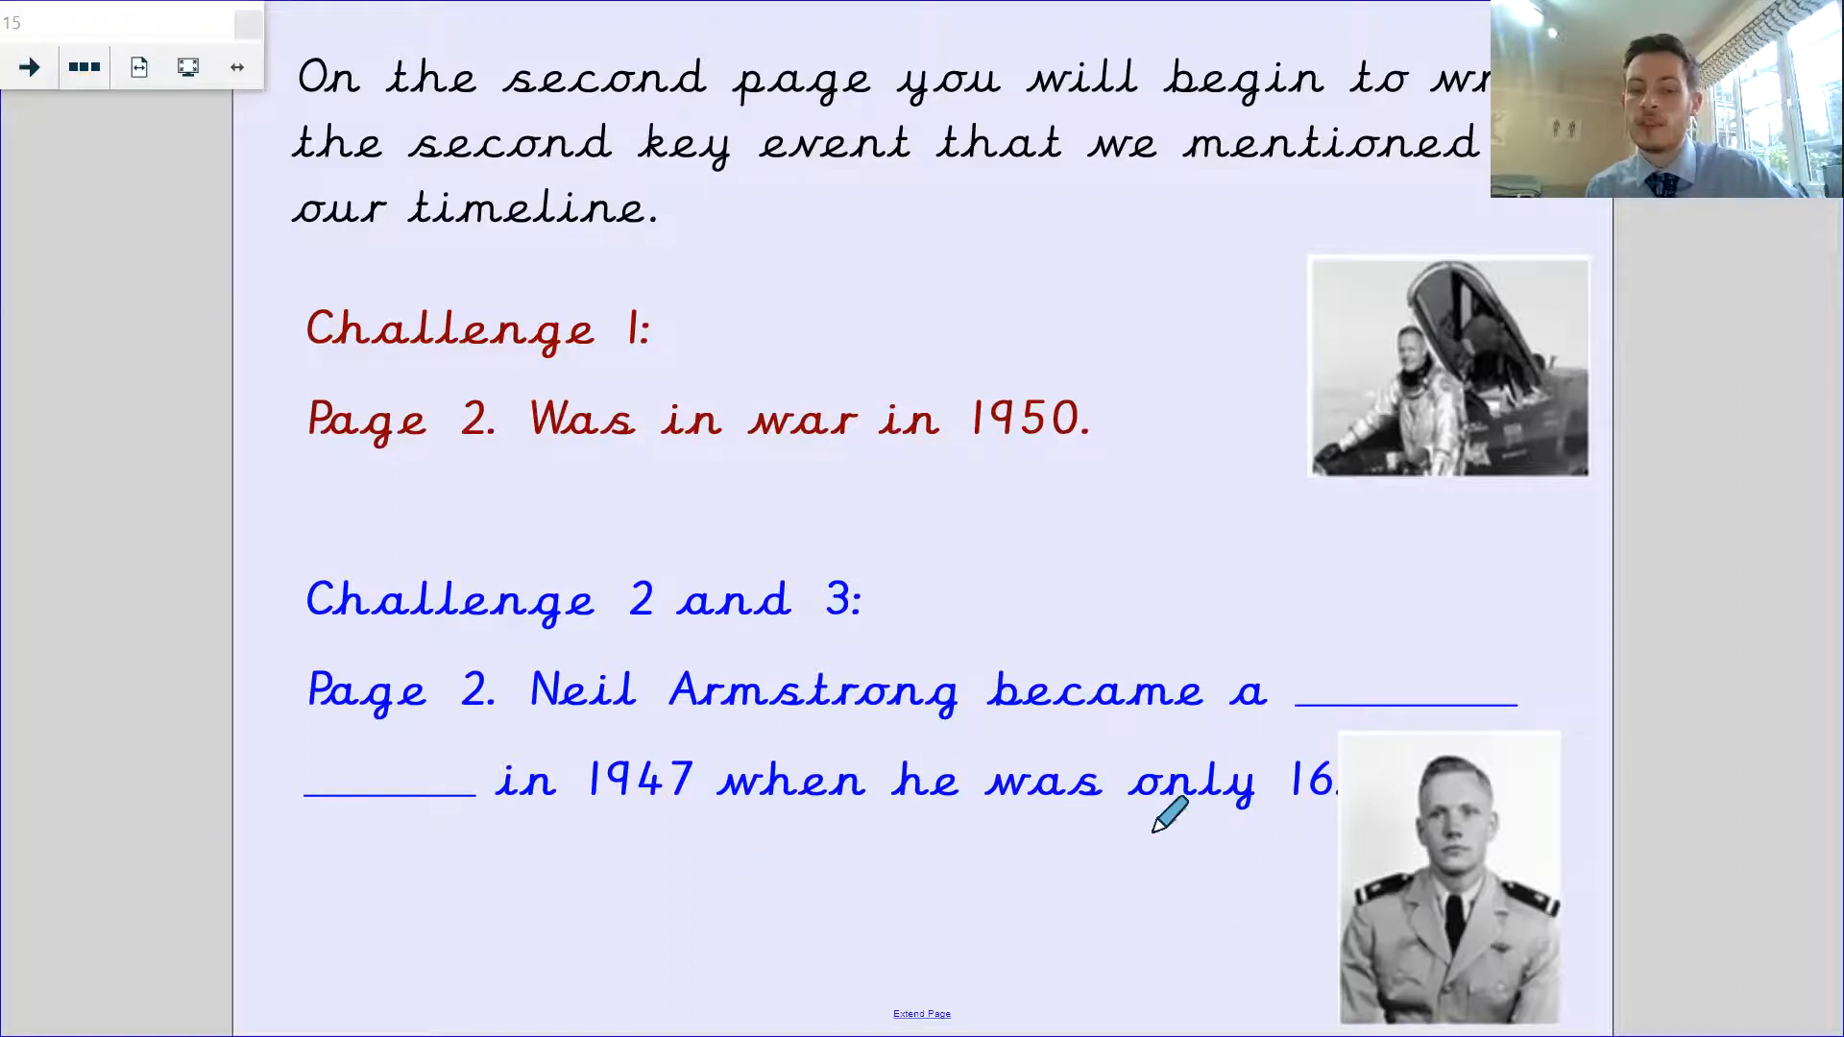
{"action": "mouse_move", "coordinate": [1469, 682]}
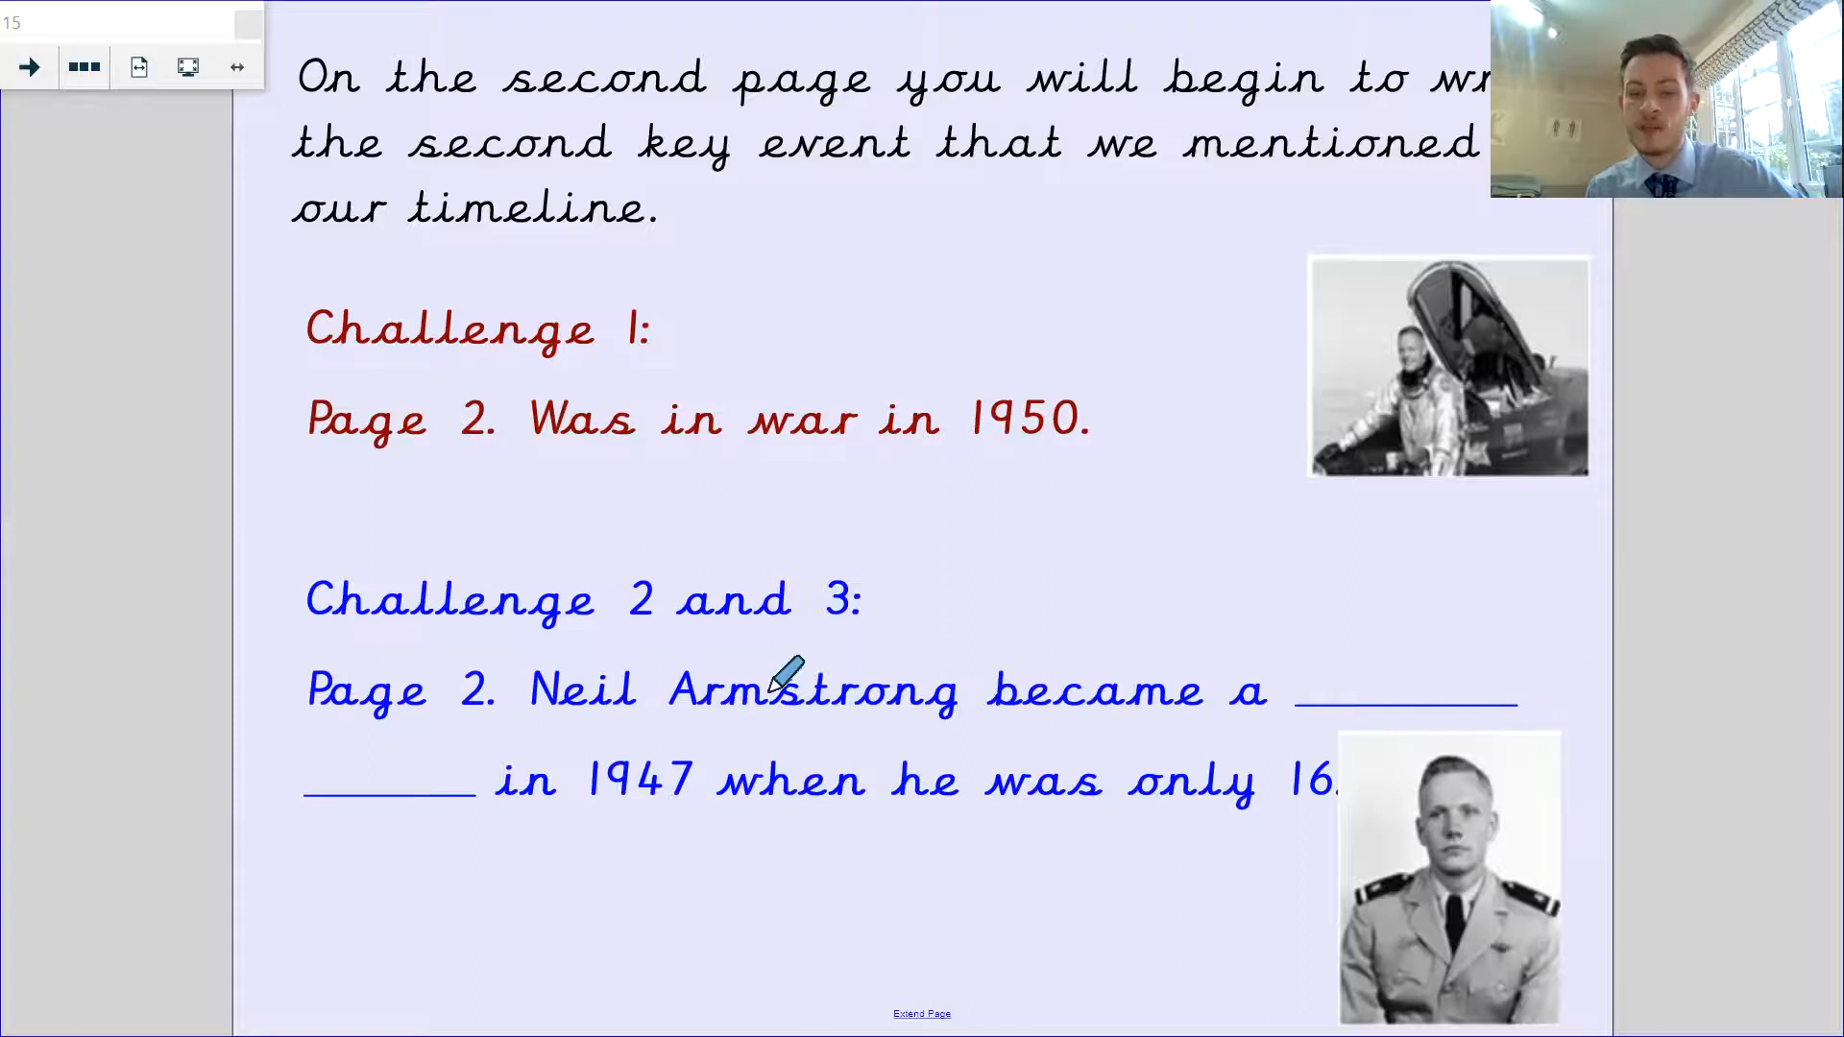
{"action": "mouse_move", "coordinate": [1558, 935]}
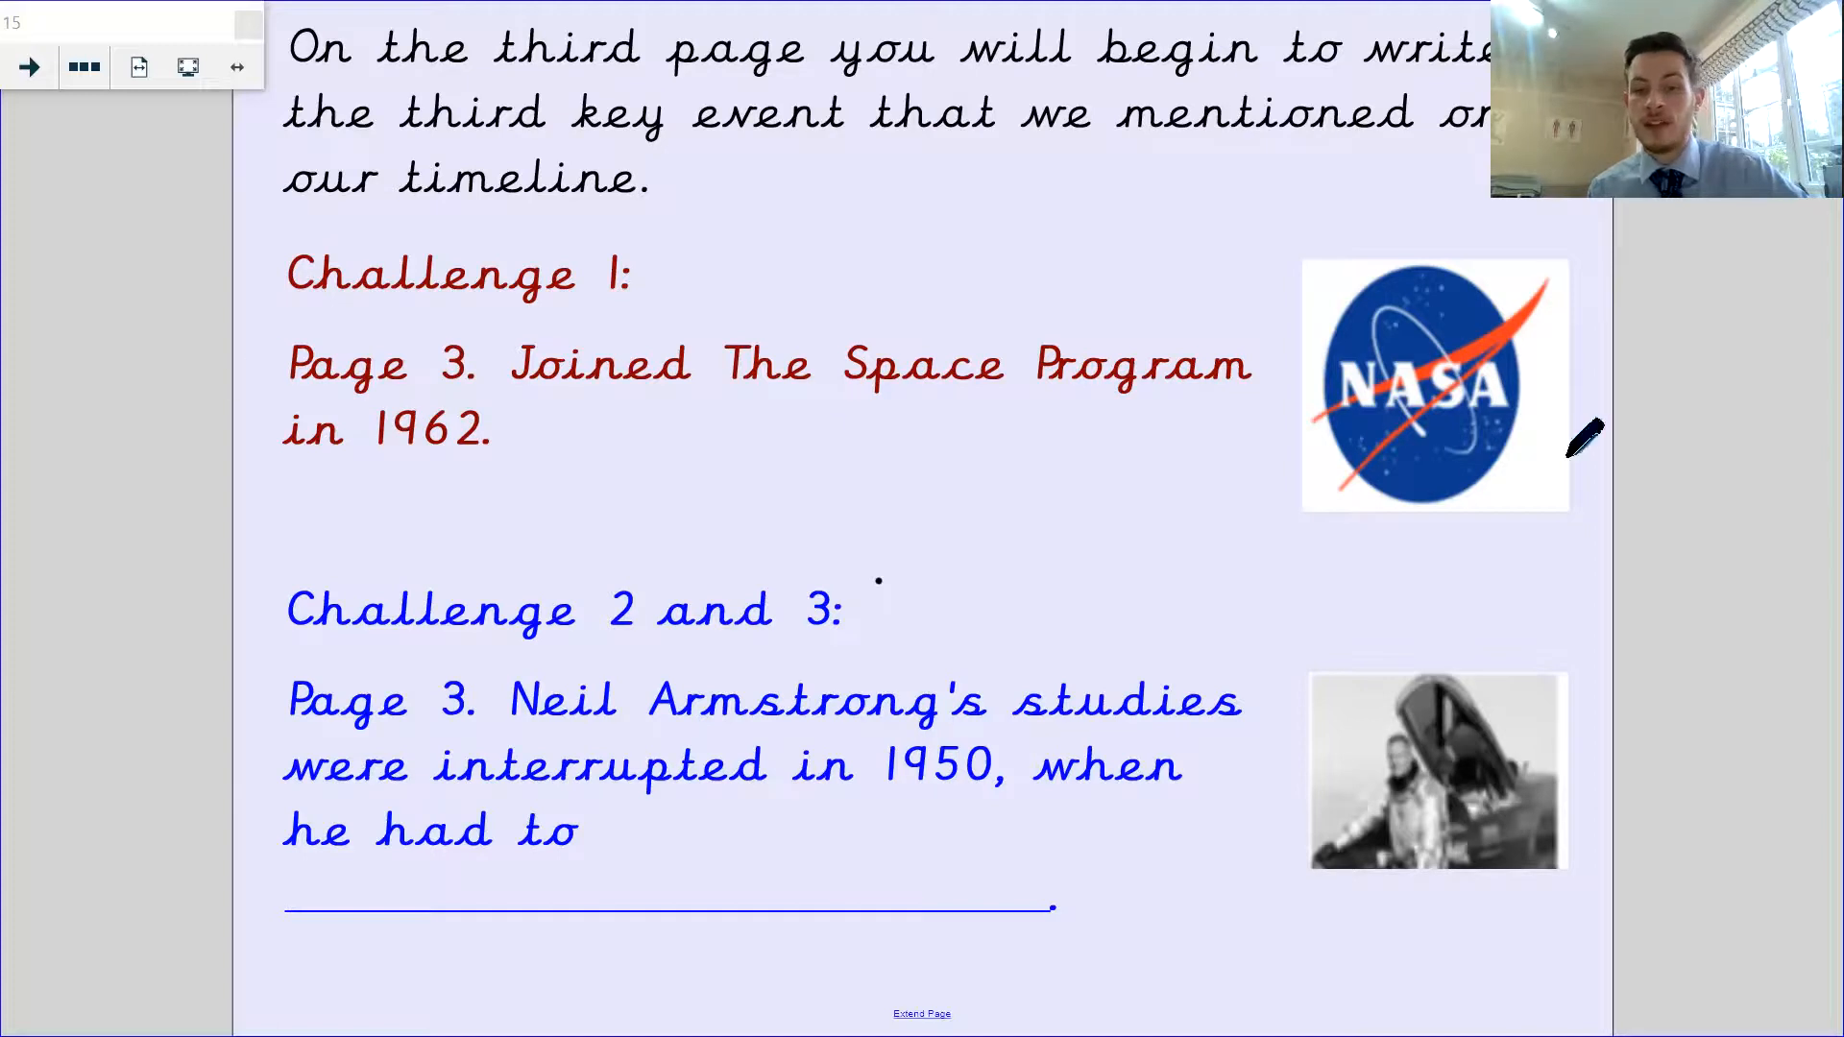
{"action": "mouse_move", "coordinate": [1270, 453]}
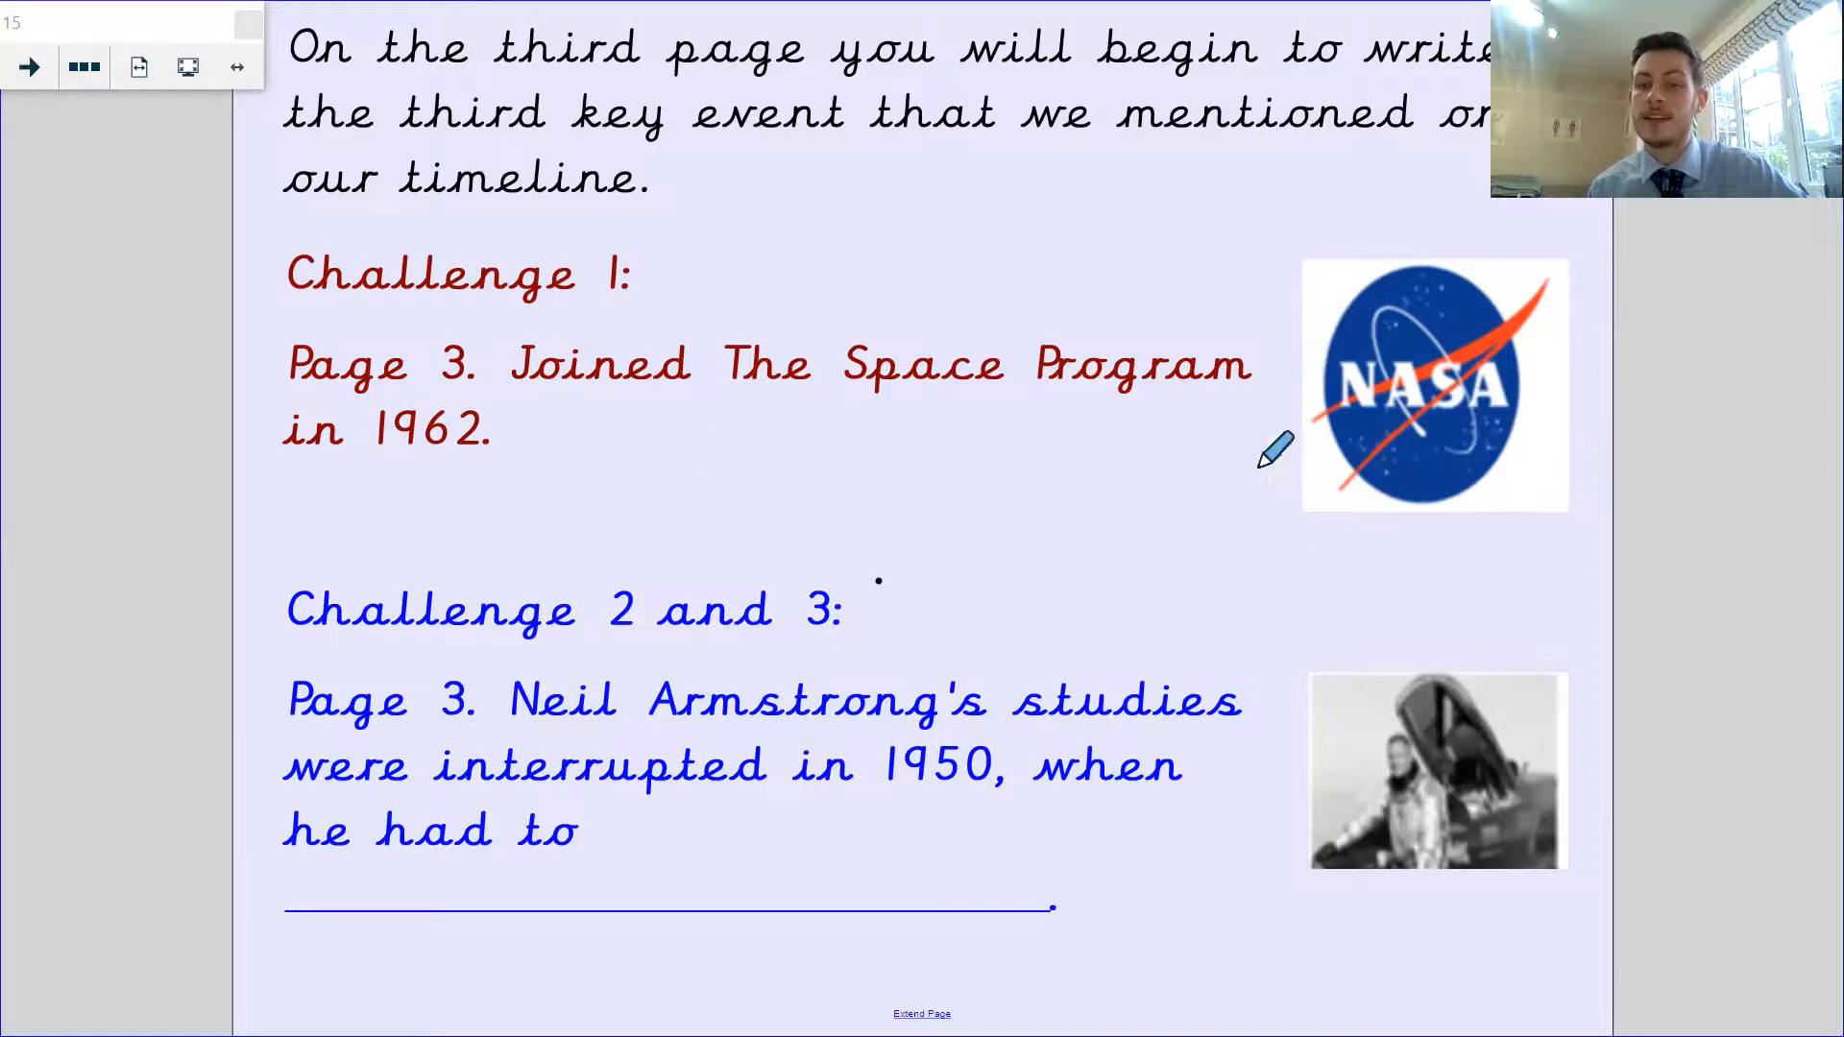
{"action": "mouse_move", "coordinate": [824, 477]}
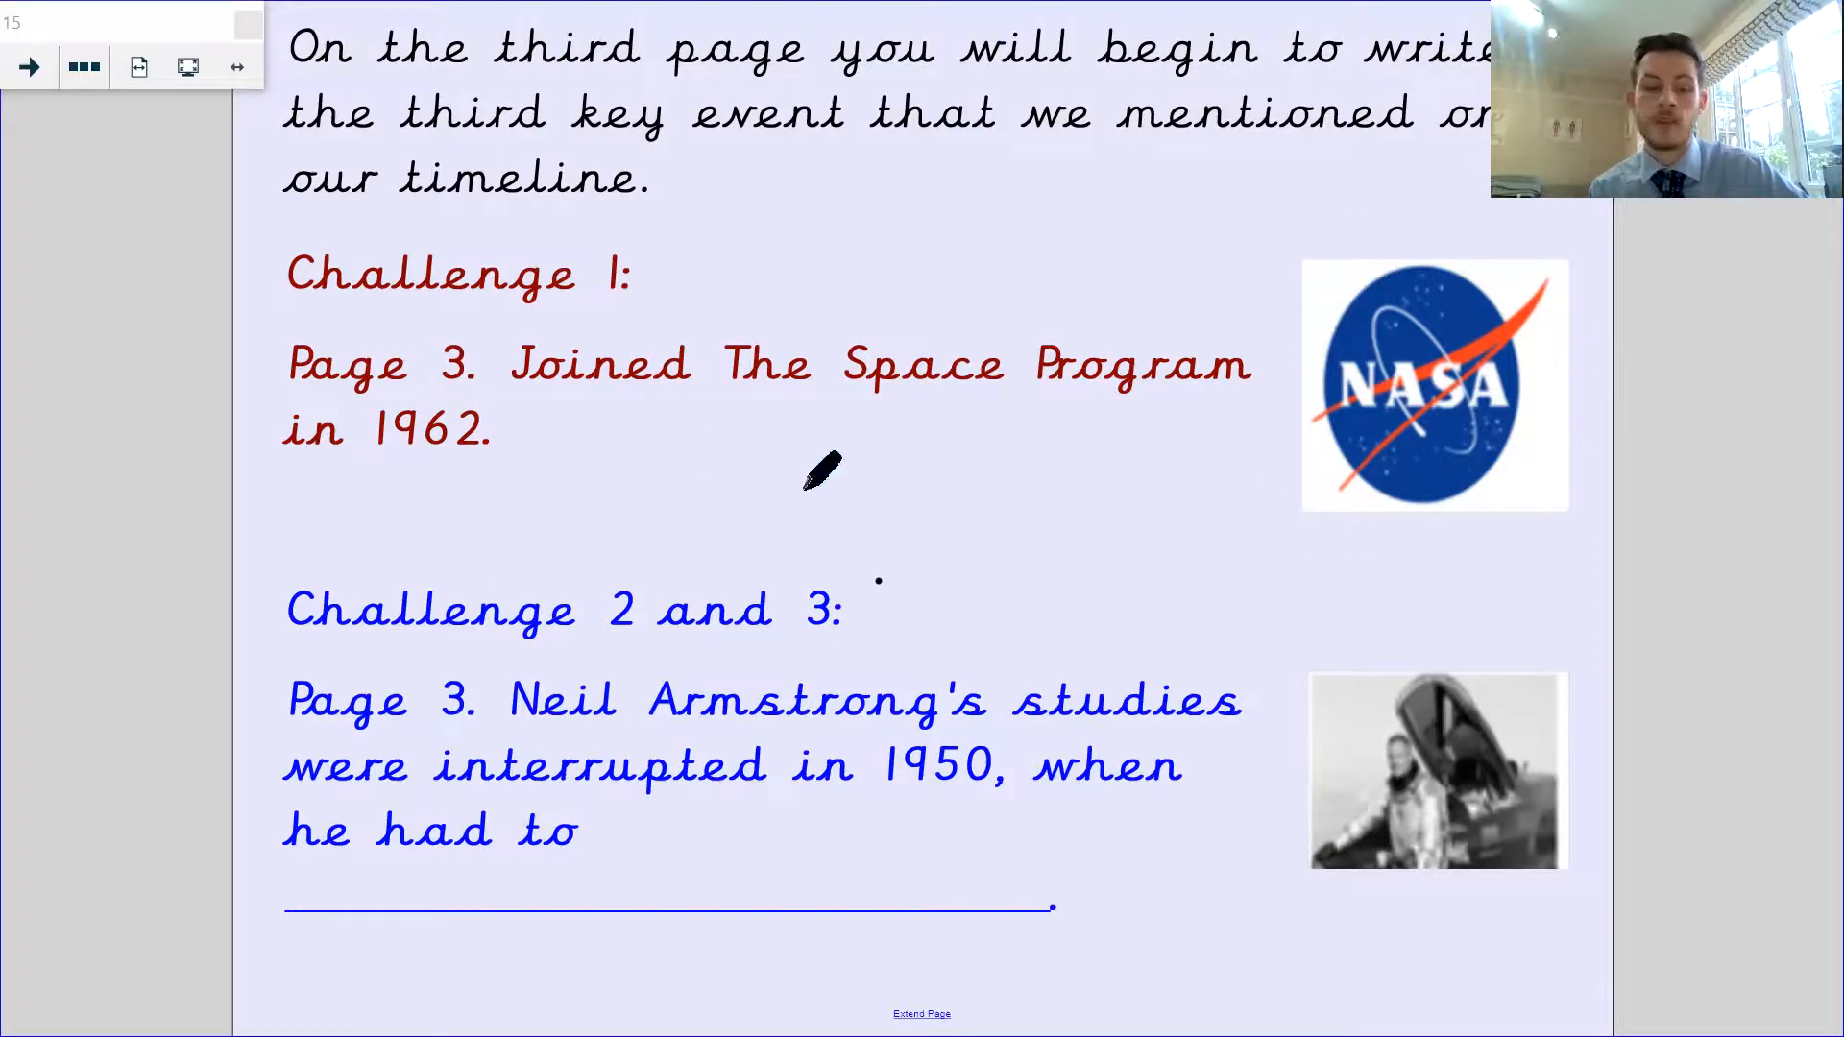
{"action": "mouse_move", "coordinate": [476, 724]}
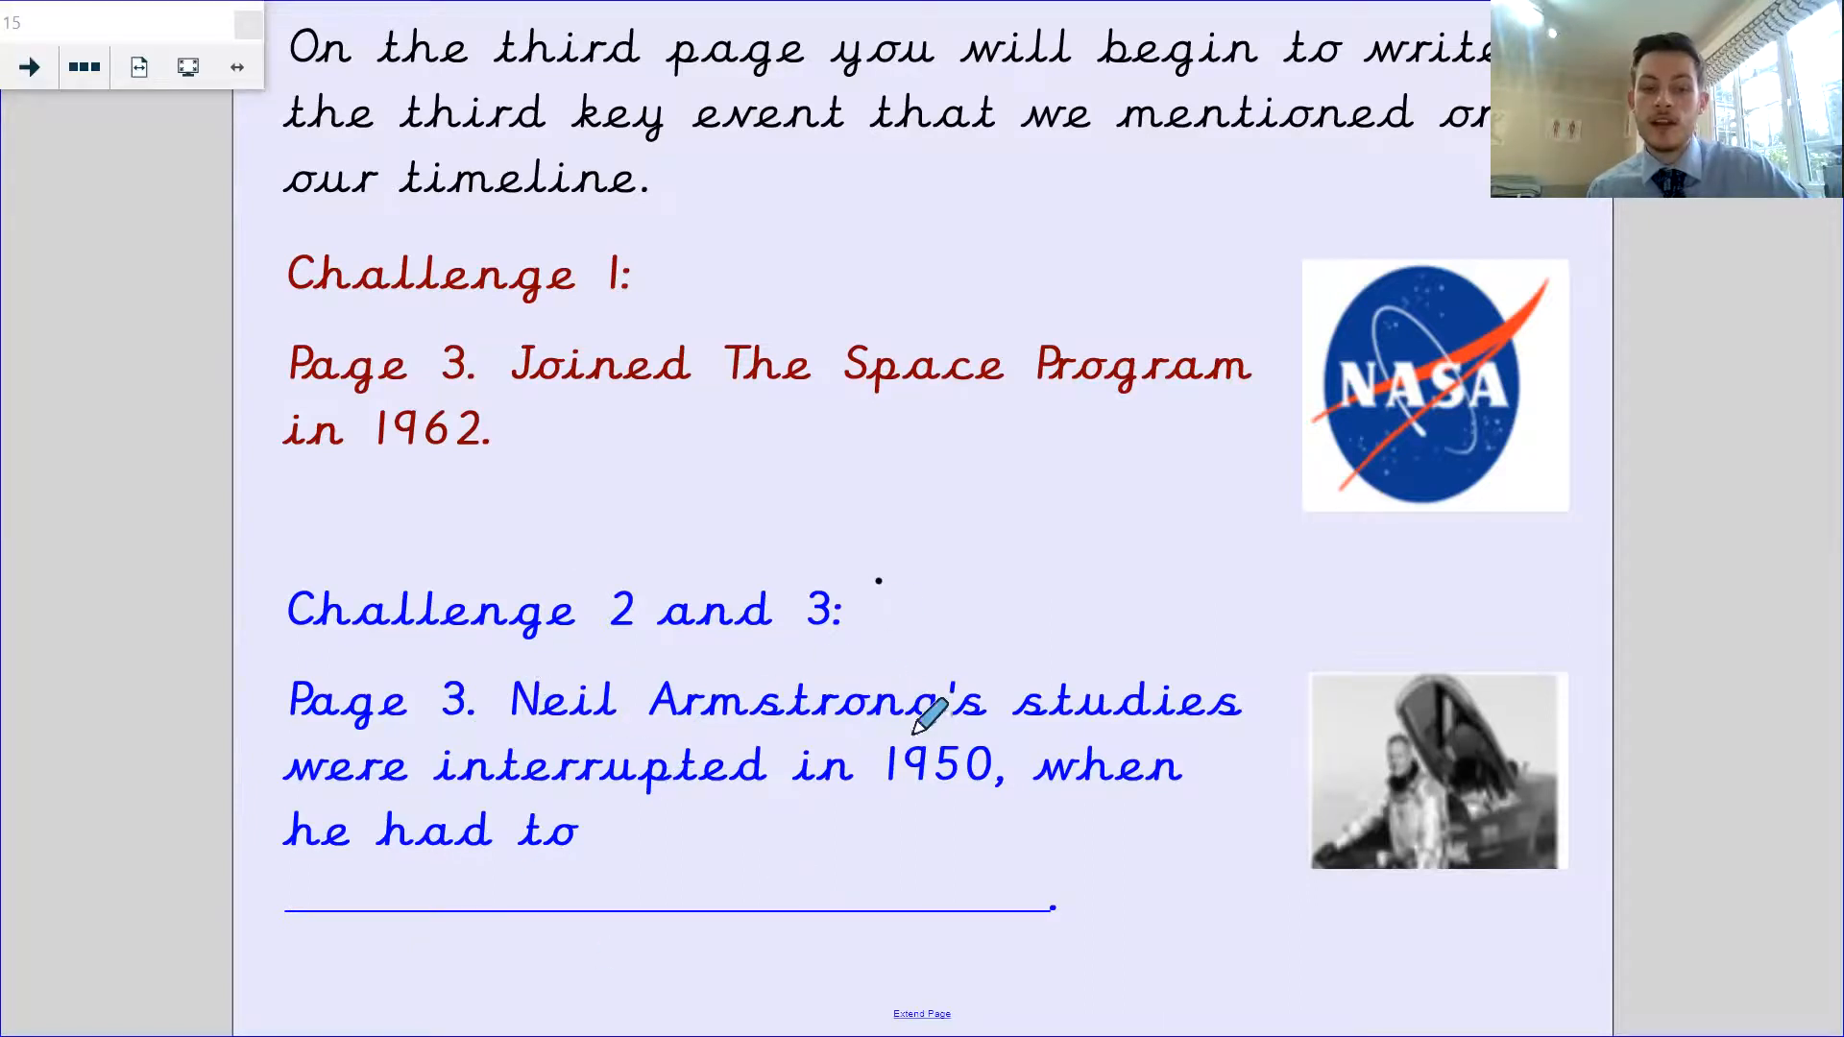
{"action": "mouse_move", "coordinate": [964, 724]}
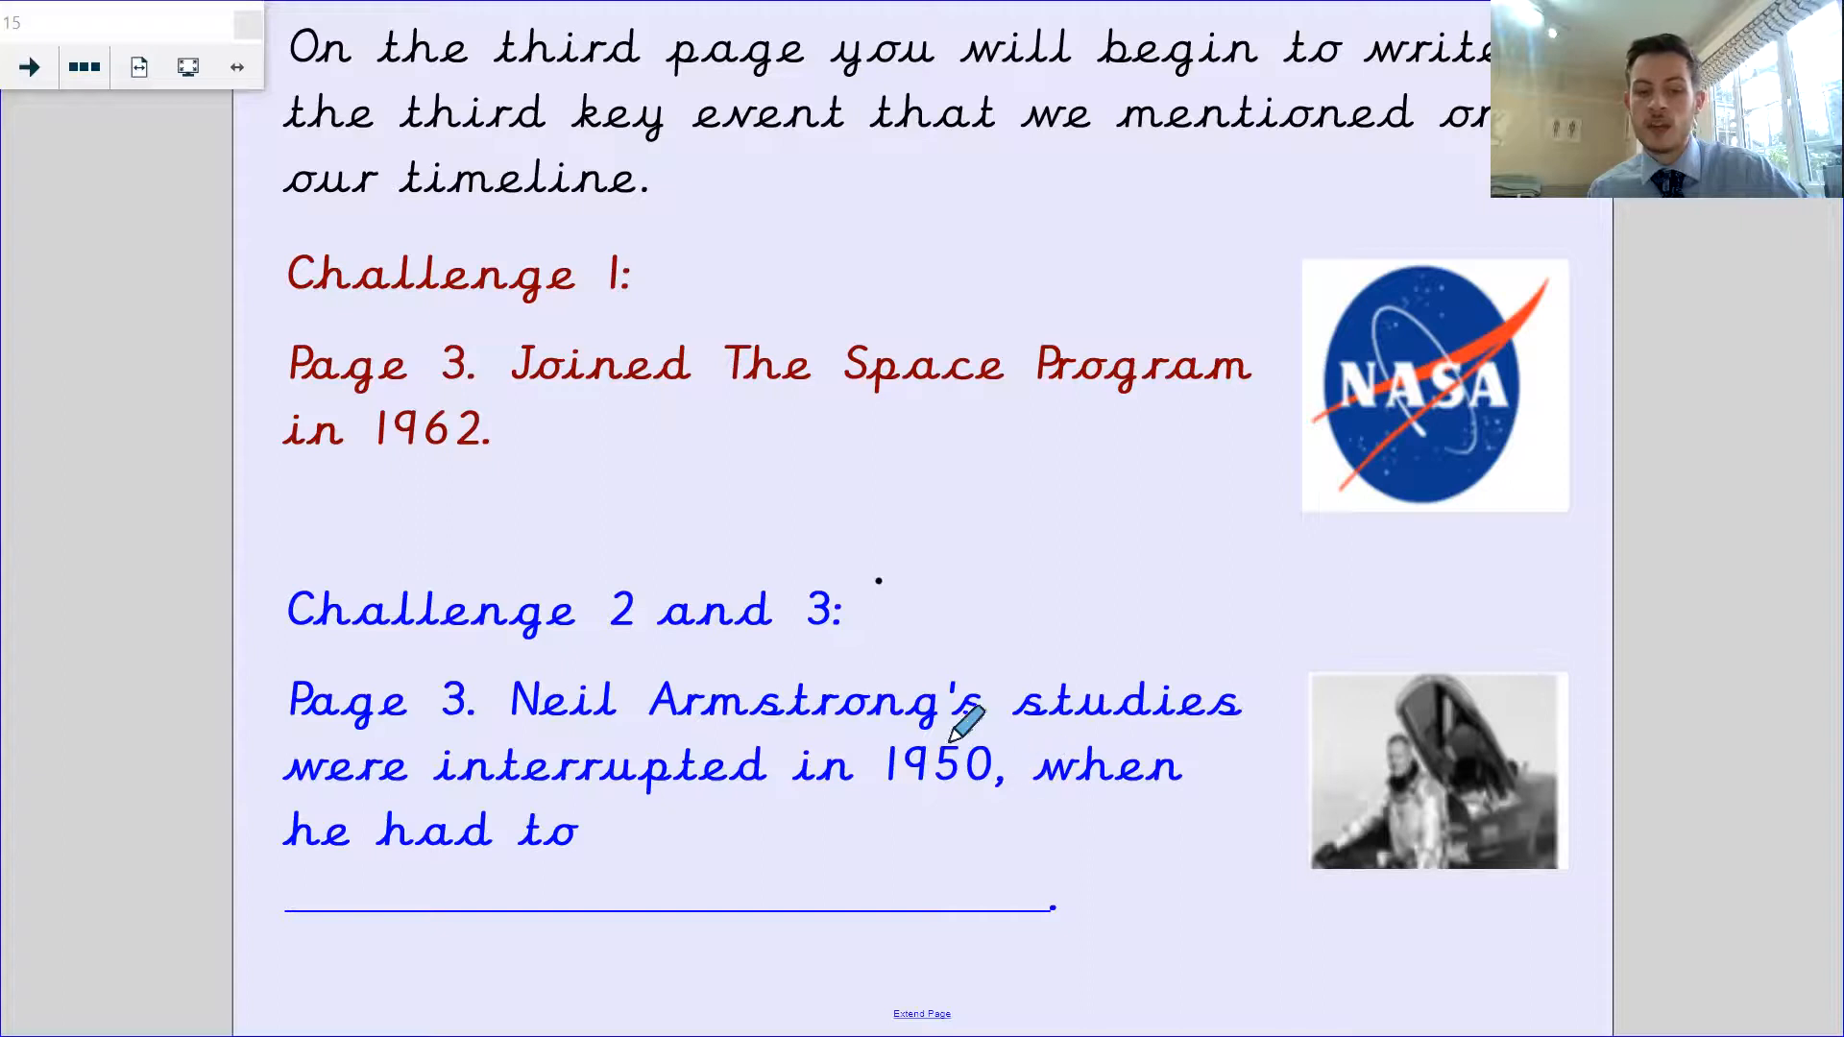
{"action": "mouse_move", "coordinate": [530, 805]}
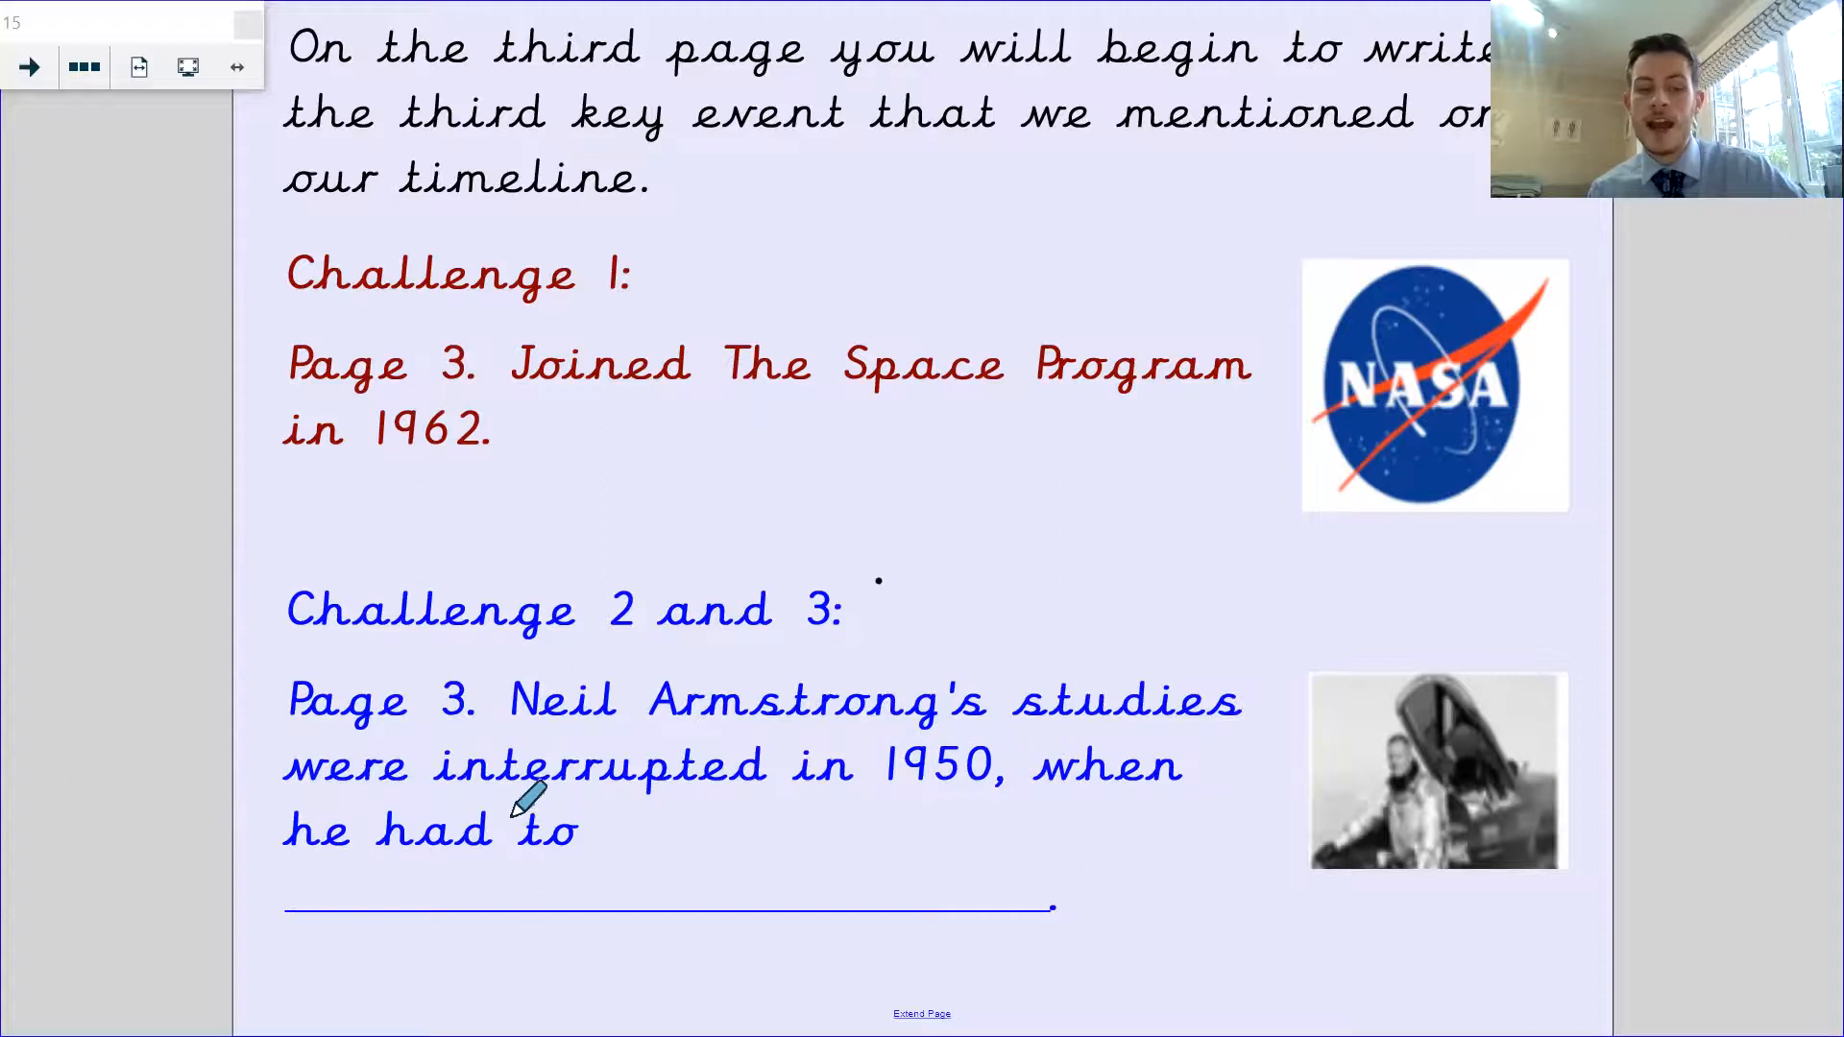
{"action": "mouse_move", "coordinate": [775, 859]}
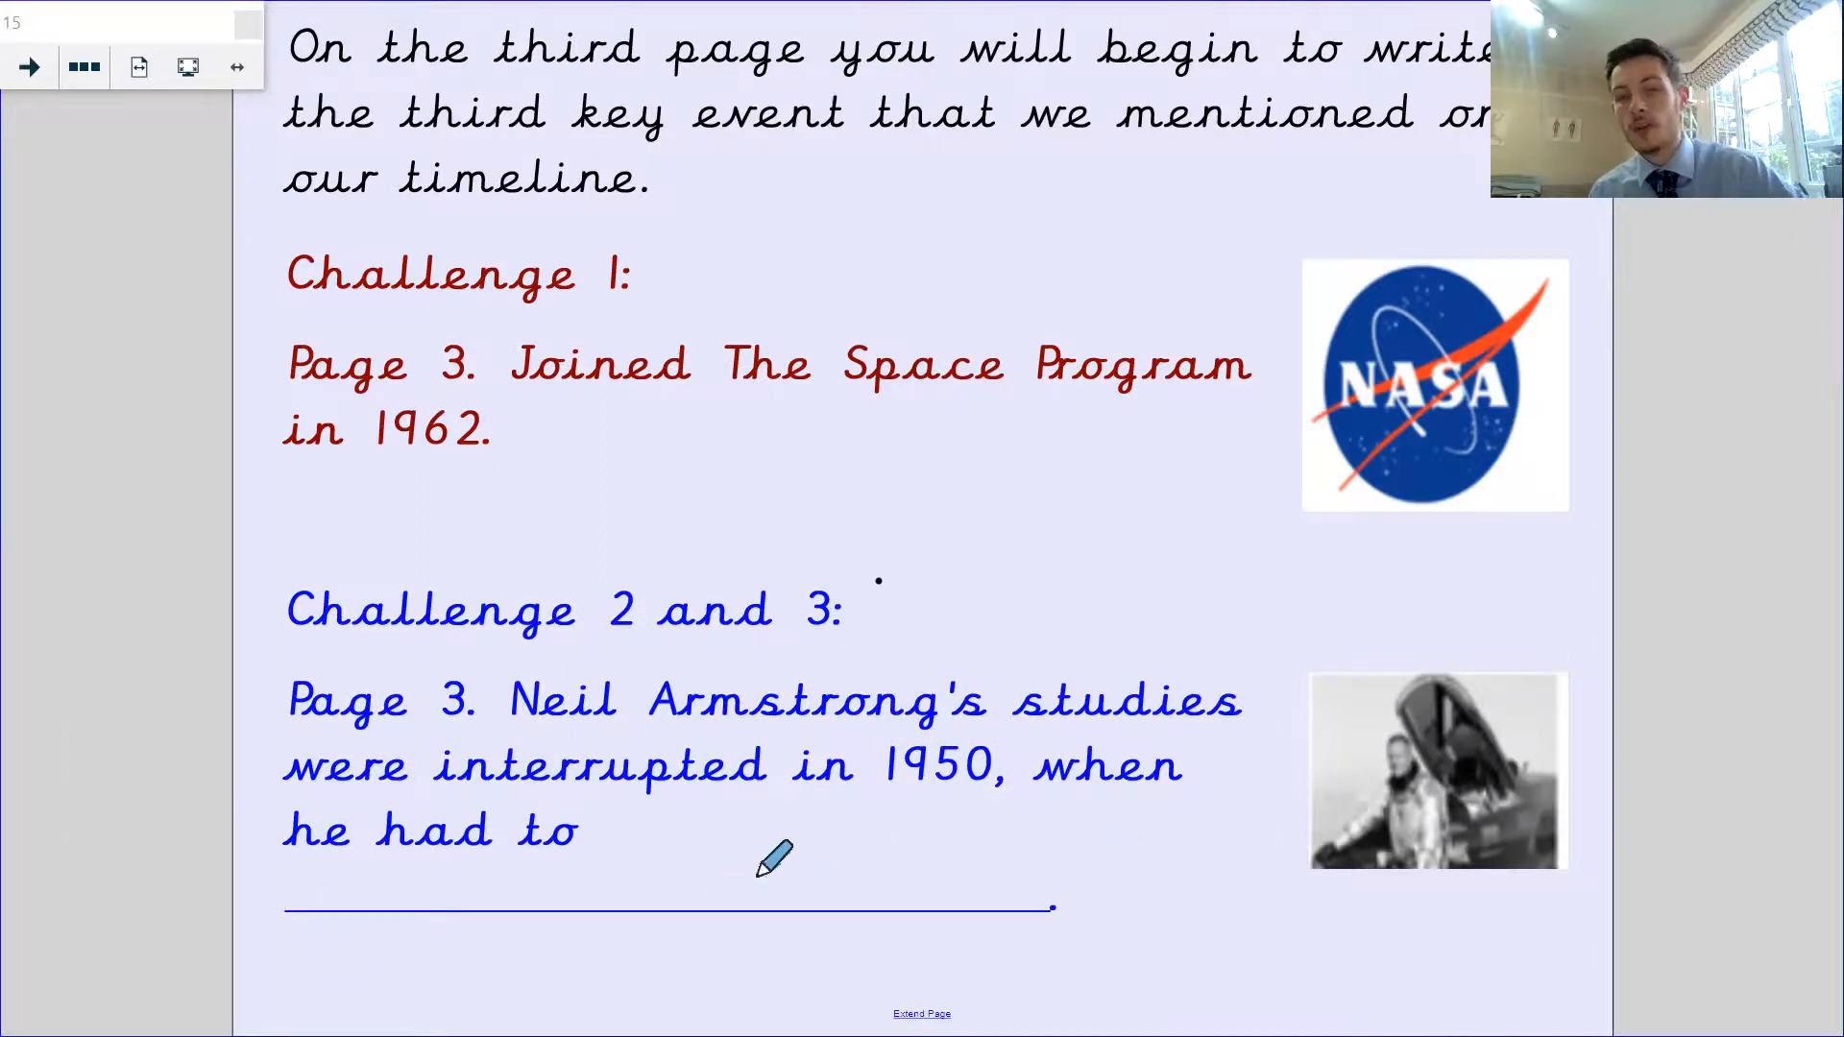
{"action": "mouse_move", "coordinate": [772, 835]}
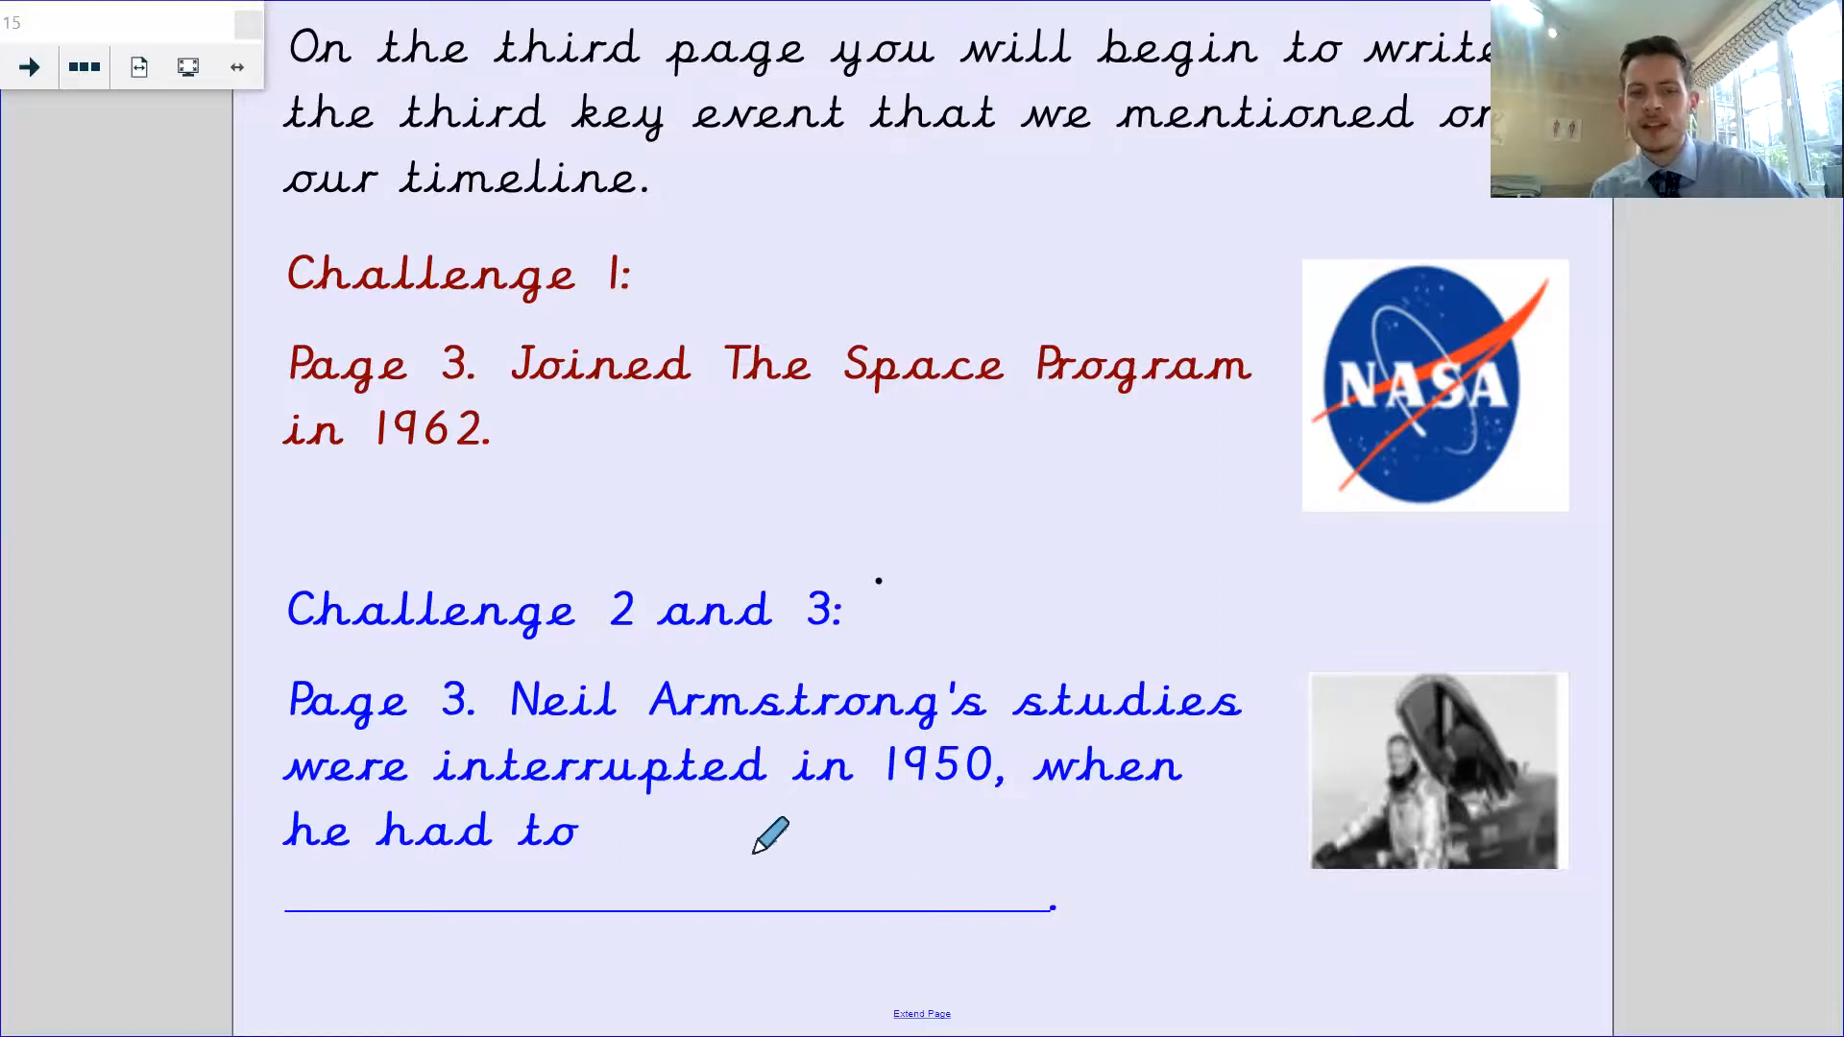
{"action": "mouse_move", "coordinate": [429, 770]}
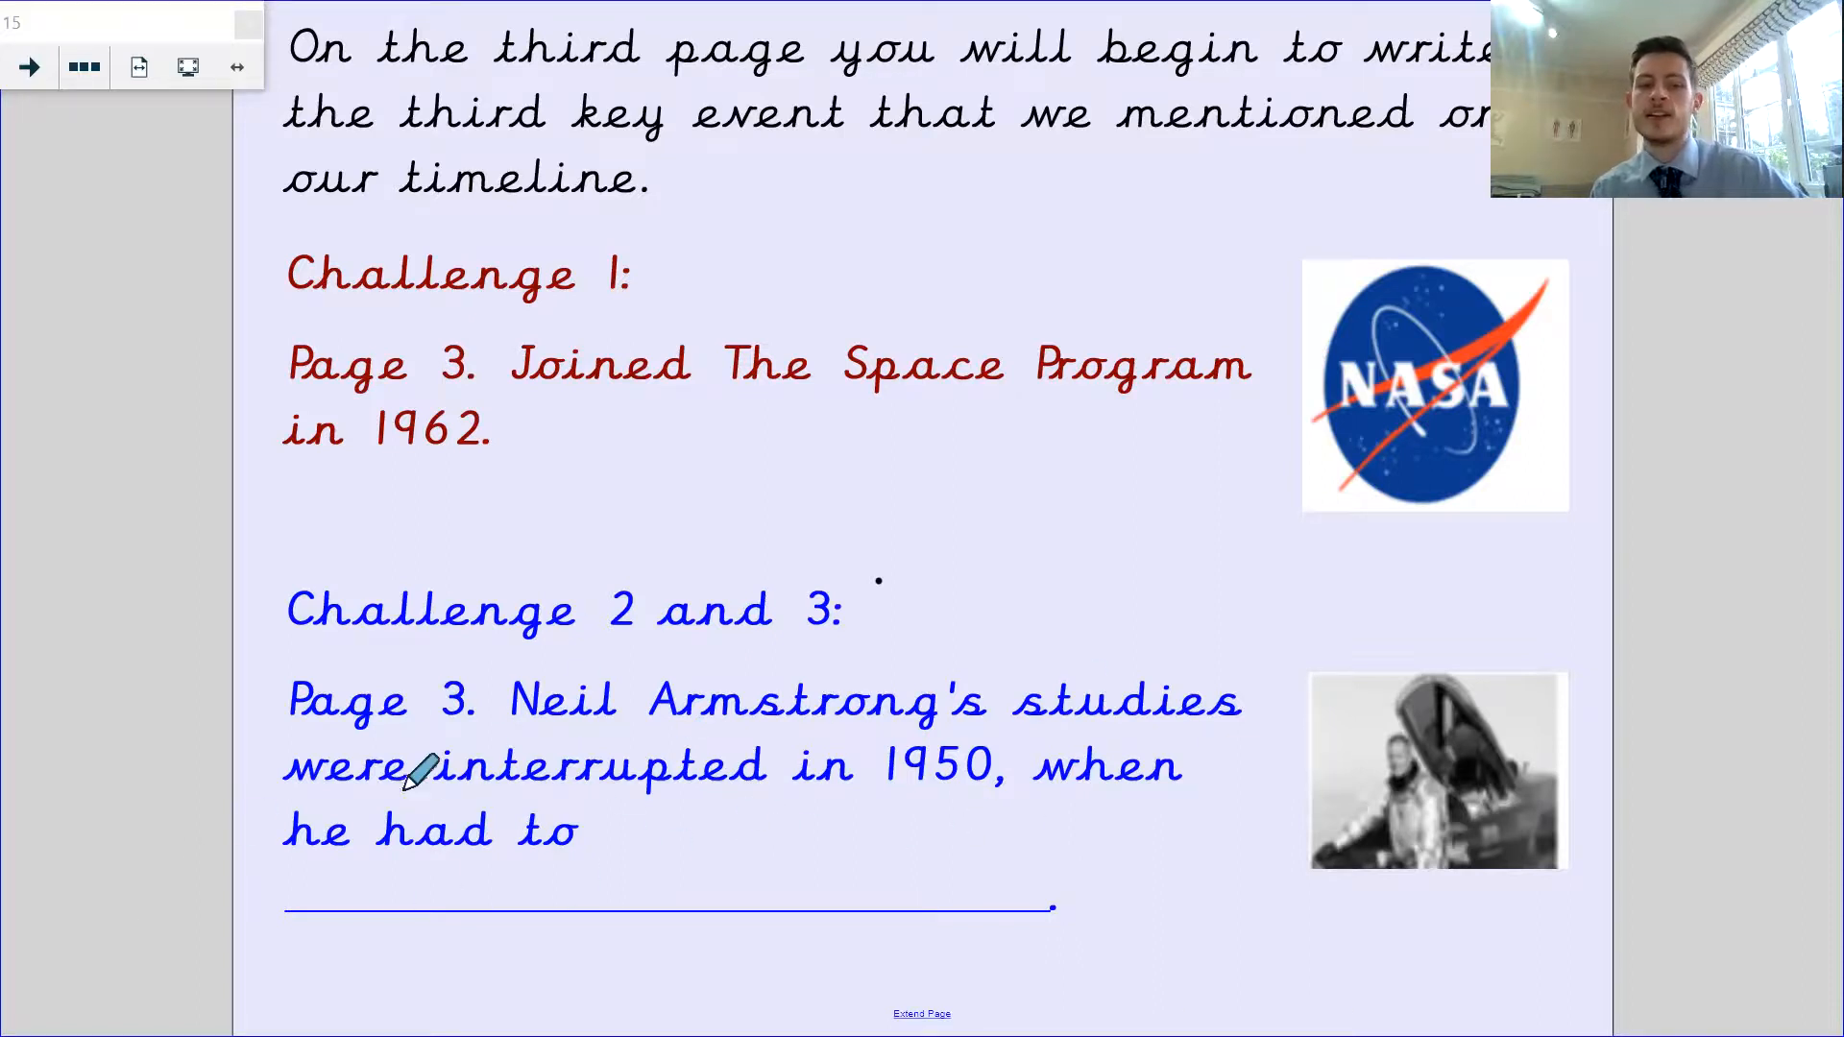
{"action": "mouse_move", "coordinate": [517, 730]}
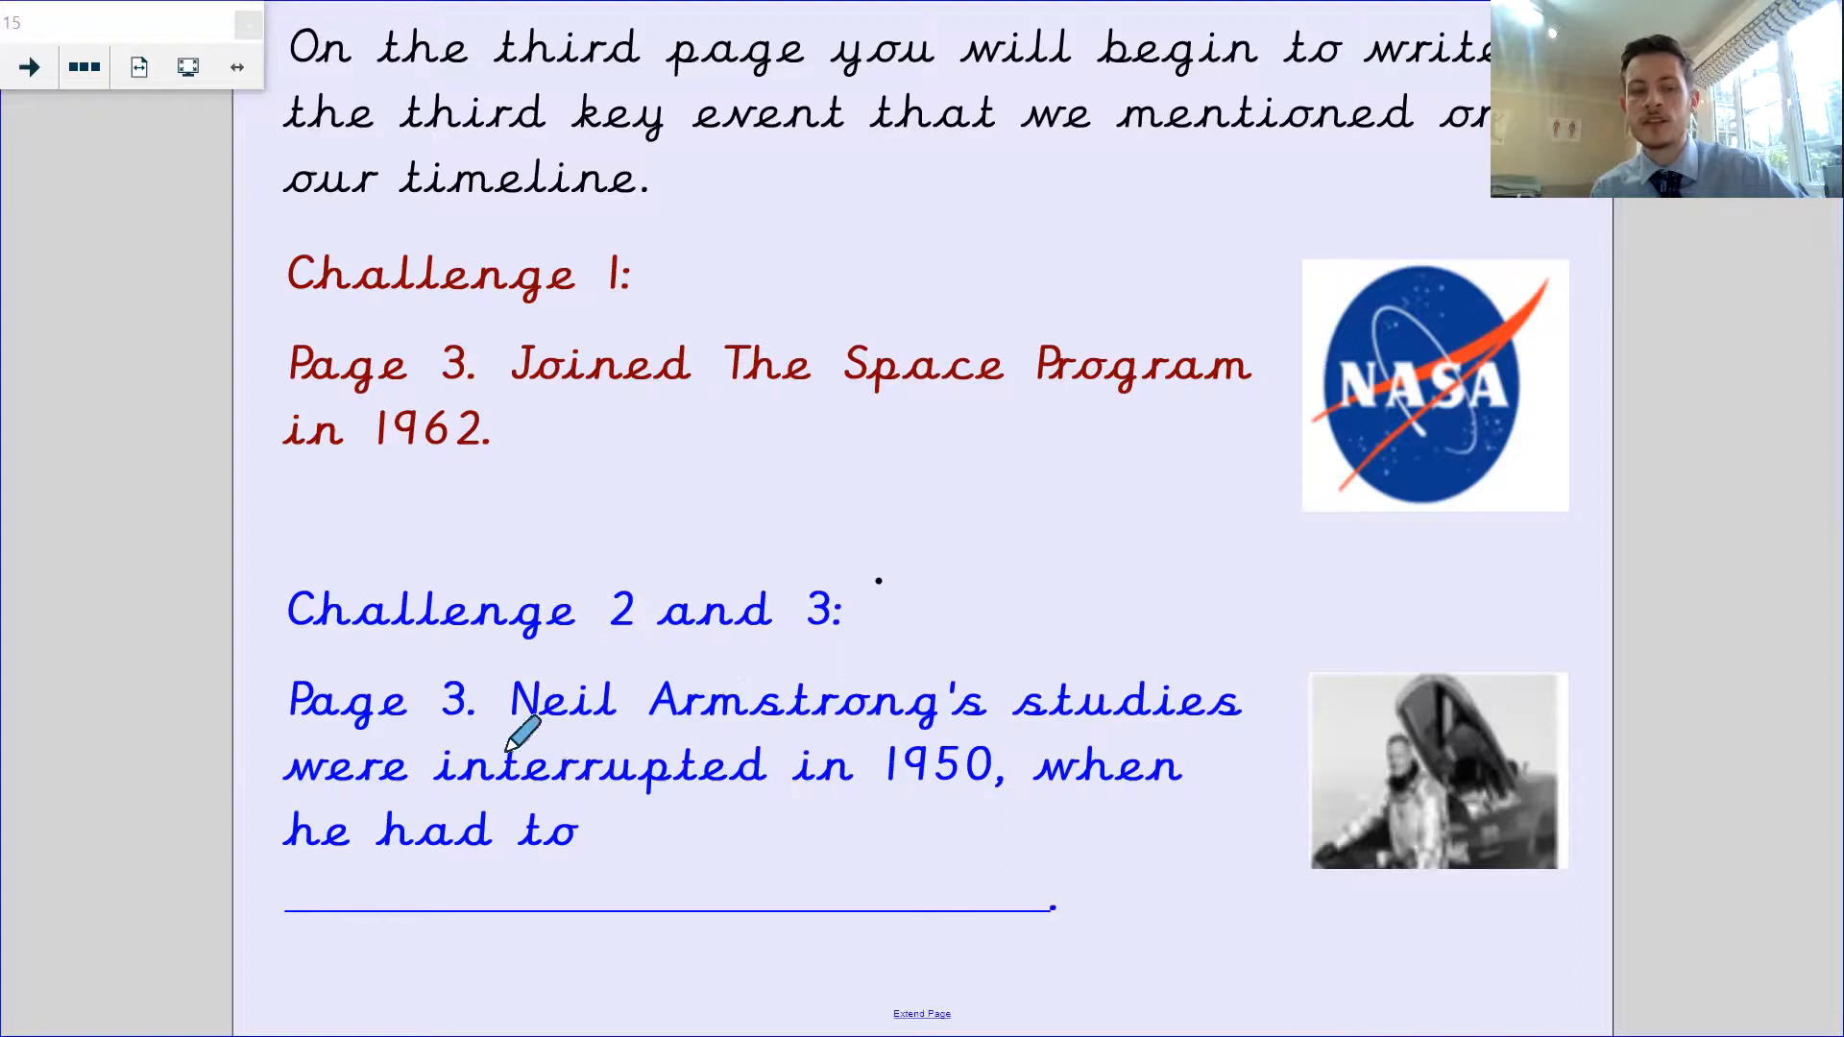
{"action": "mouse_move", "coordinate": [630, 741]}
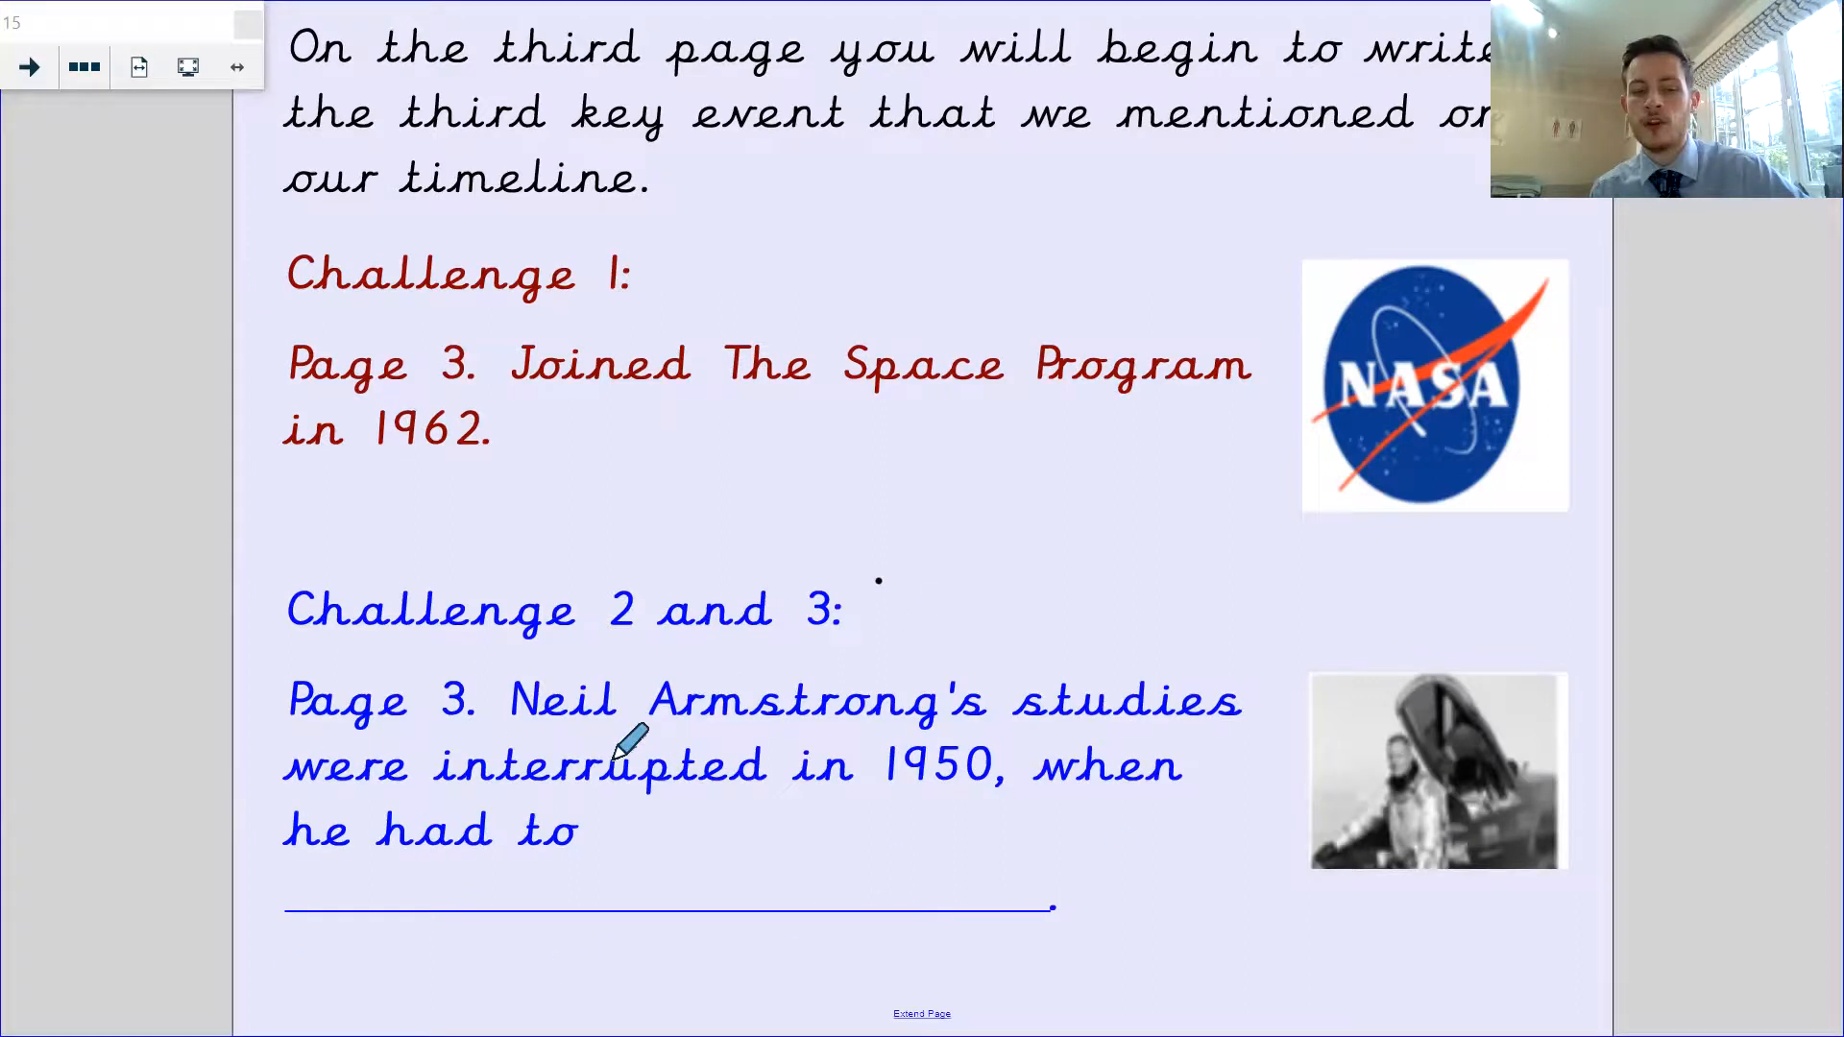
{"action": "mouse_move", "coordinate": [1099, 648]}
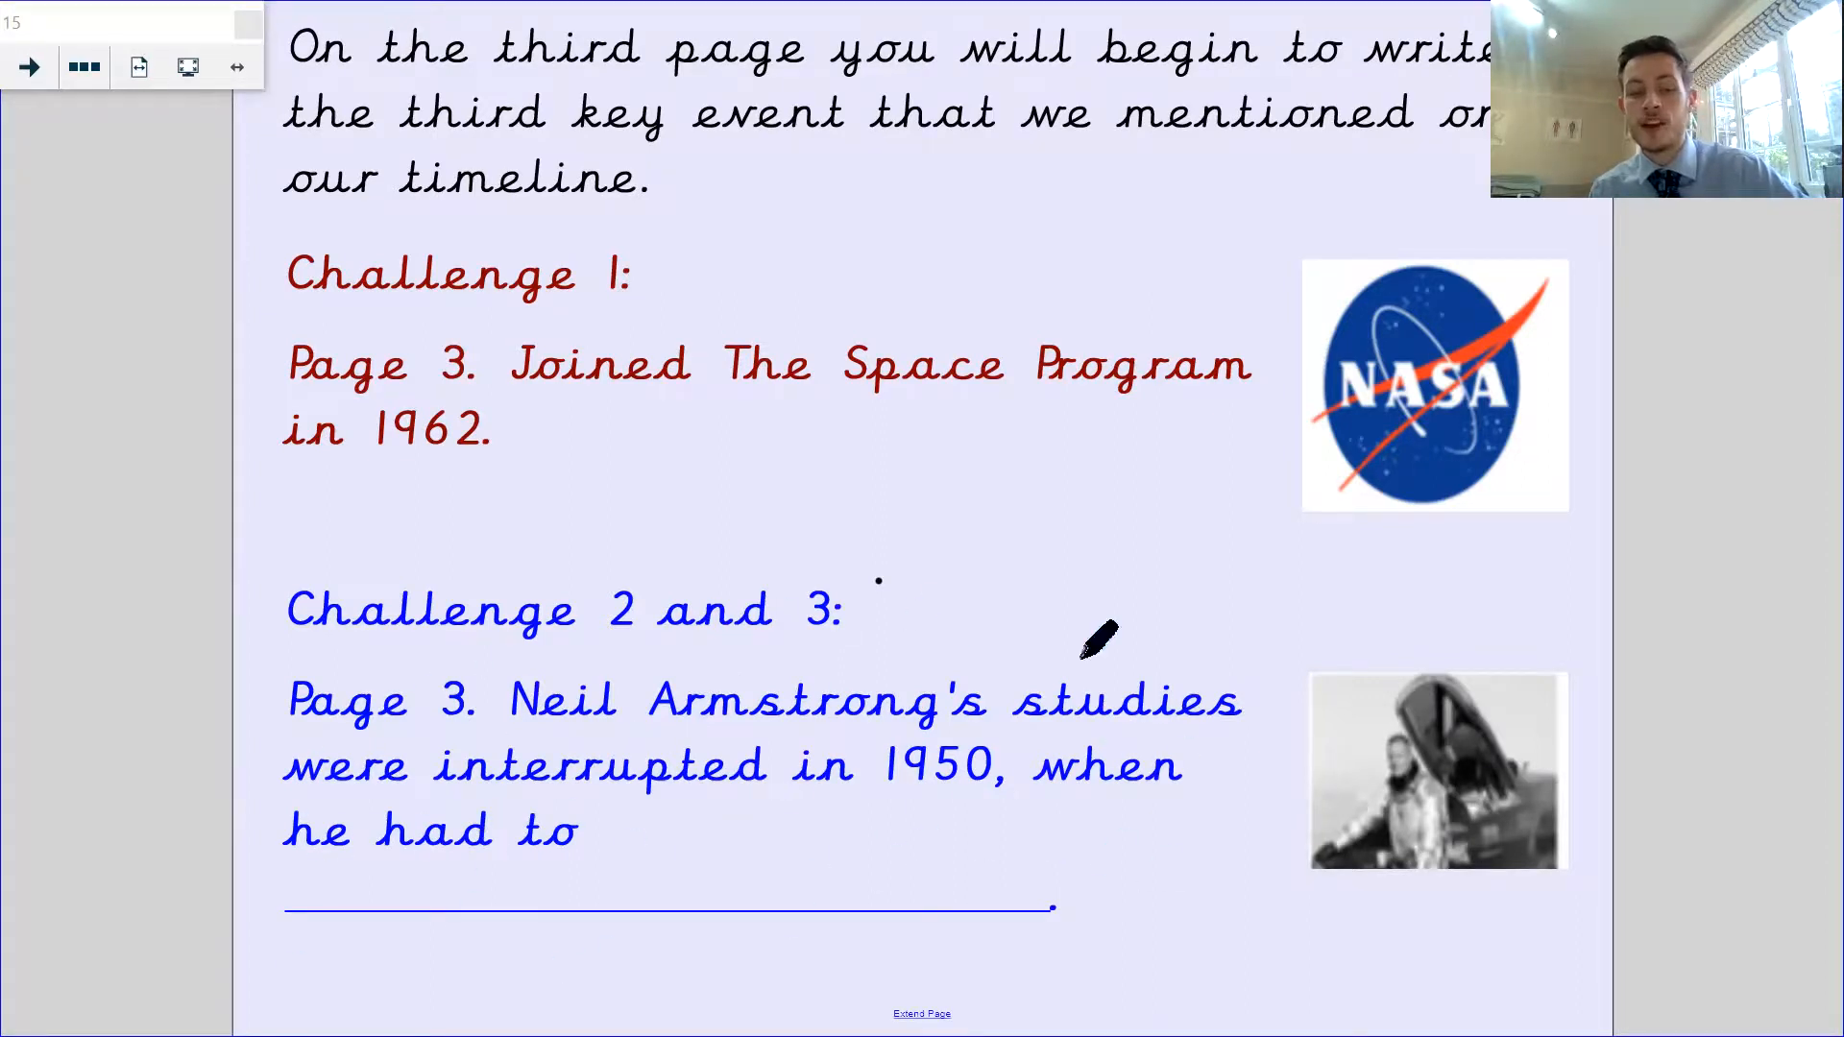
{"action": "mouse_move", "coordinate": [924, 799]}
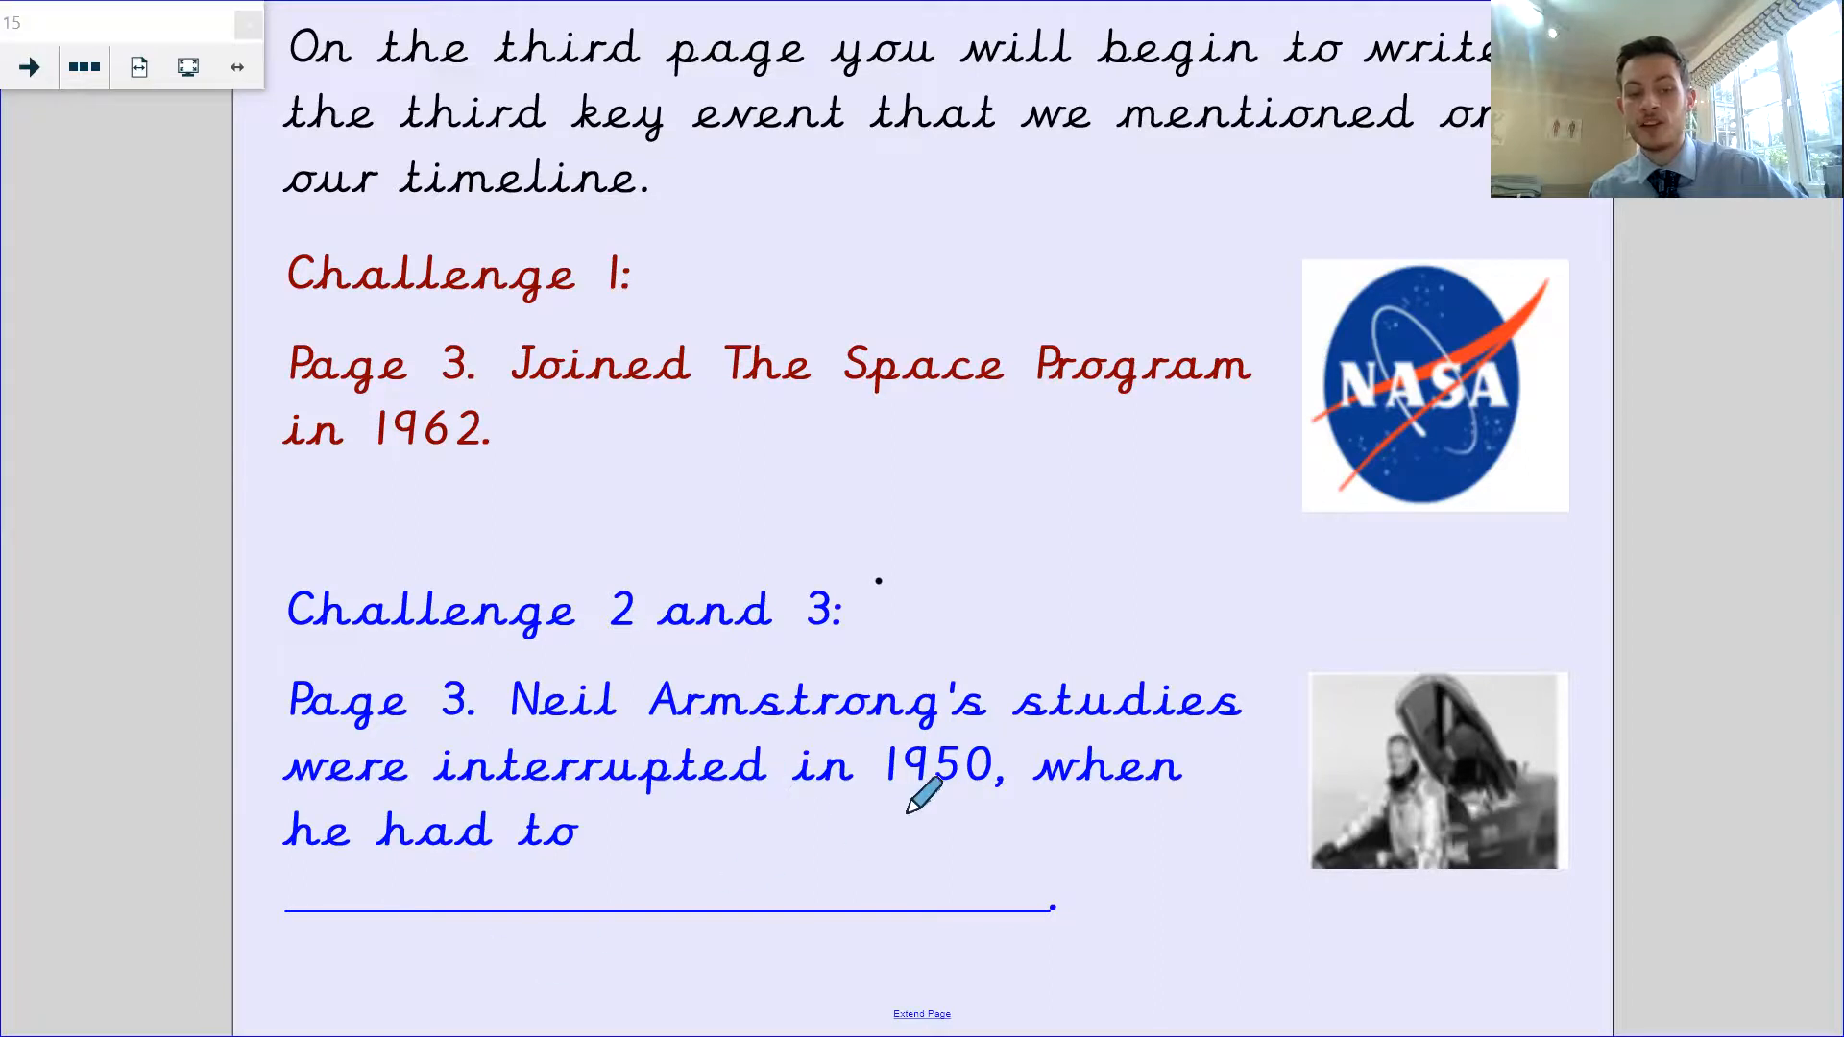
{"action": "mouse_move", "coordinate": [1112, 805]}
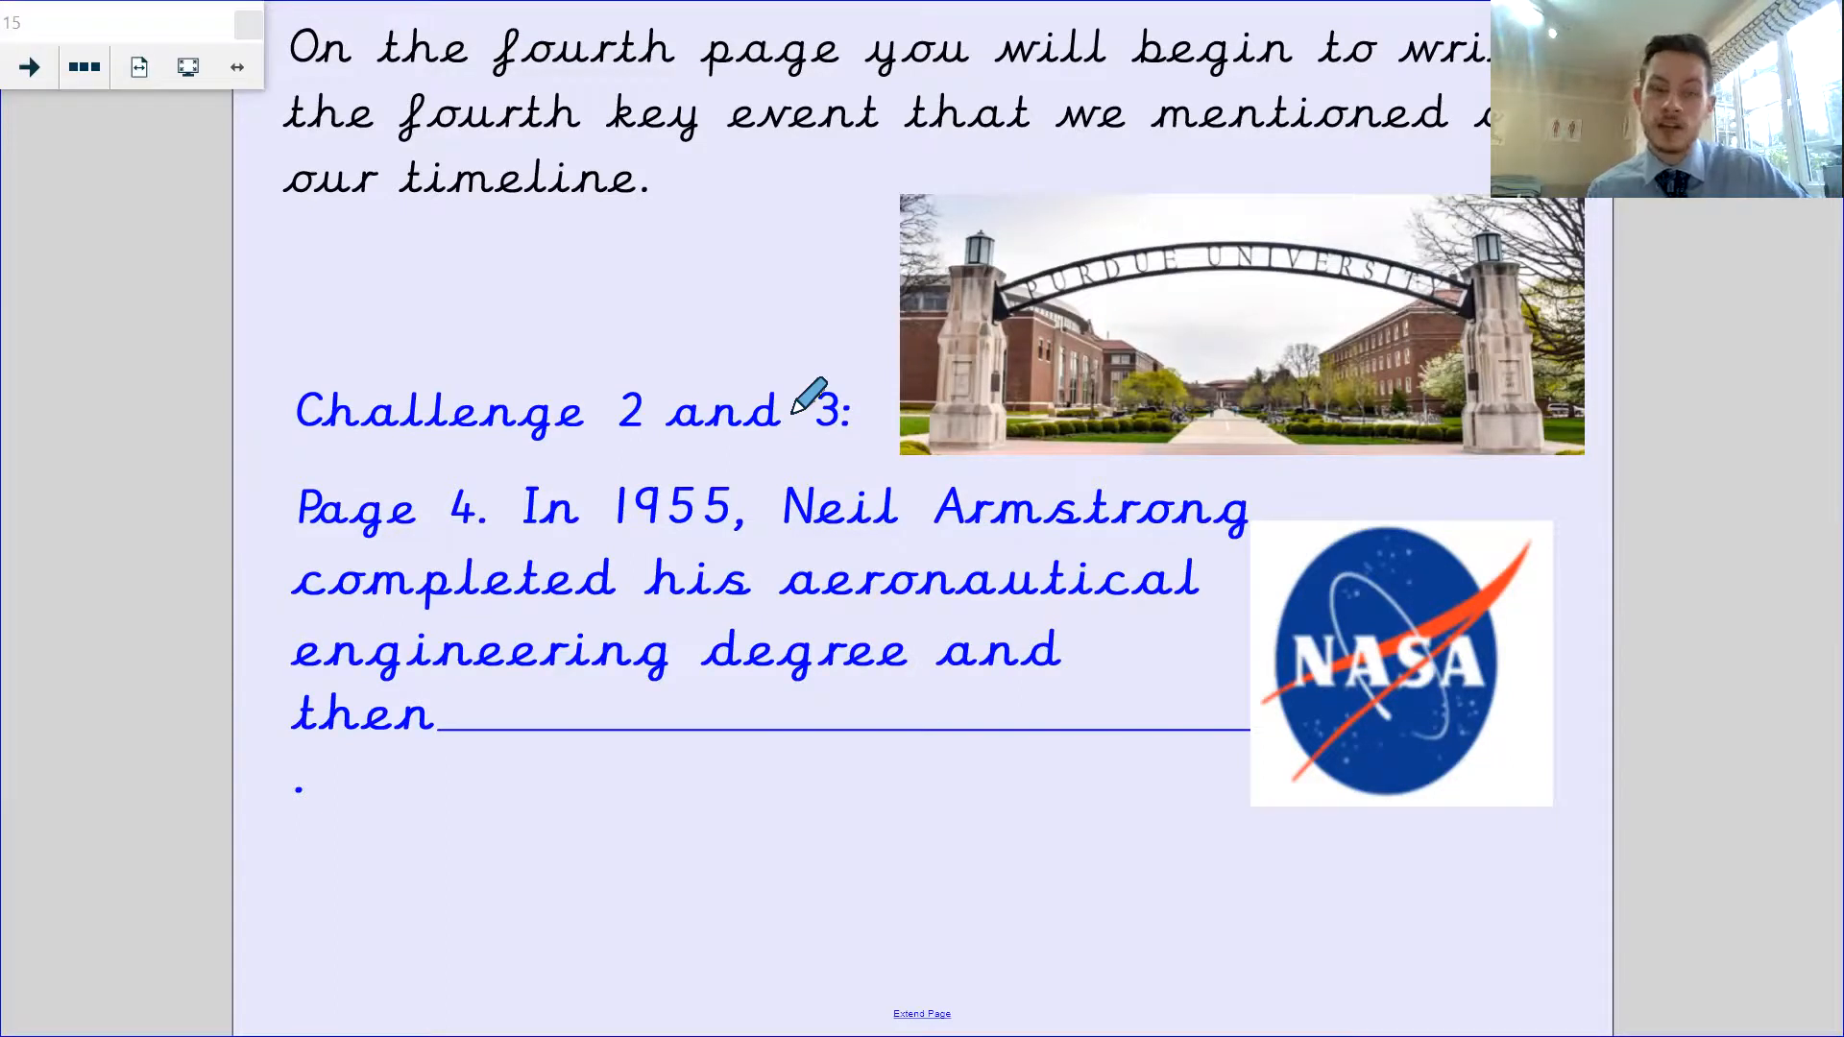
{"action": "mouse_move", "coordinate": [676, 587]}
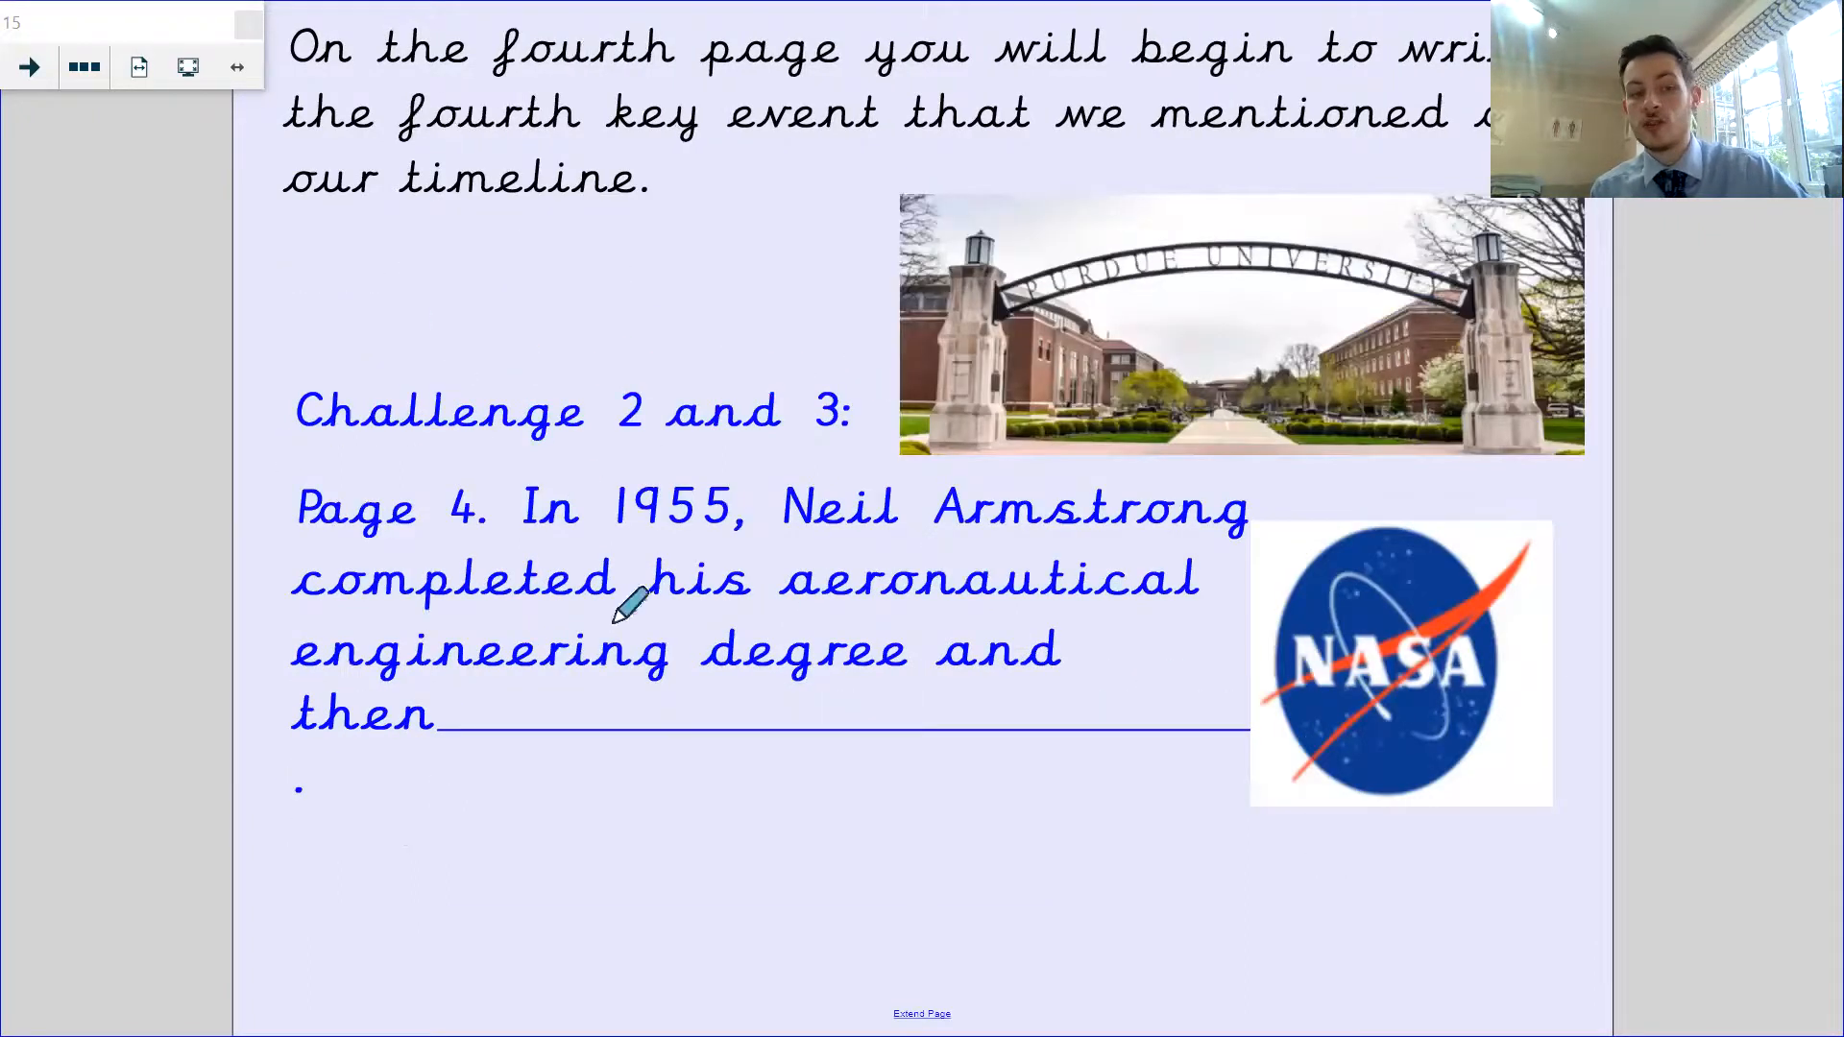
{"action": "mouse_move", "coordinate": [781, 516]}
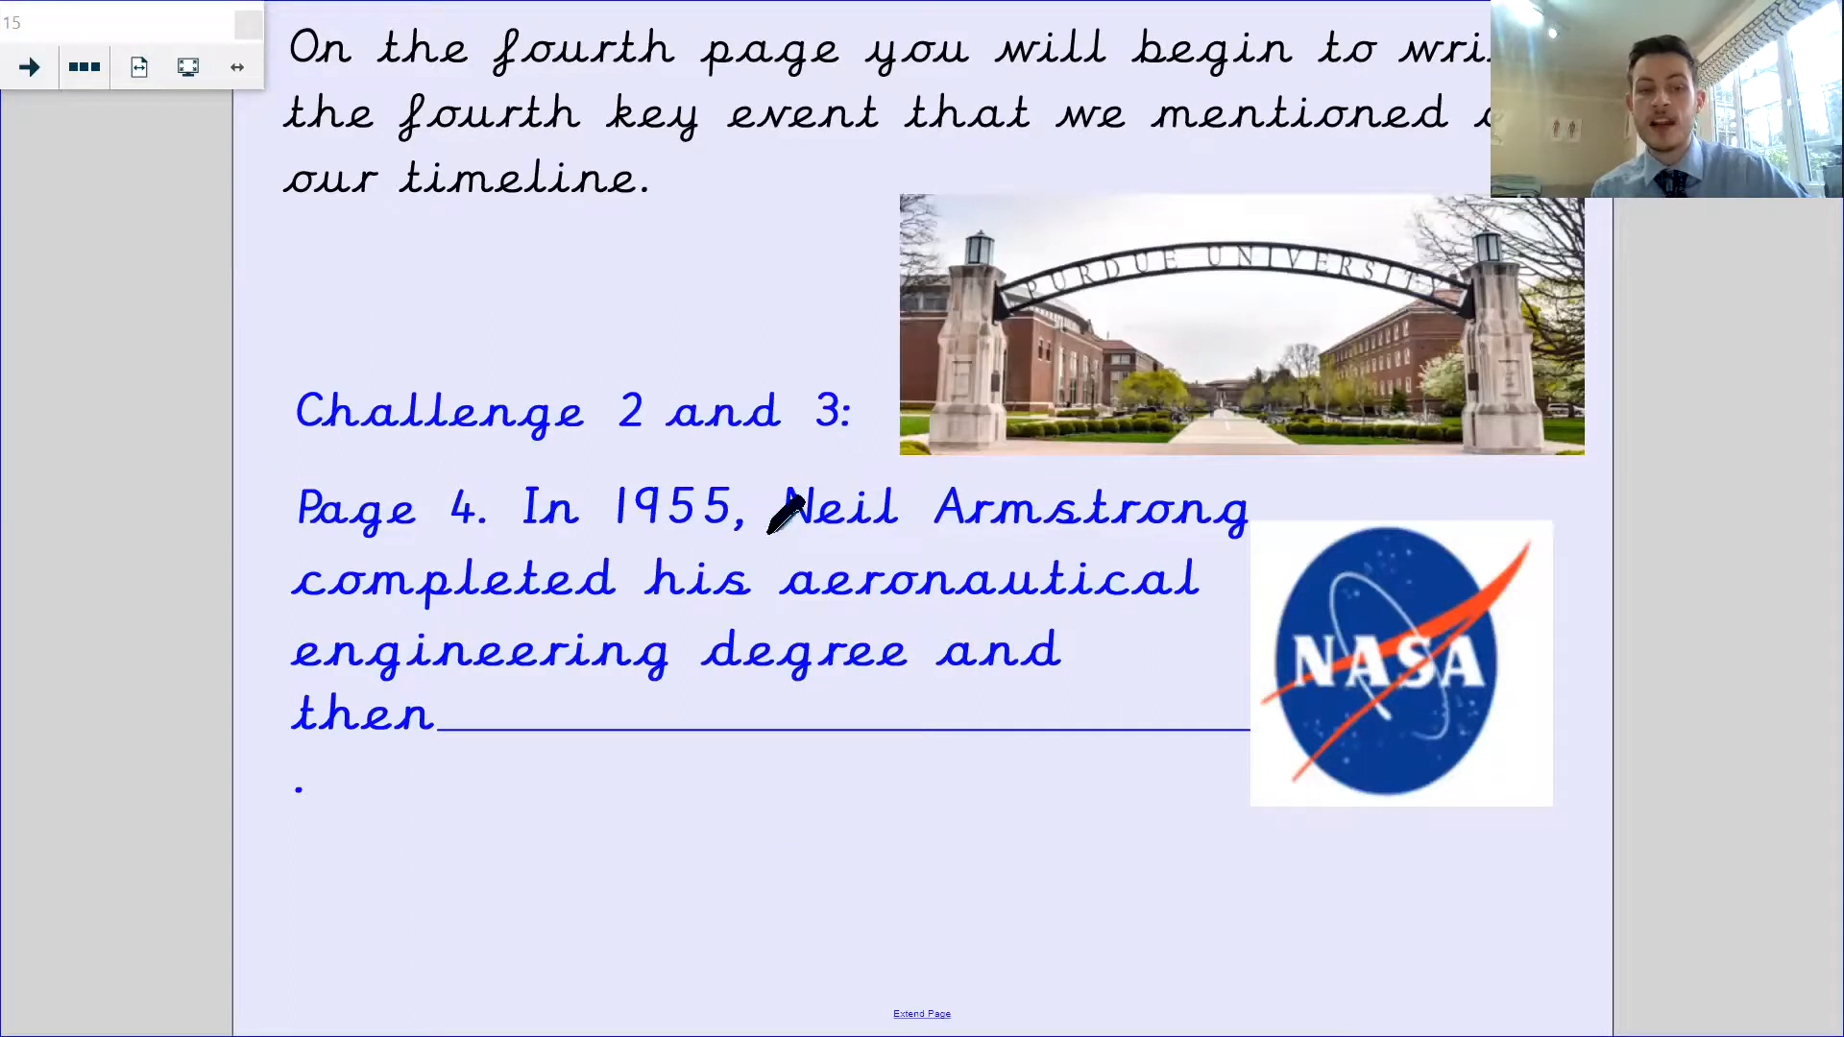
{"action": "mouse_move", "coordinate": [400, 563]}
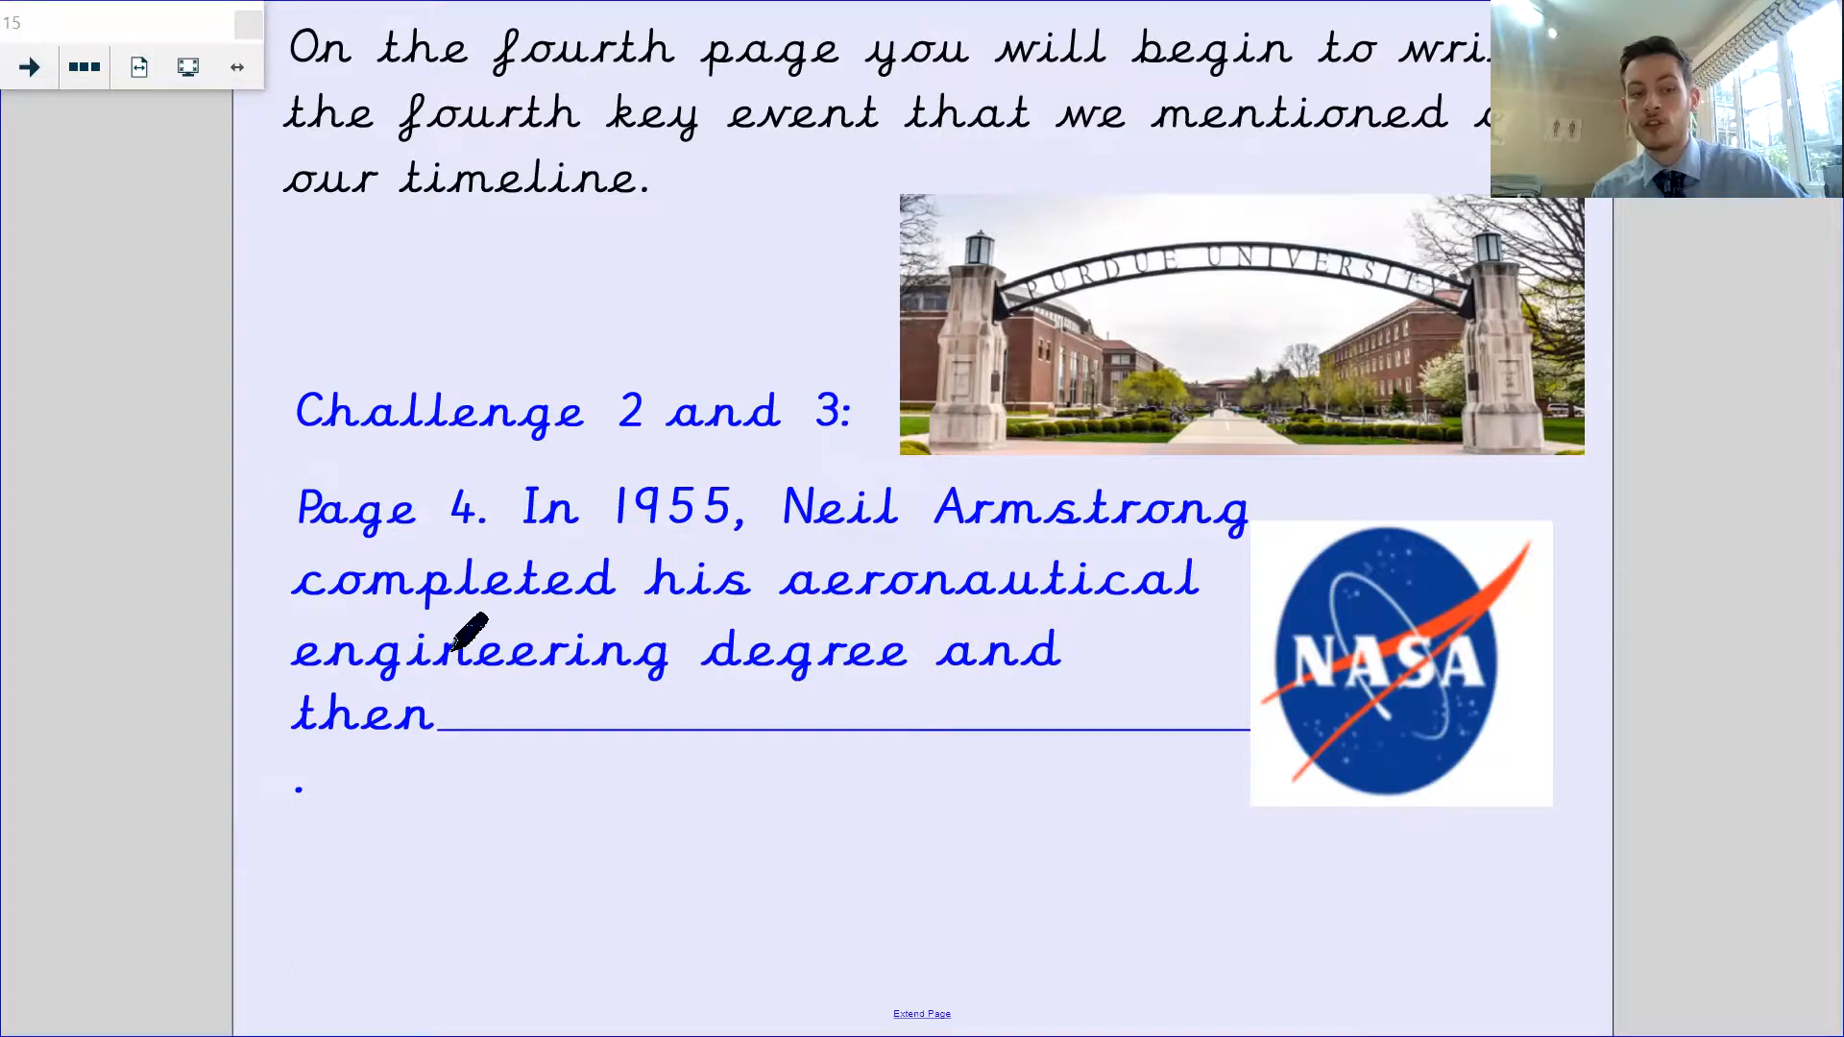
{"action": "mouse_move", "coordinate": [382, 716]}
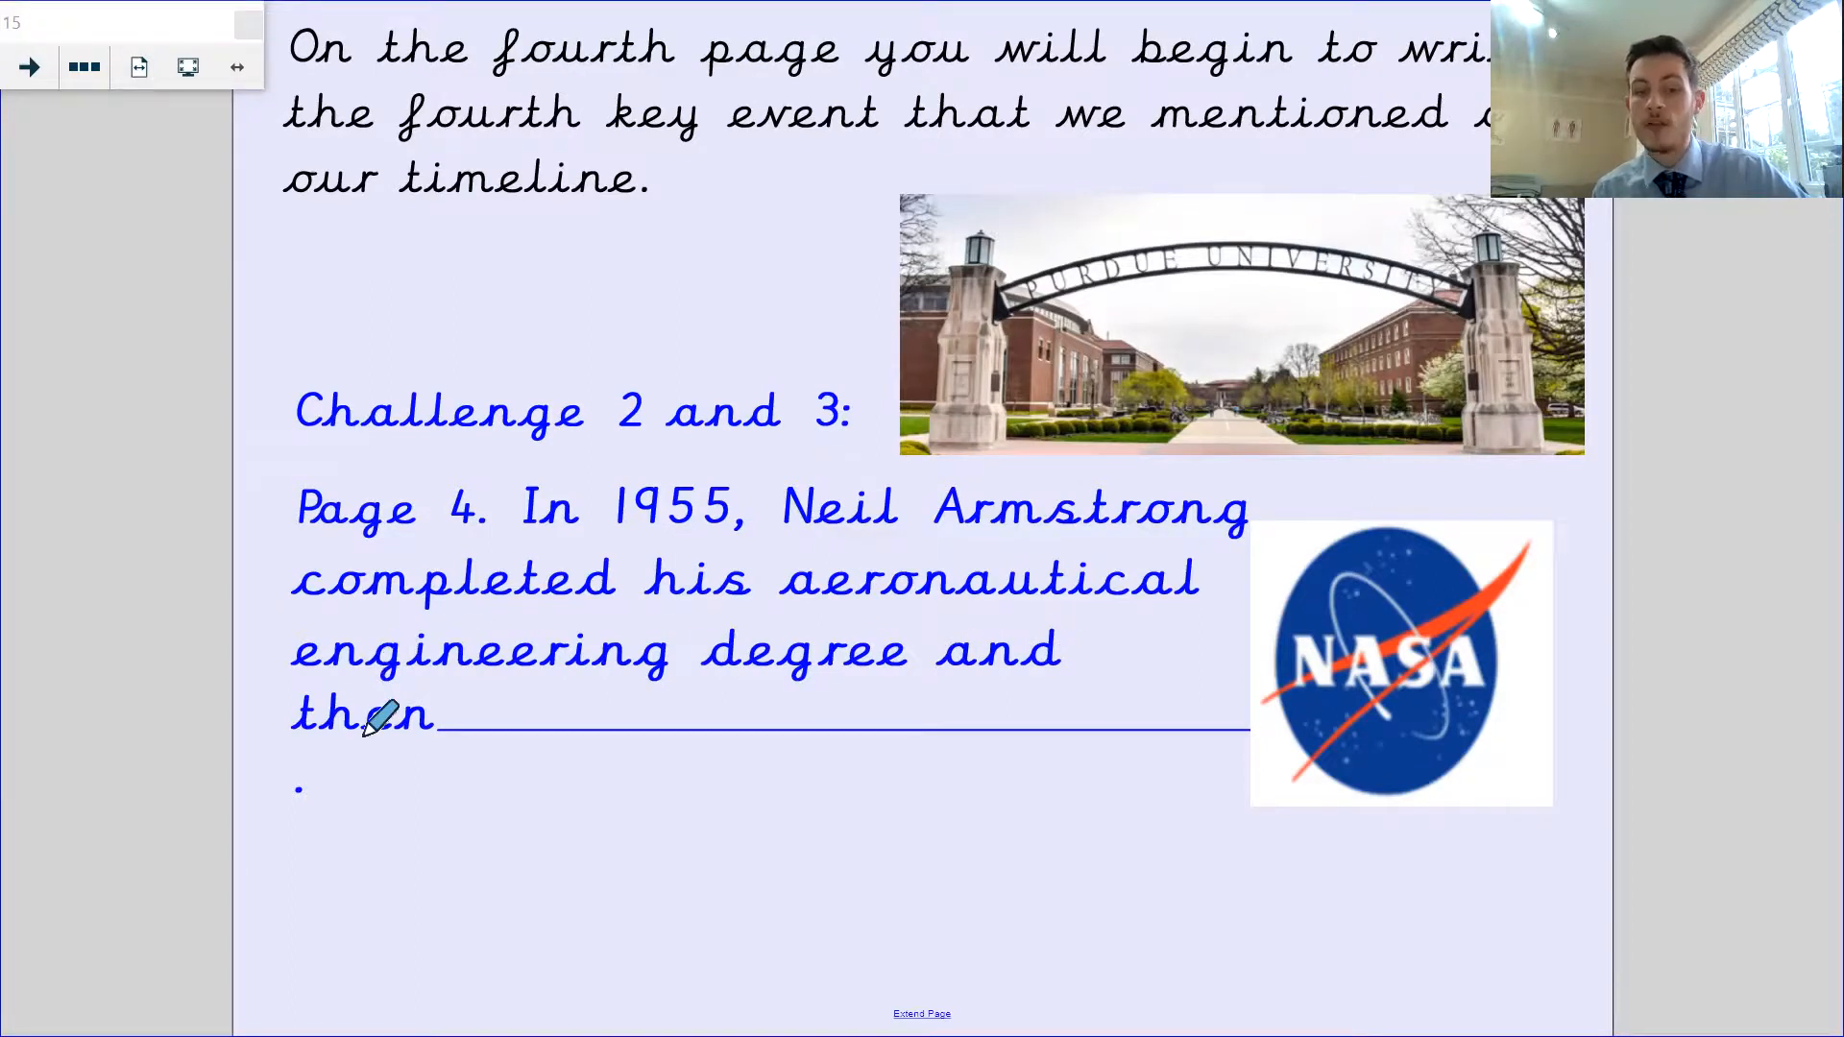
{"action": "mouse_move", "coordinate": [576, 693]}
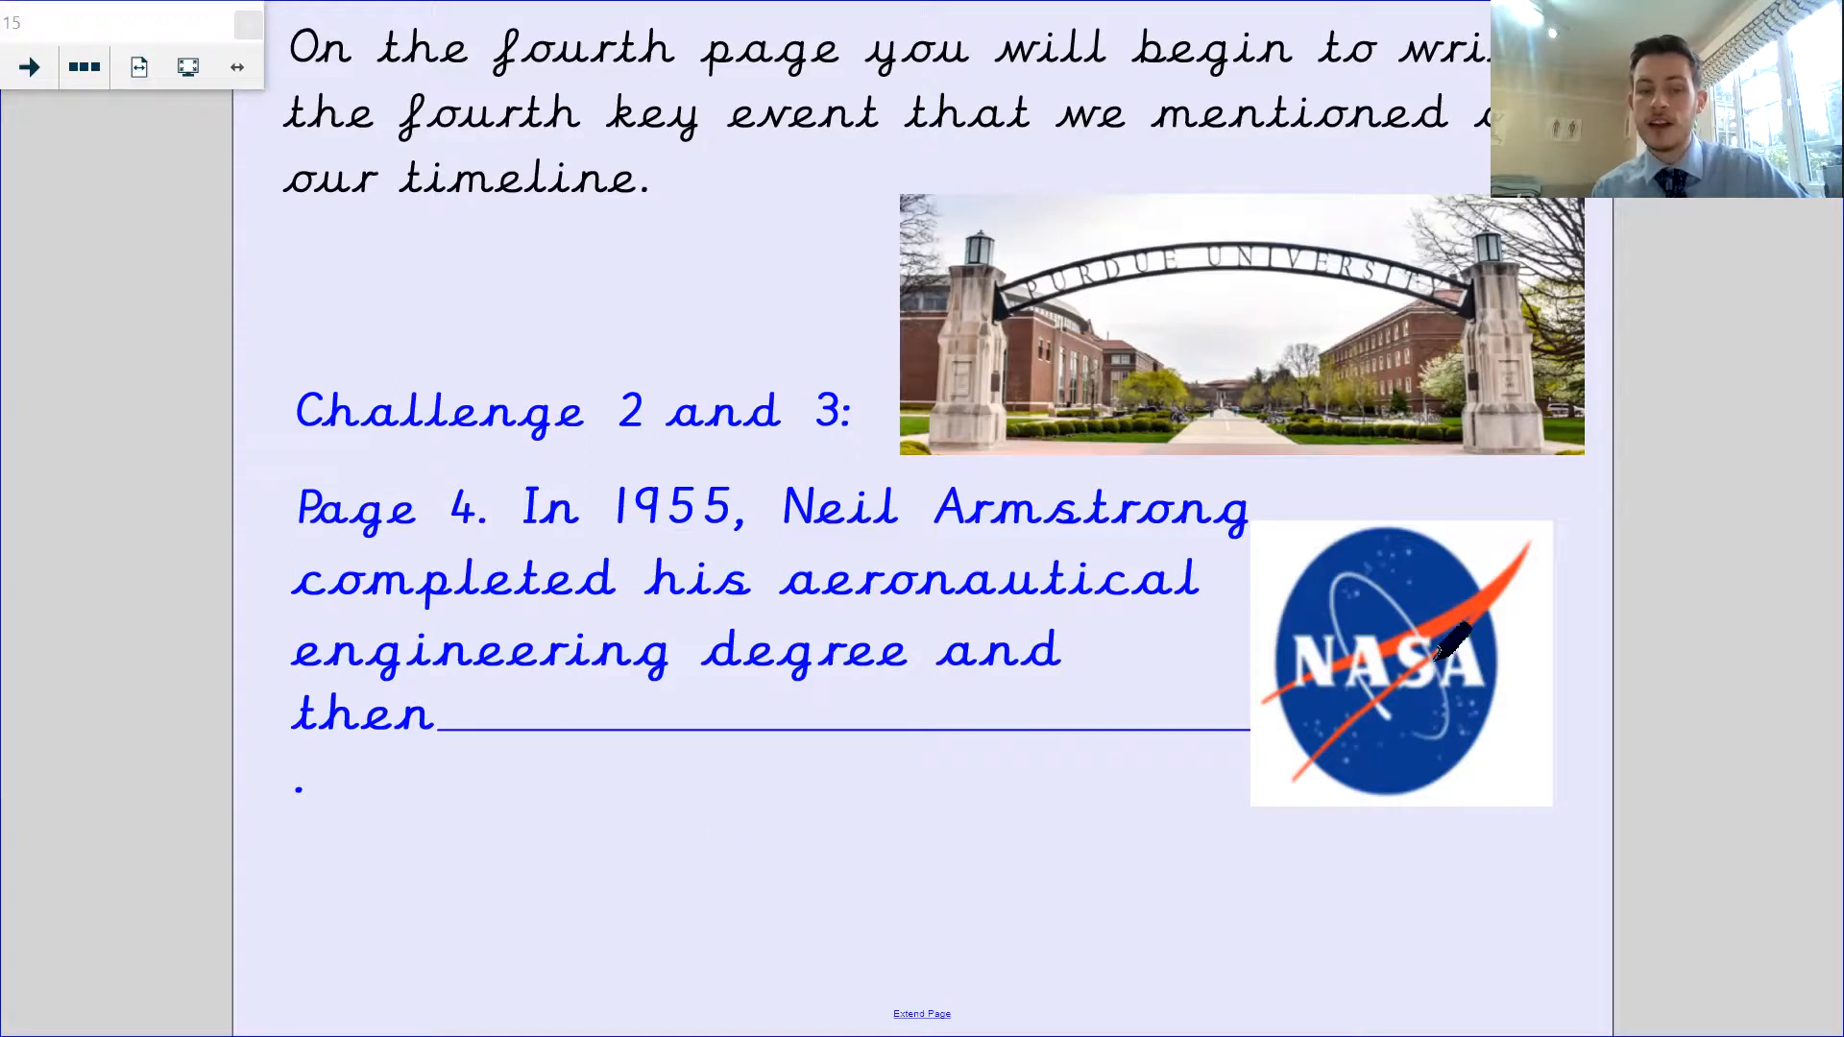
{"action": "mouse_move", "coordinate": [1135, 699]}
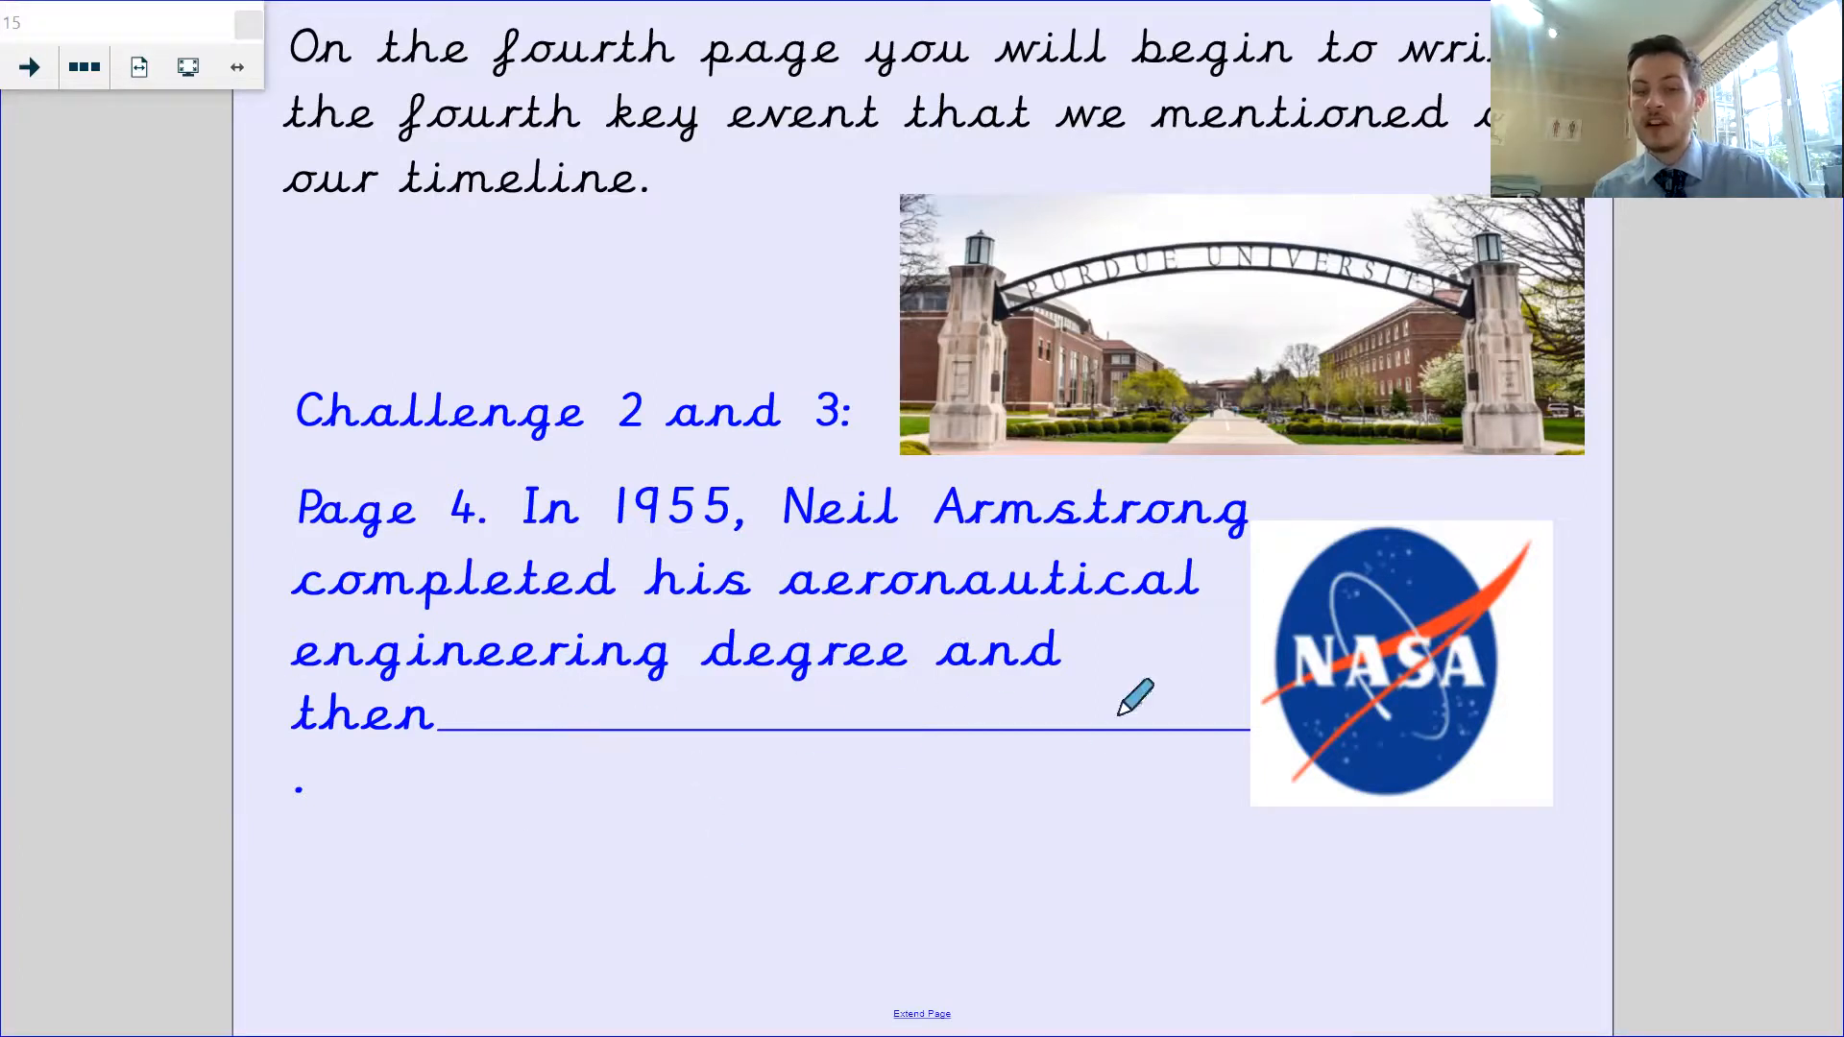
{"action": "mouse_move", "coordinate": [494, 541]}
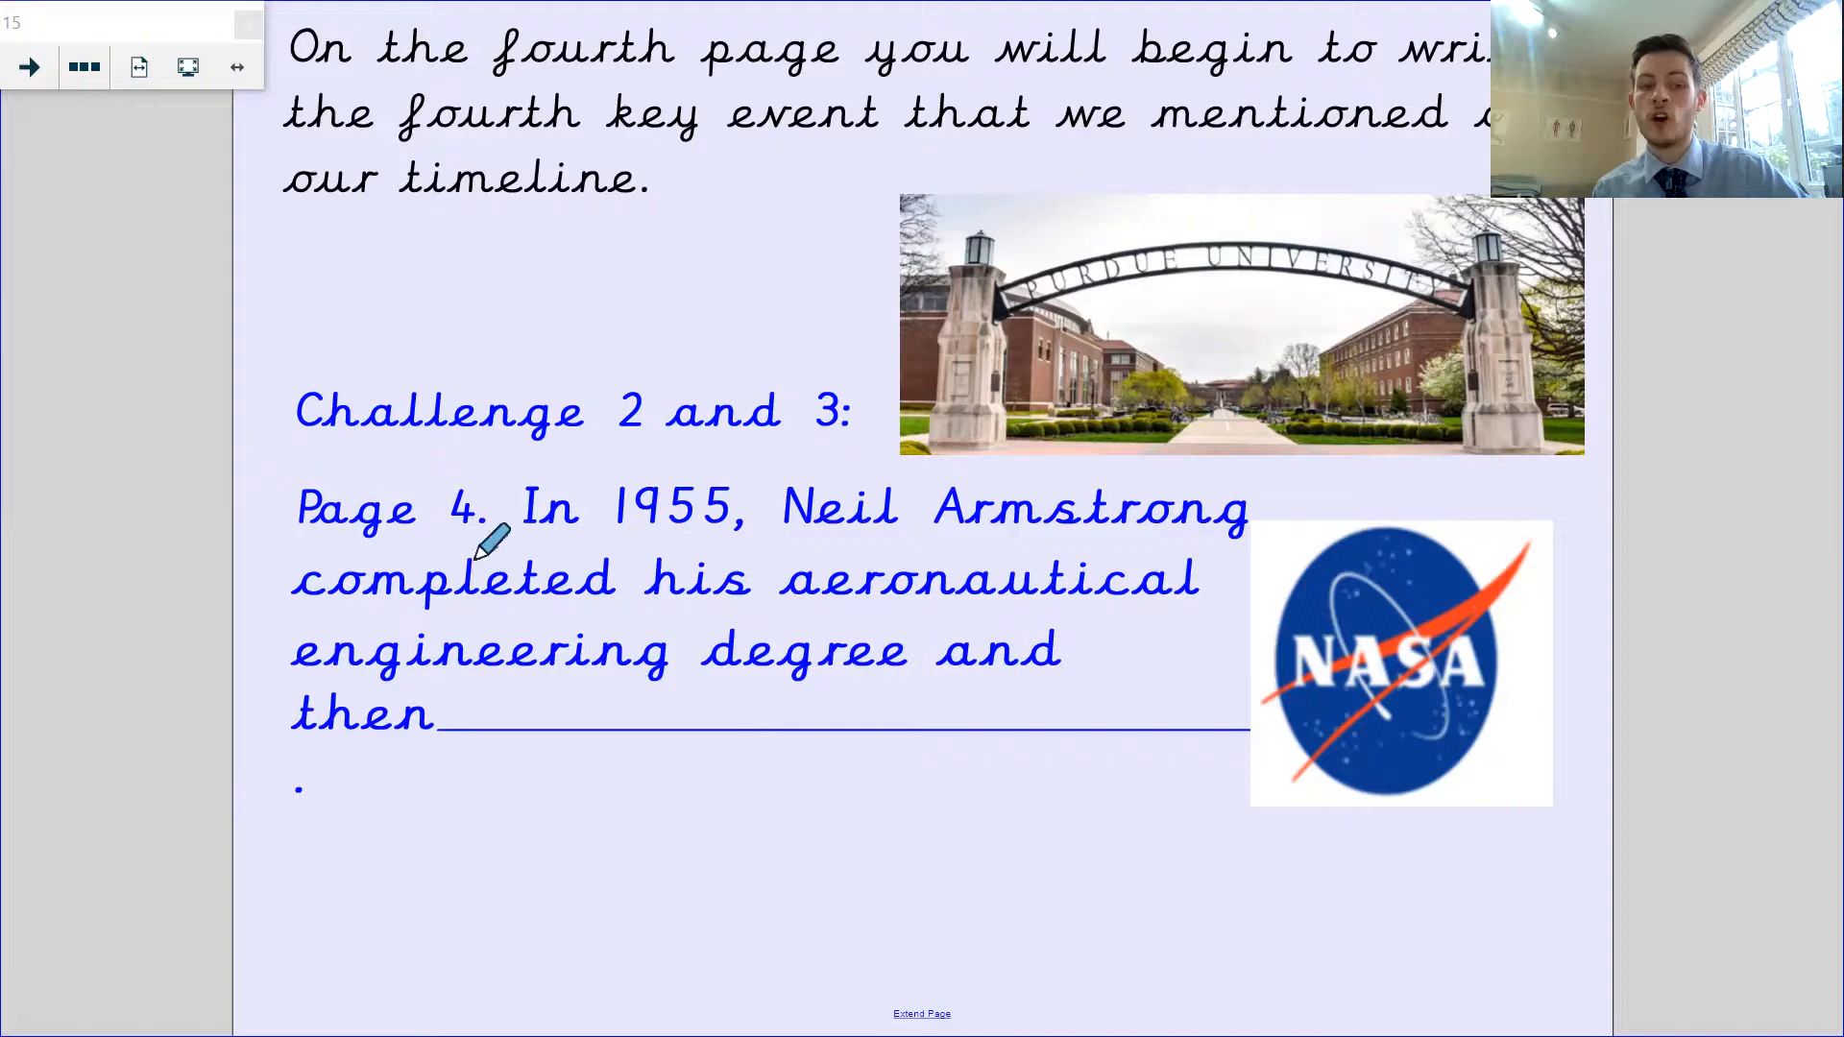
{"action": "mouse_move", "coordinate": [677, 582]}
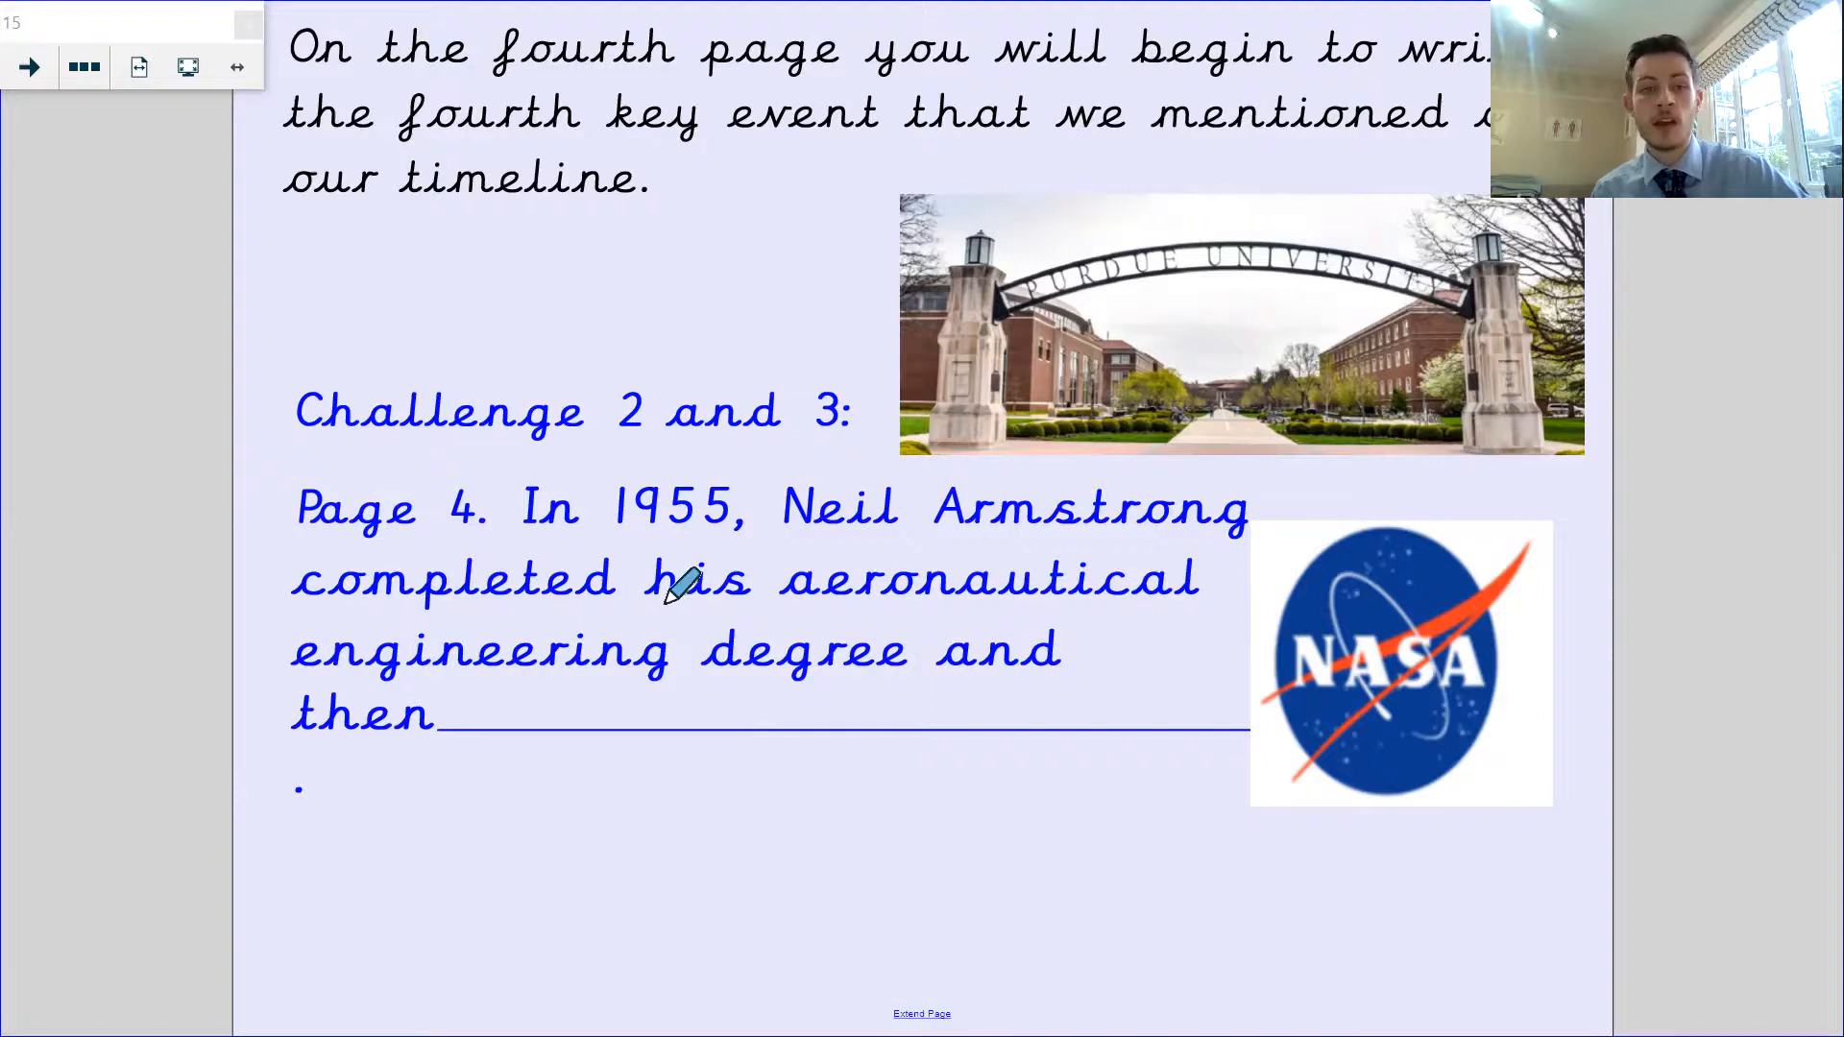
Advance to the closing page stating biographies will be finished tomorrow
{"action": "left_click", "coordinate": [29, 67]}
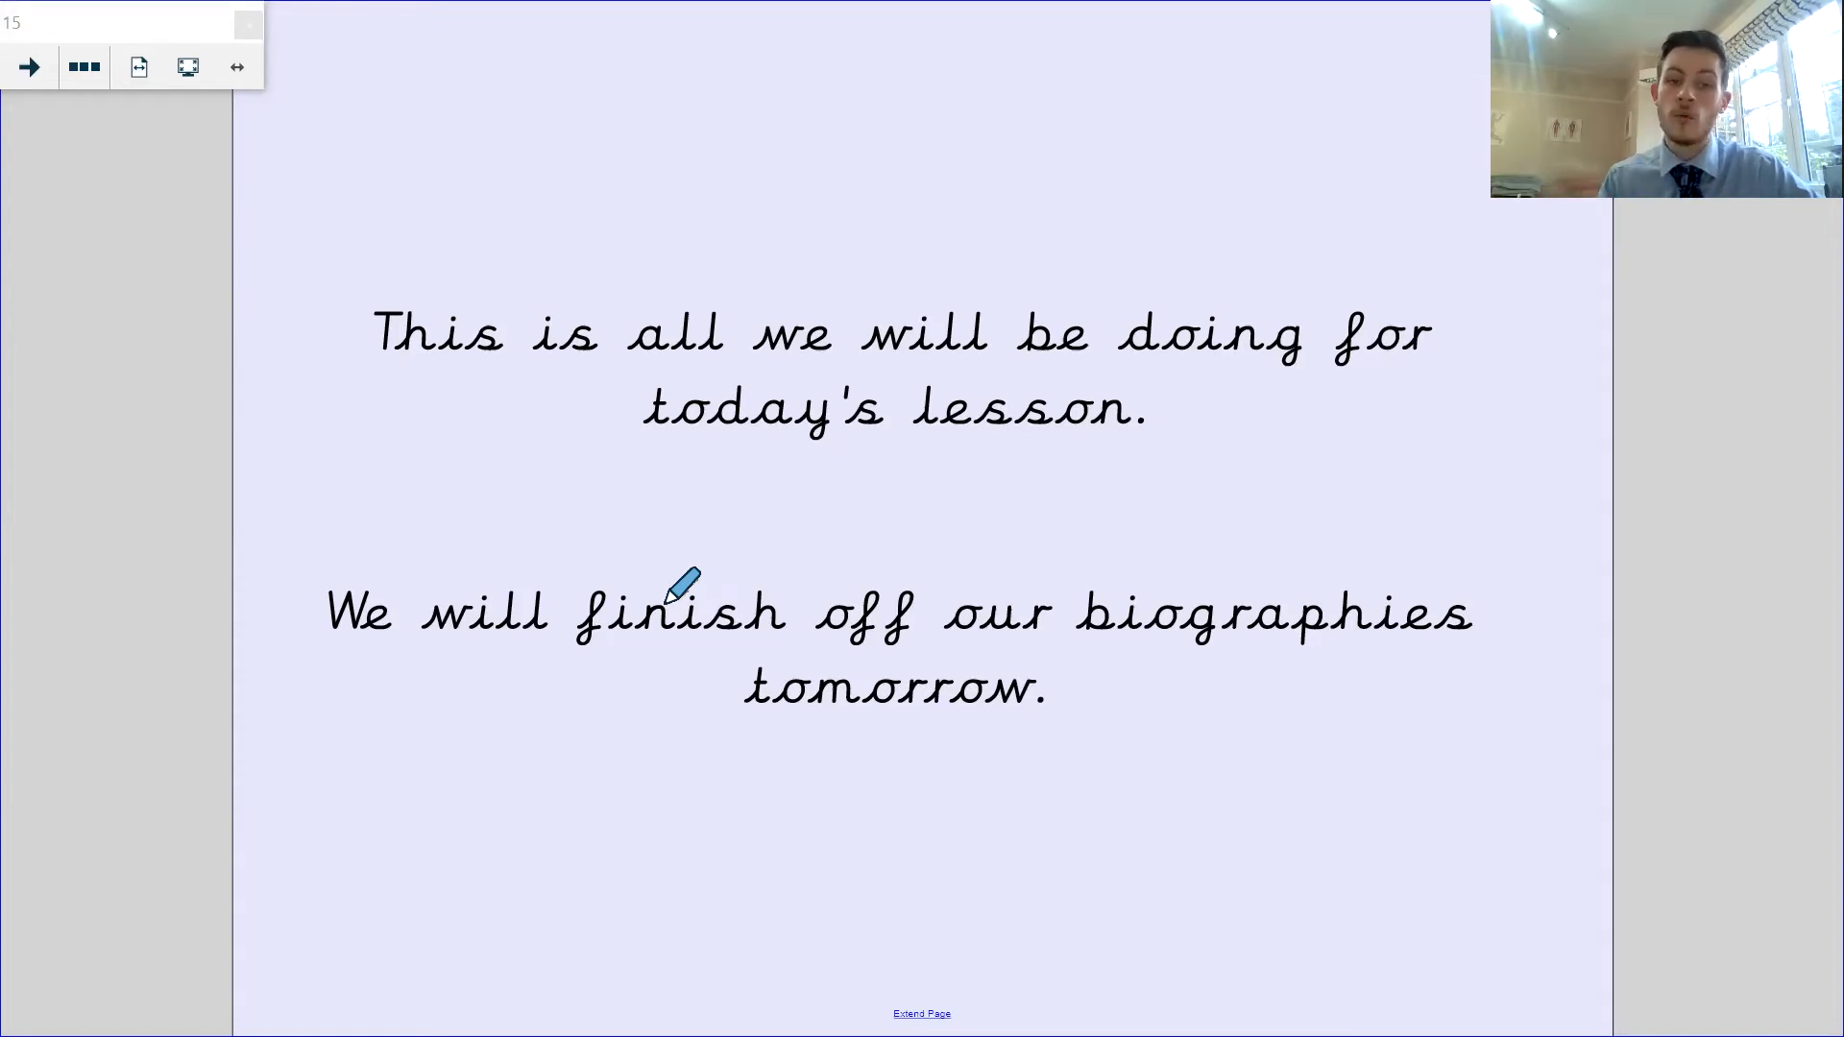
{"action": "mouse_move", "coordinate": [836, 376]}
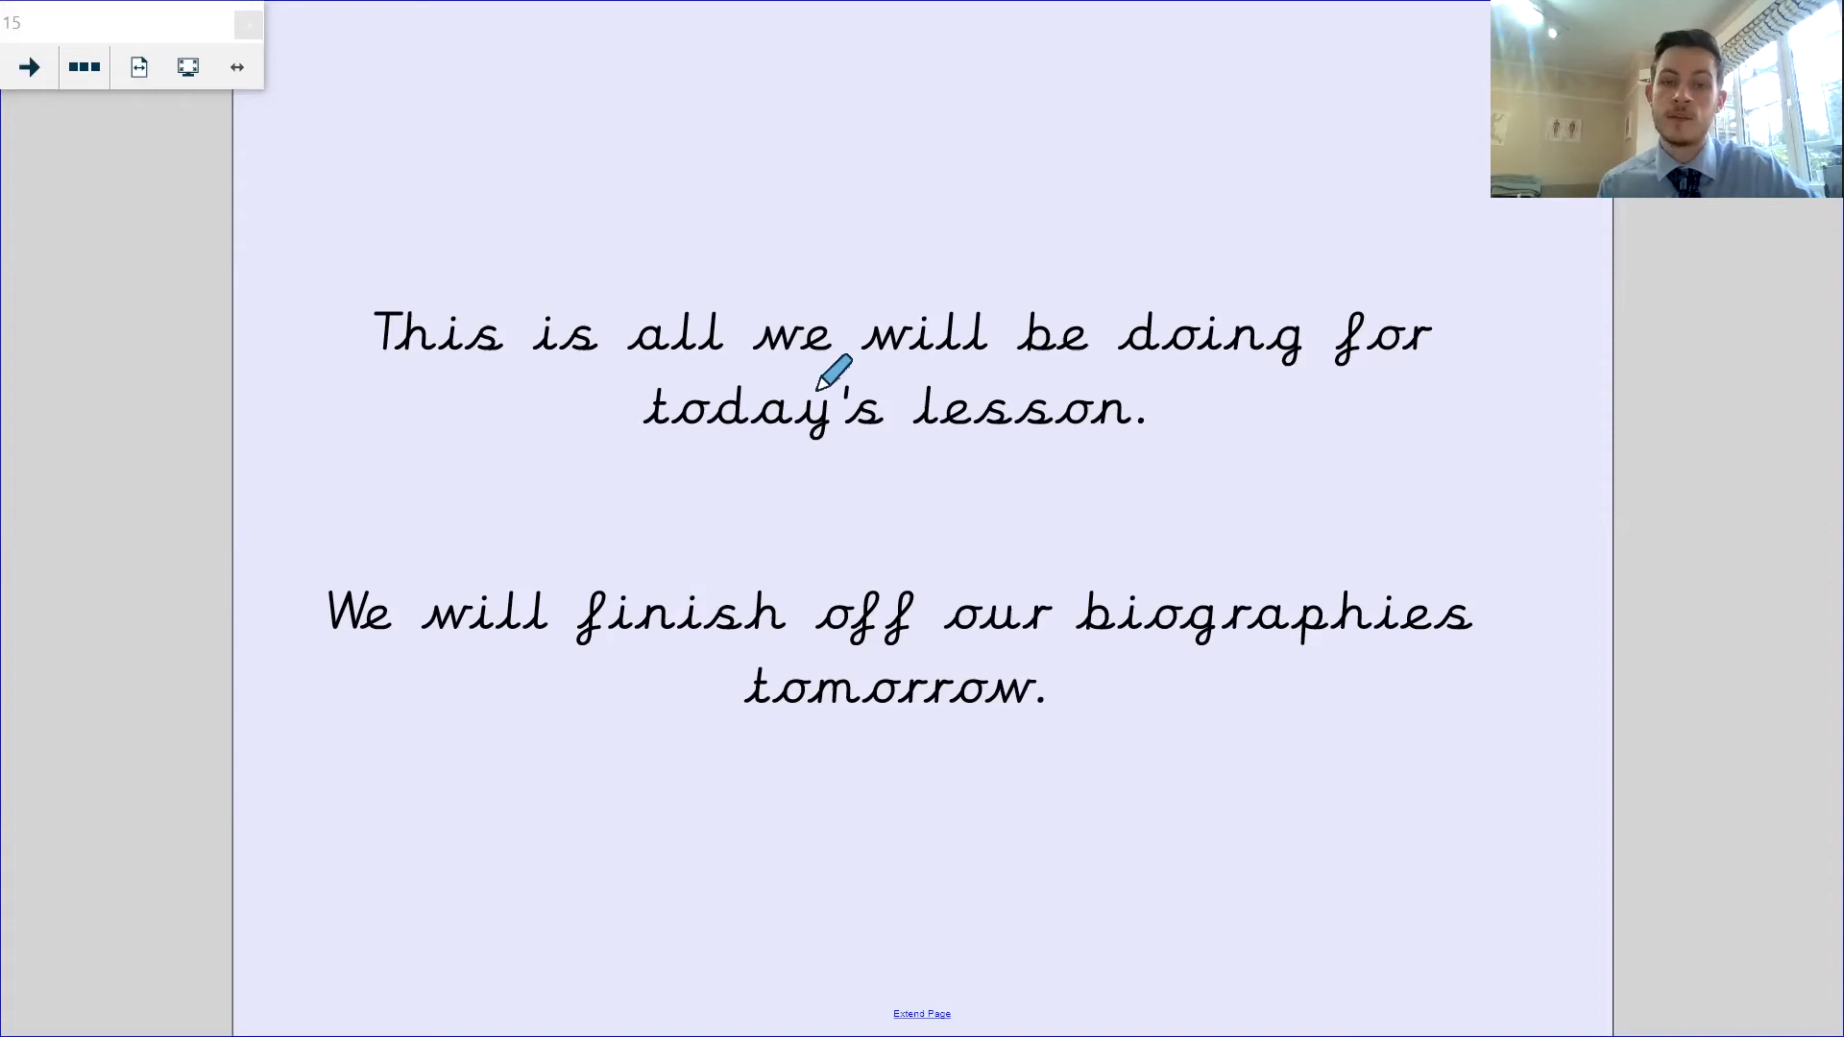
{"action": "mouse_move", "coordinate": [972, 144]}
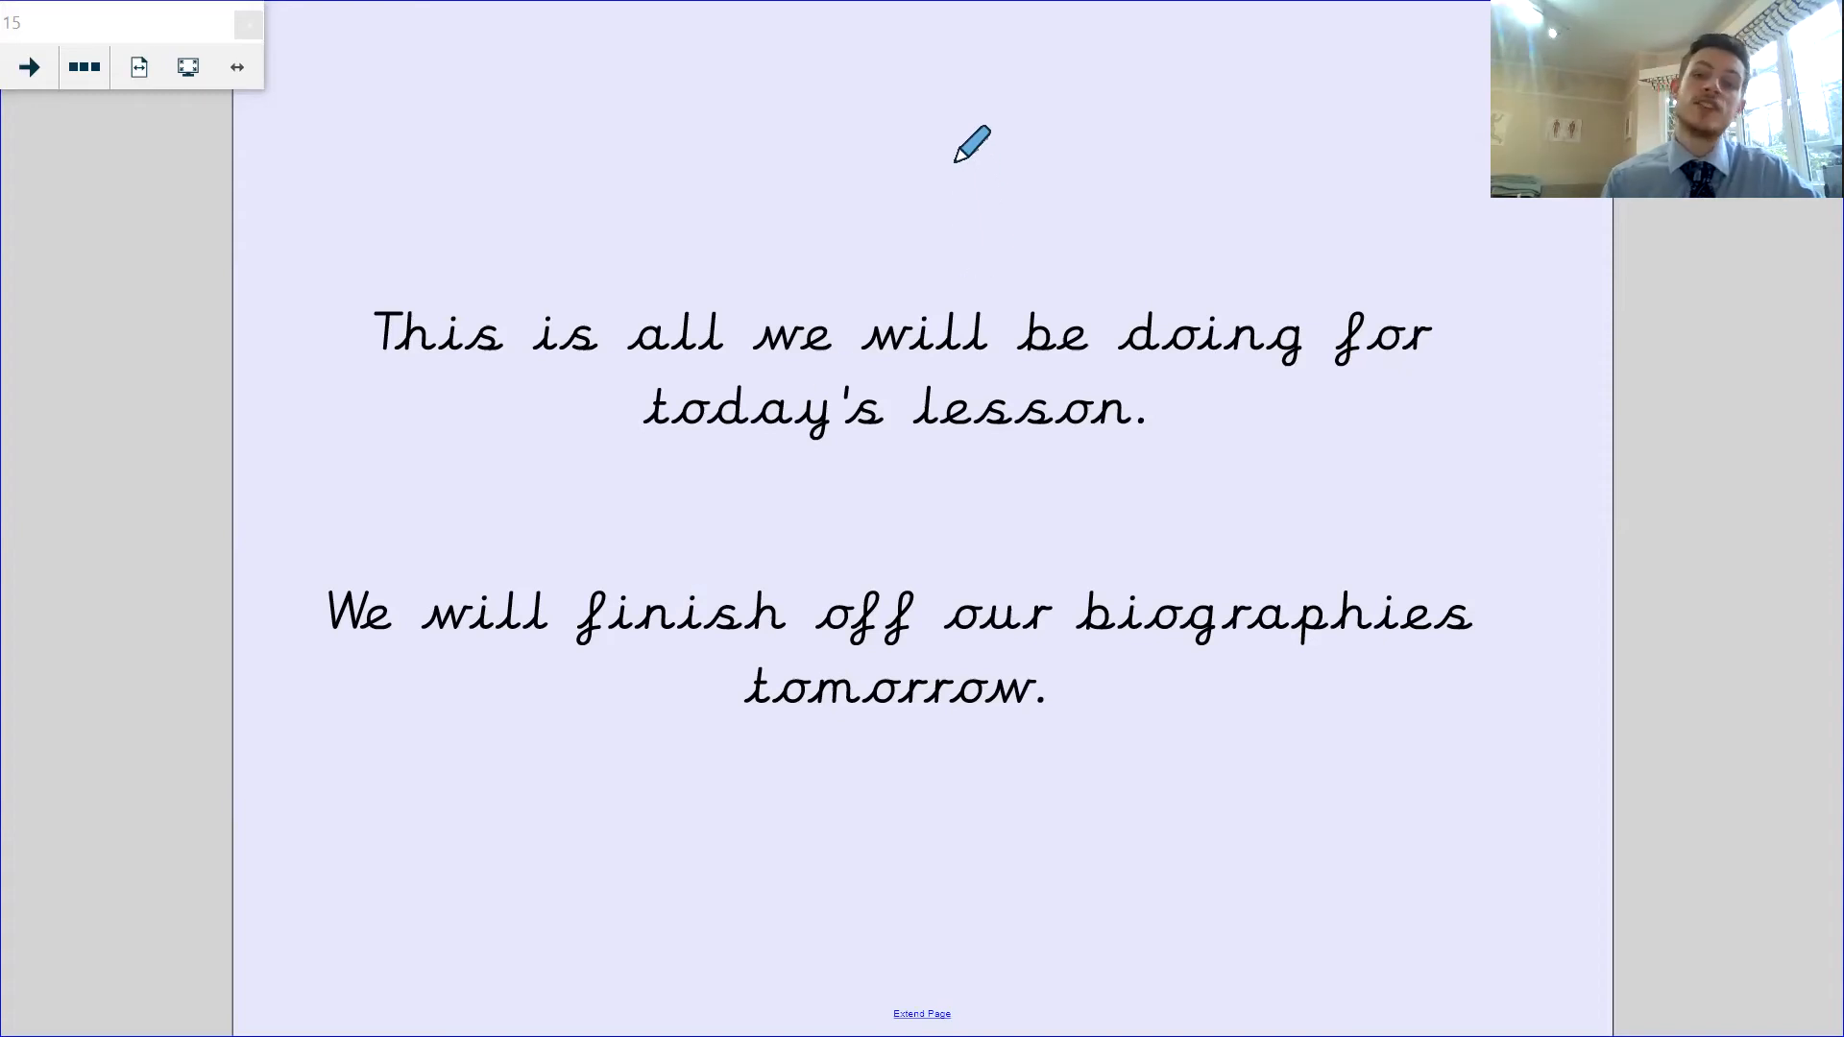
{"action": "mouse_move", "coordinate": [1272, 198]}
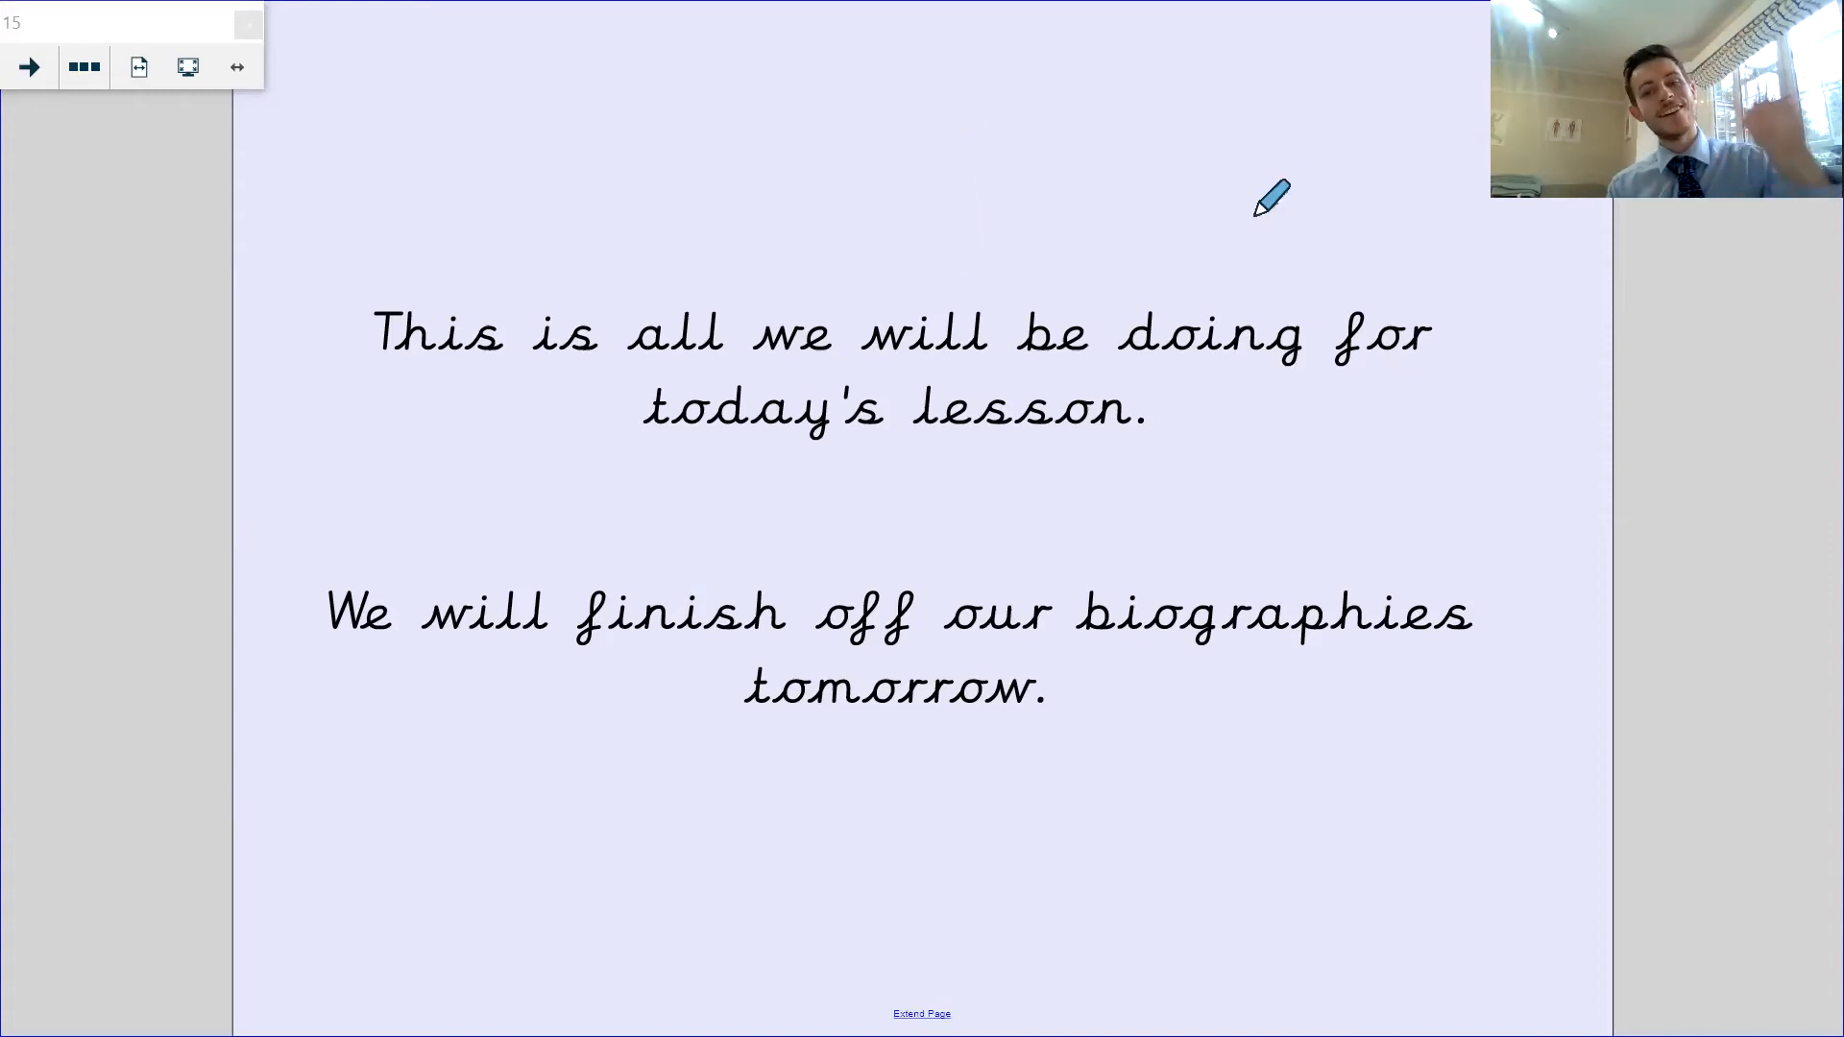